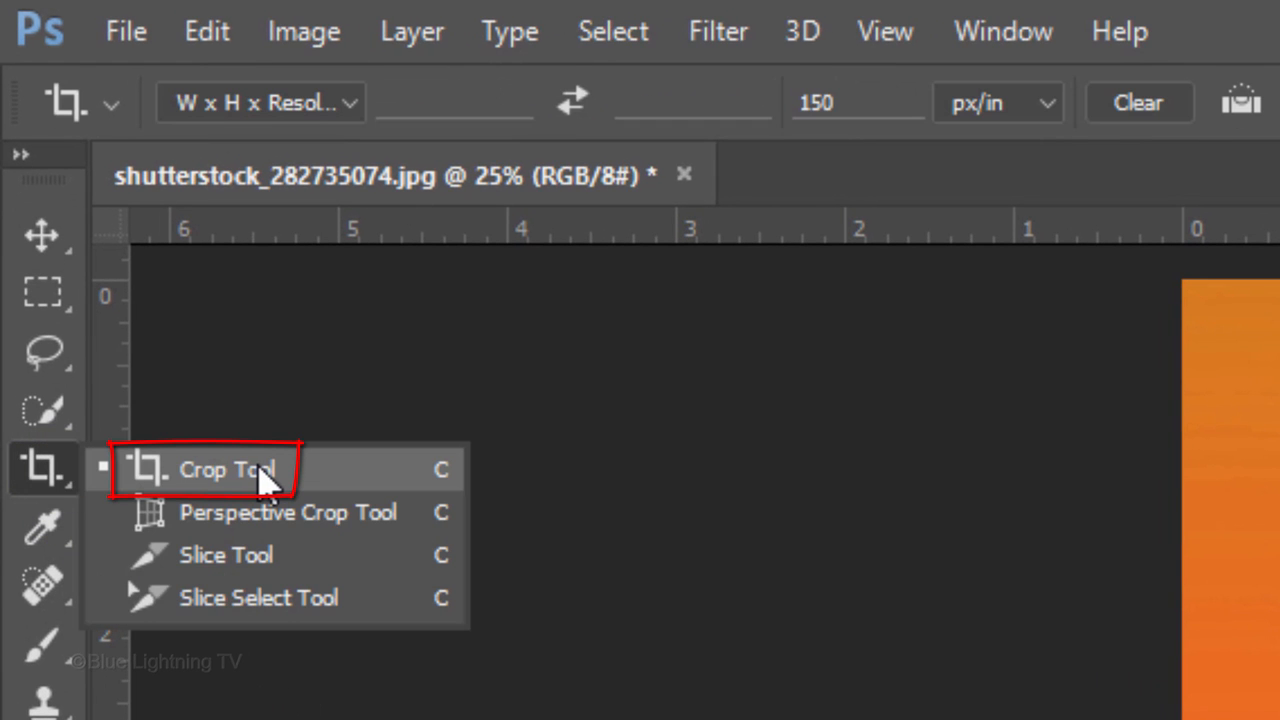
- Crop tightly around the woman's head, shoulders and clasped hands, then fit the view
click(225, 469)
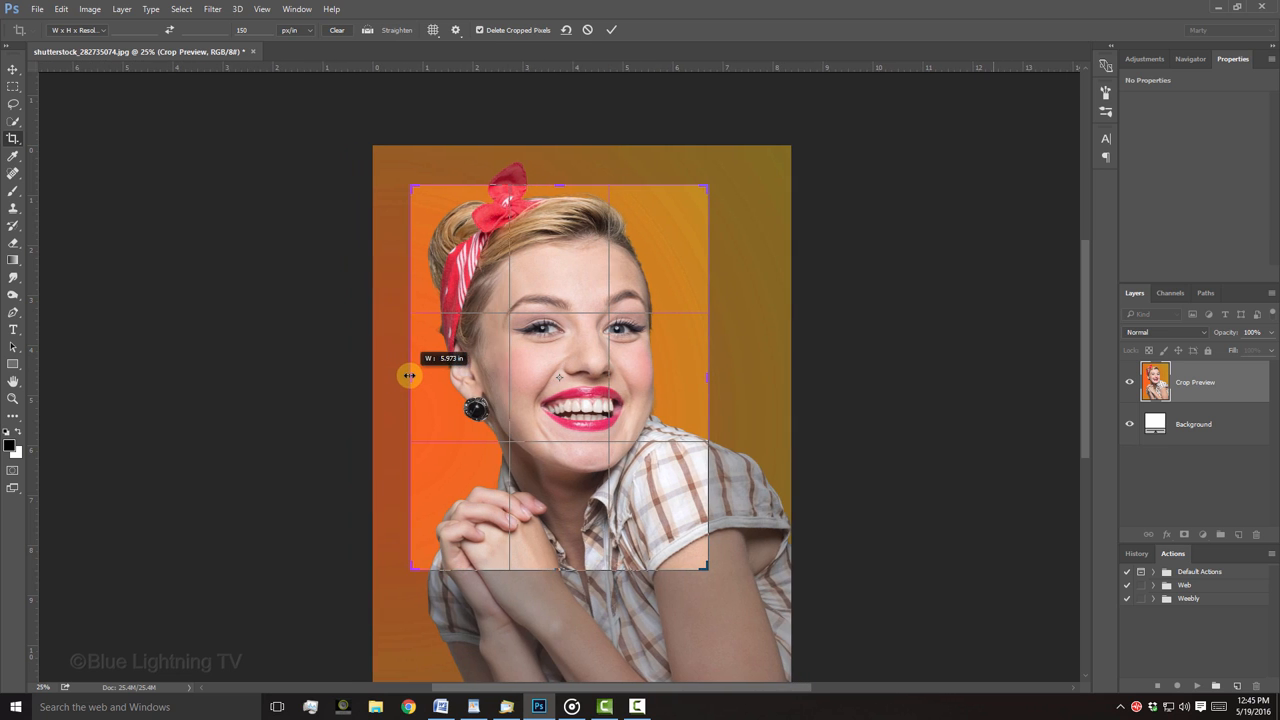
click(611, 30)
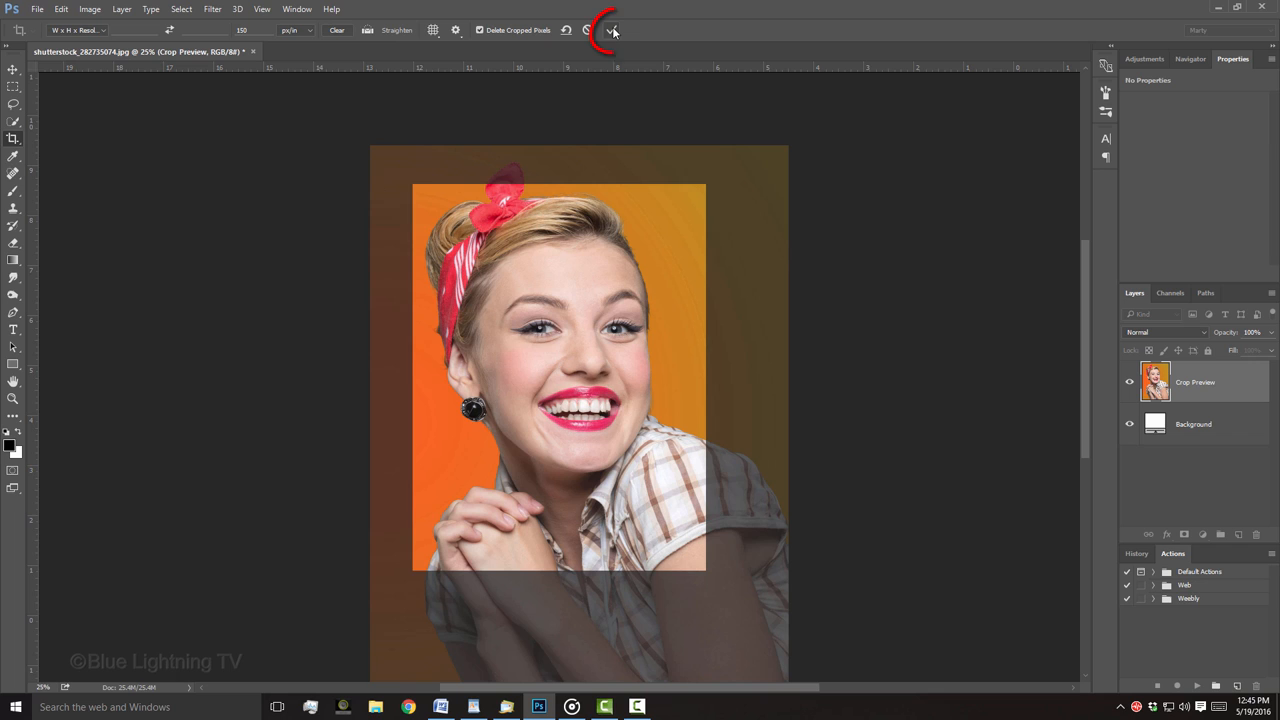
click(611, 30)
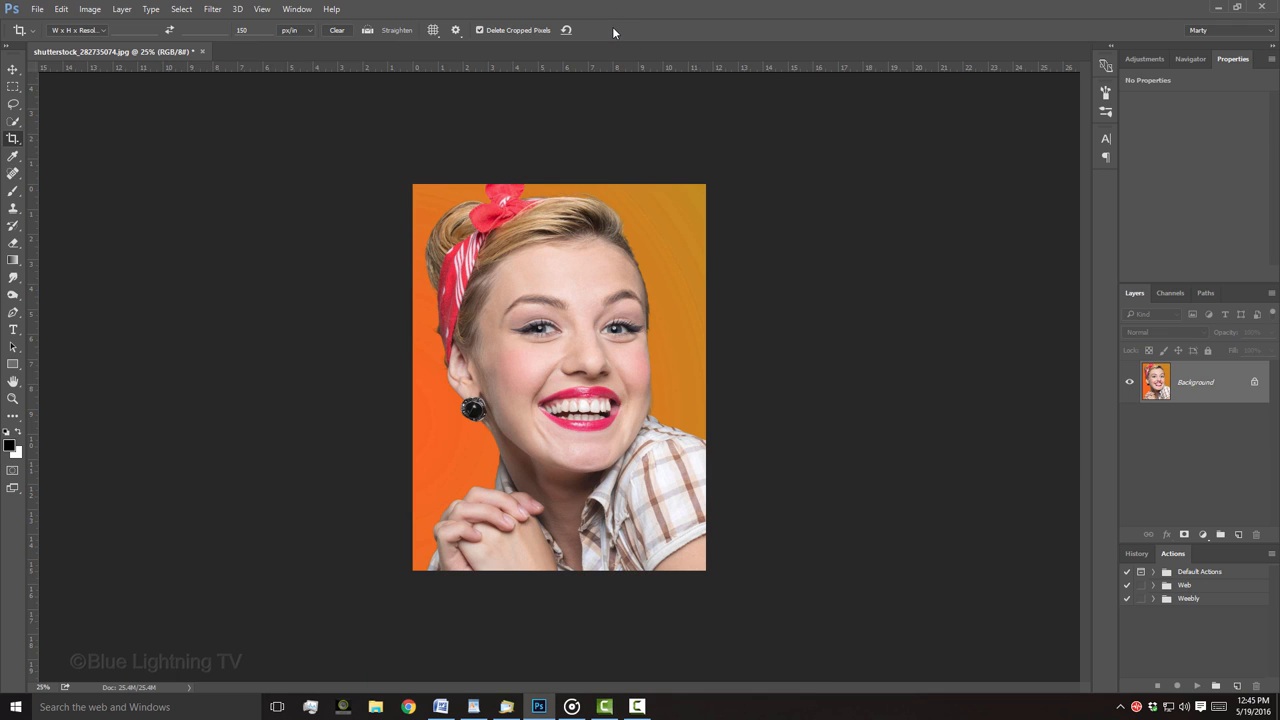
key(ctrl+0)
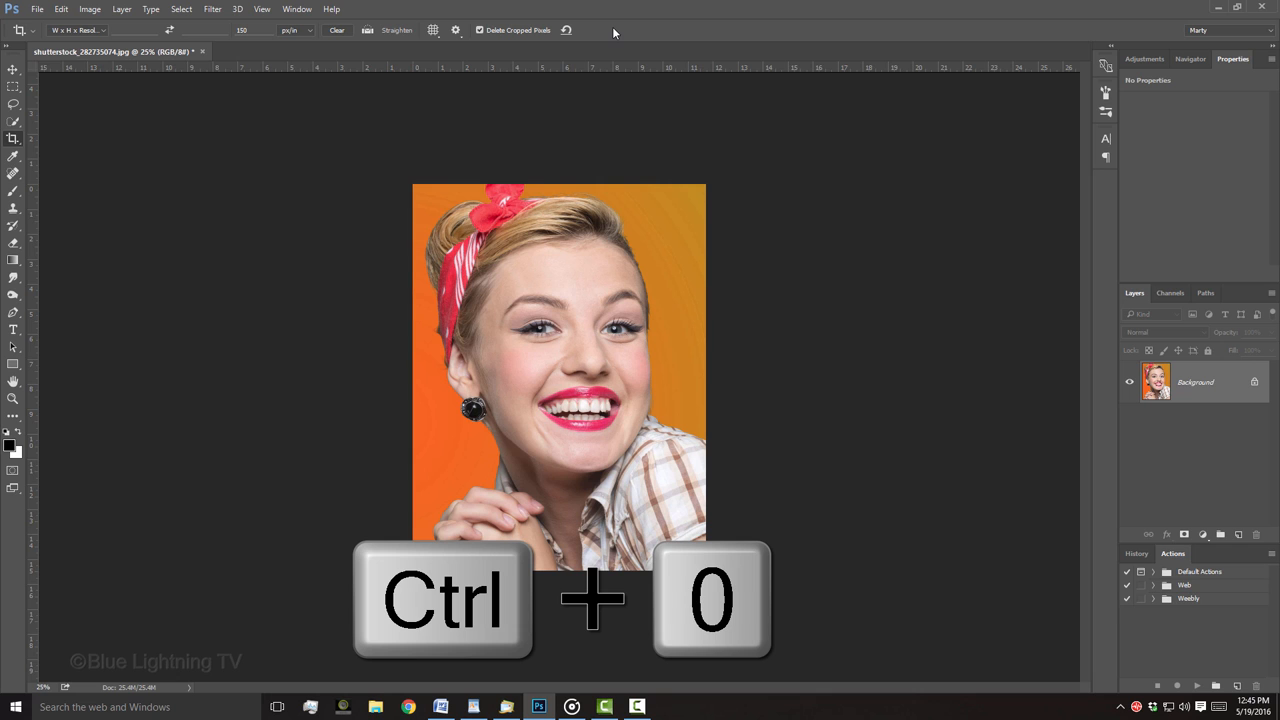
key(ctrl+0)
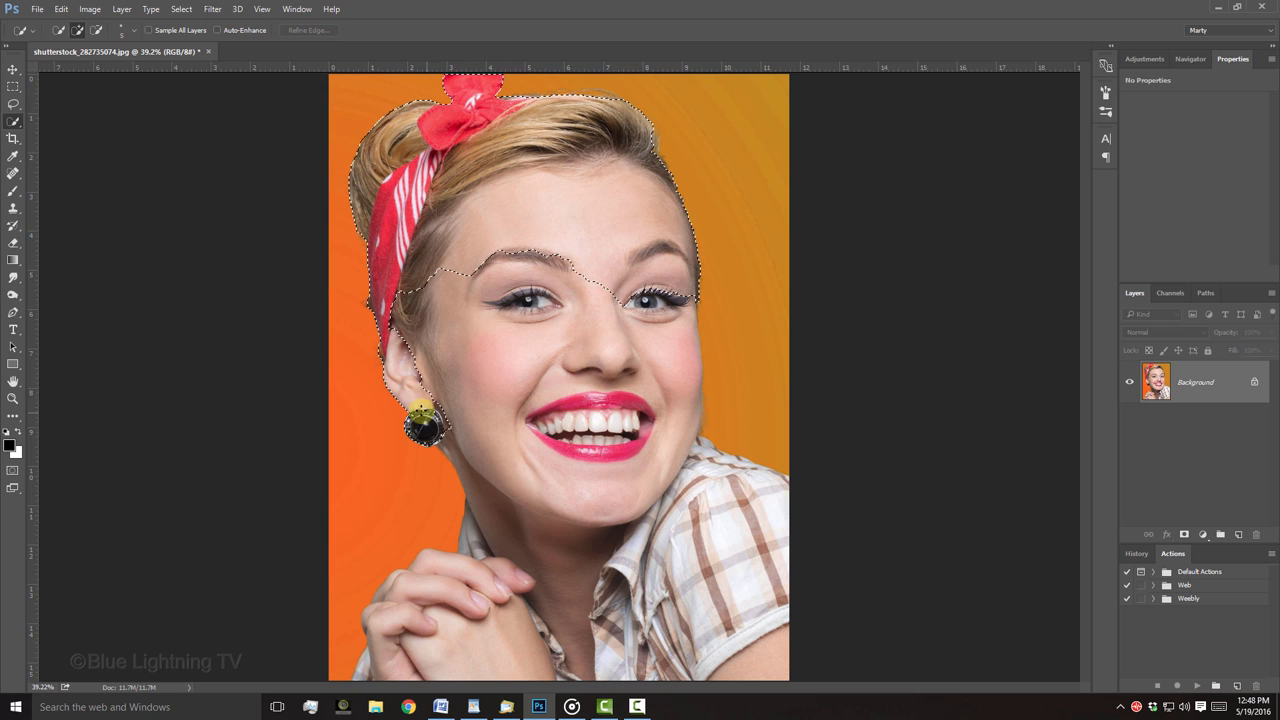
- Quick-select the whole woman and verify the selection in Quick Mask
click(465, 565)
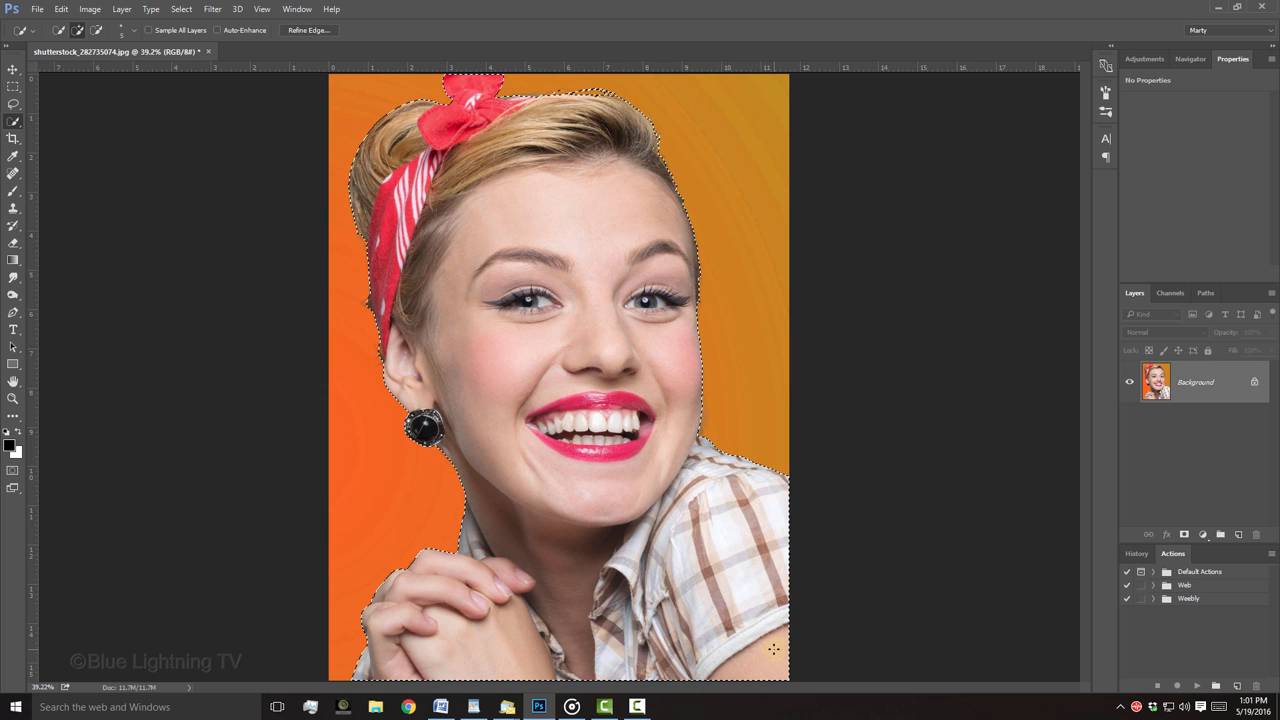
key(q)
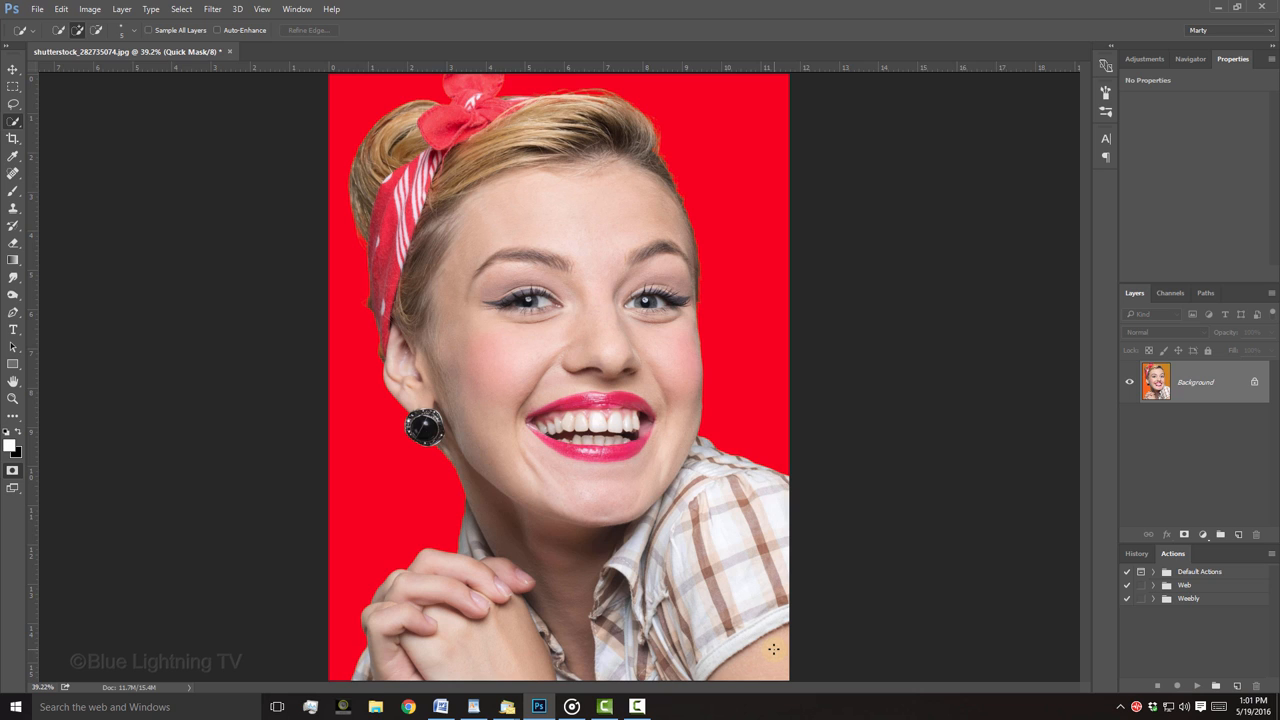
key(q)
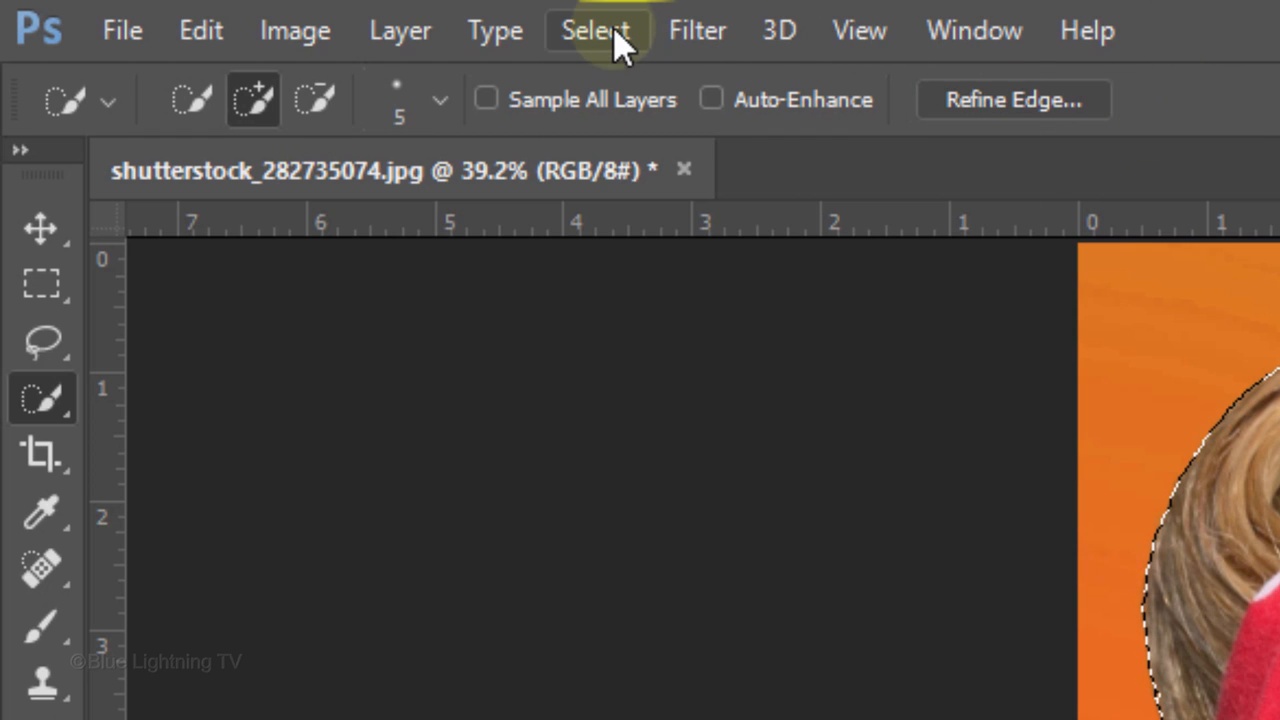
- Refine Edge with 4.8 px Smart Radius and Decontaminate Colors, output to a new layer
click(595, 30)
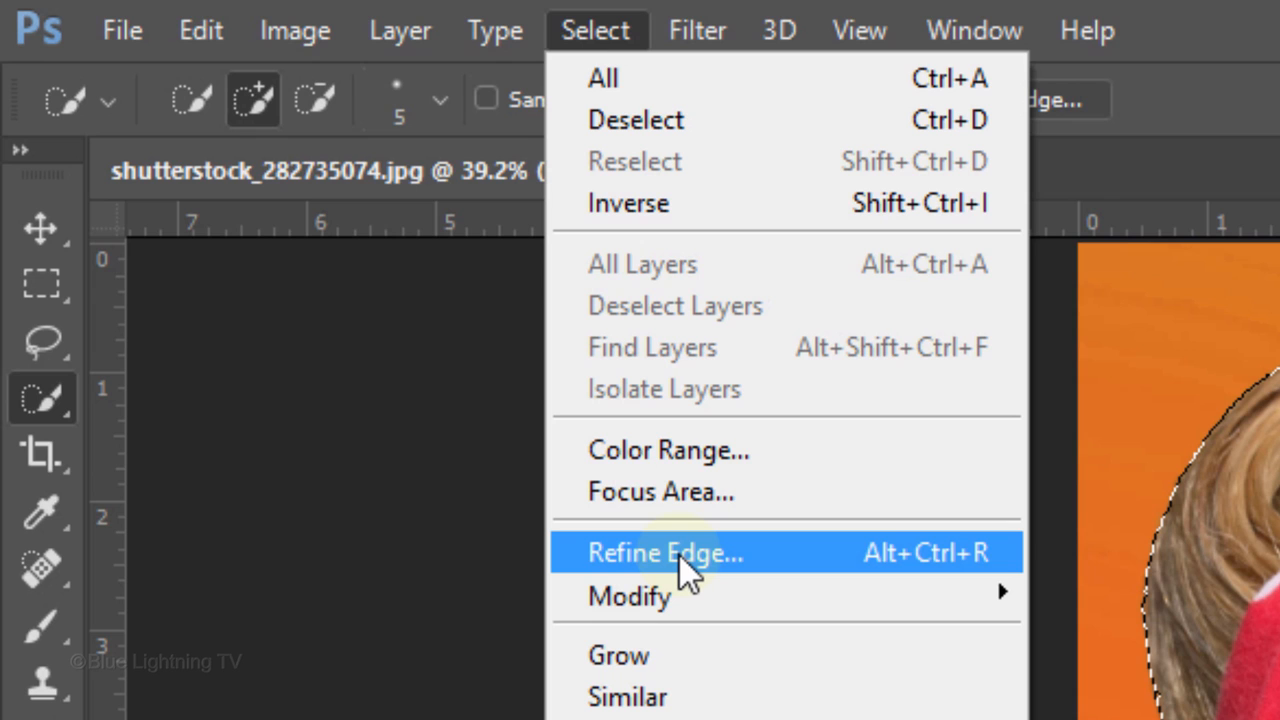
click(663, 552)
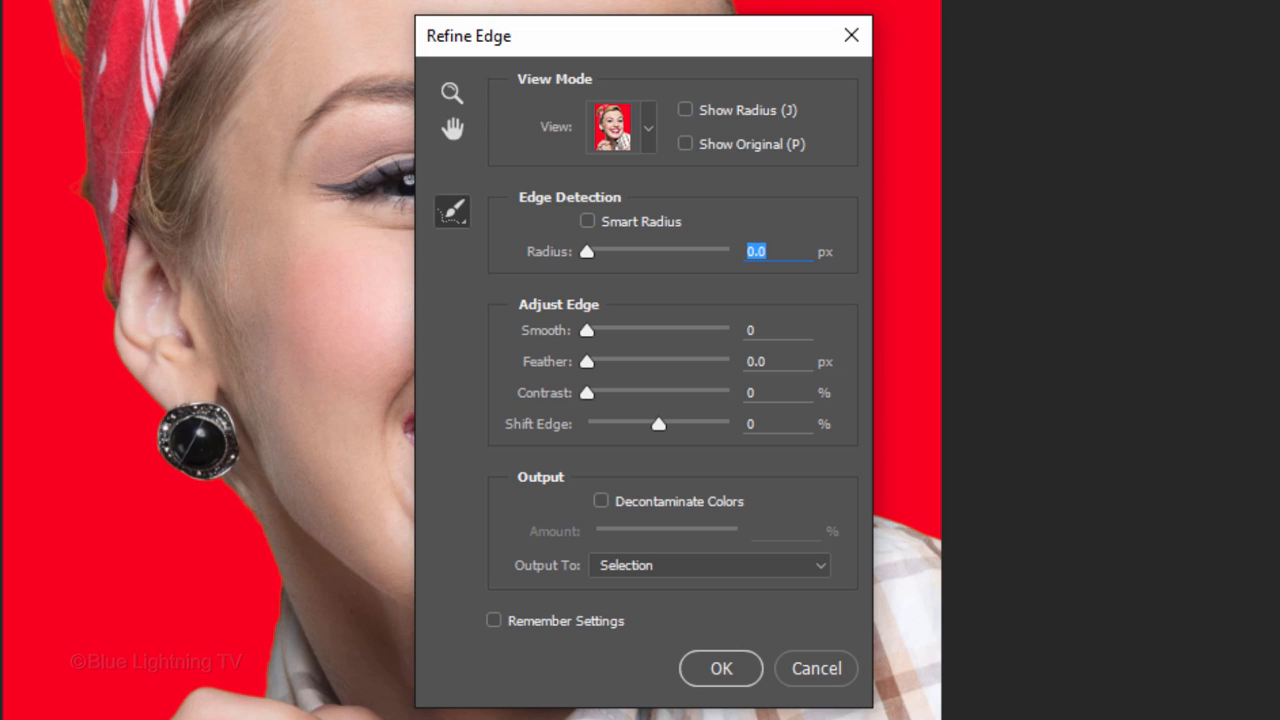
click(587, 221)
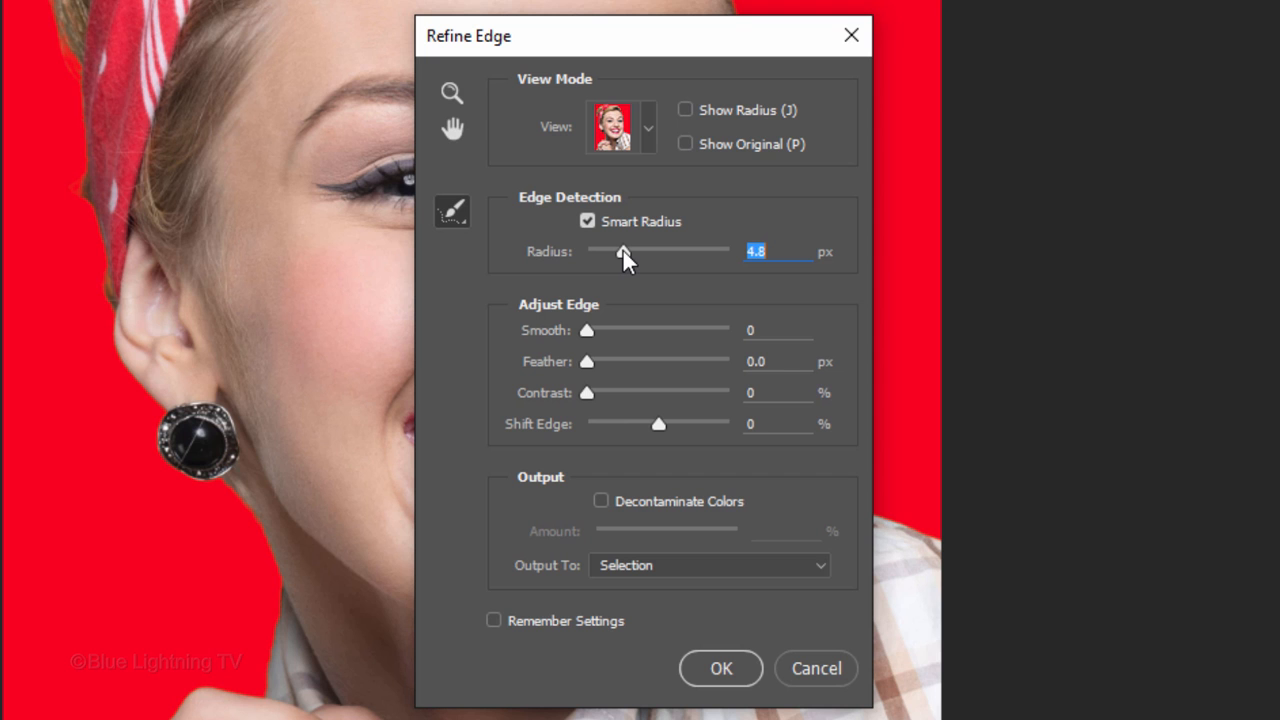
click(720, 668)
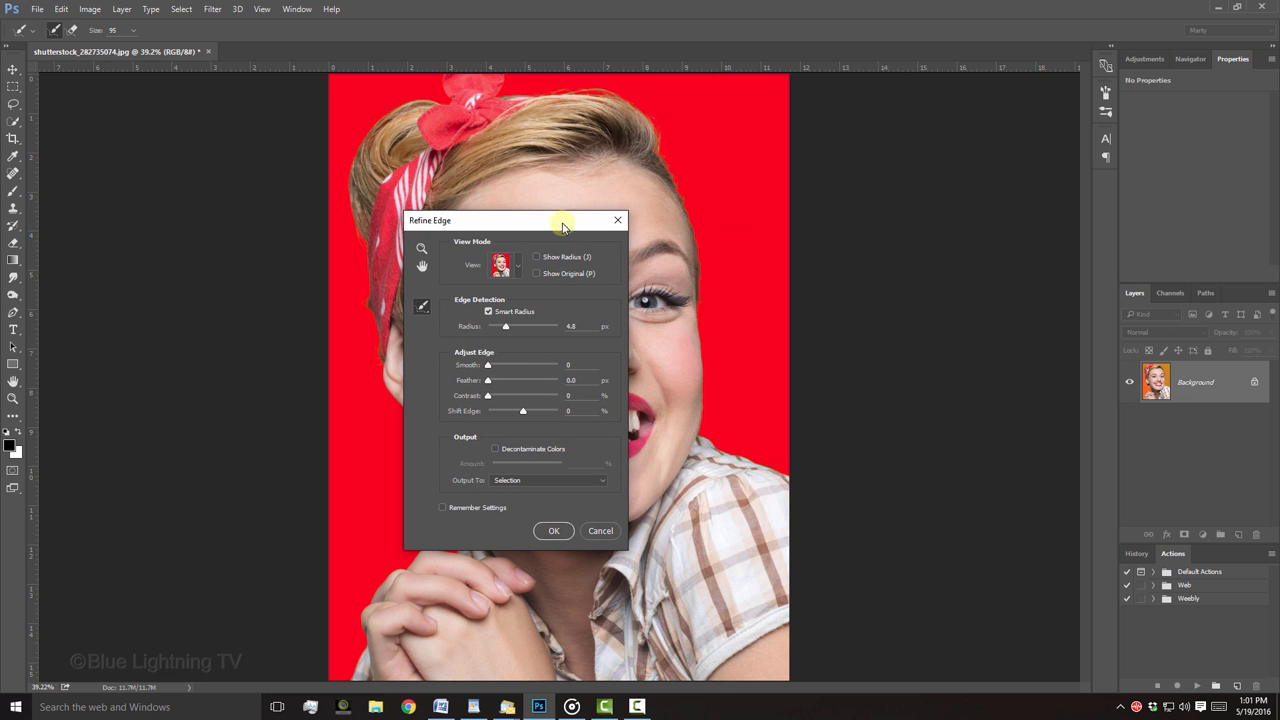
mouse_move(698, 391)
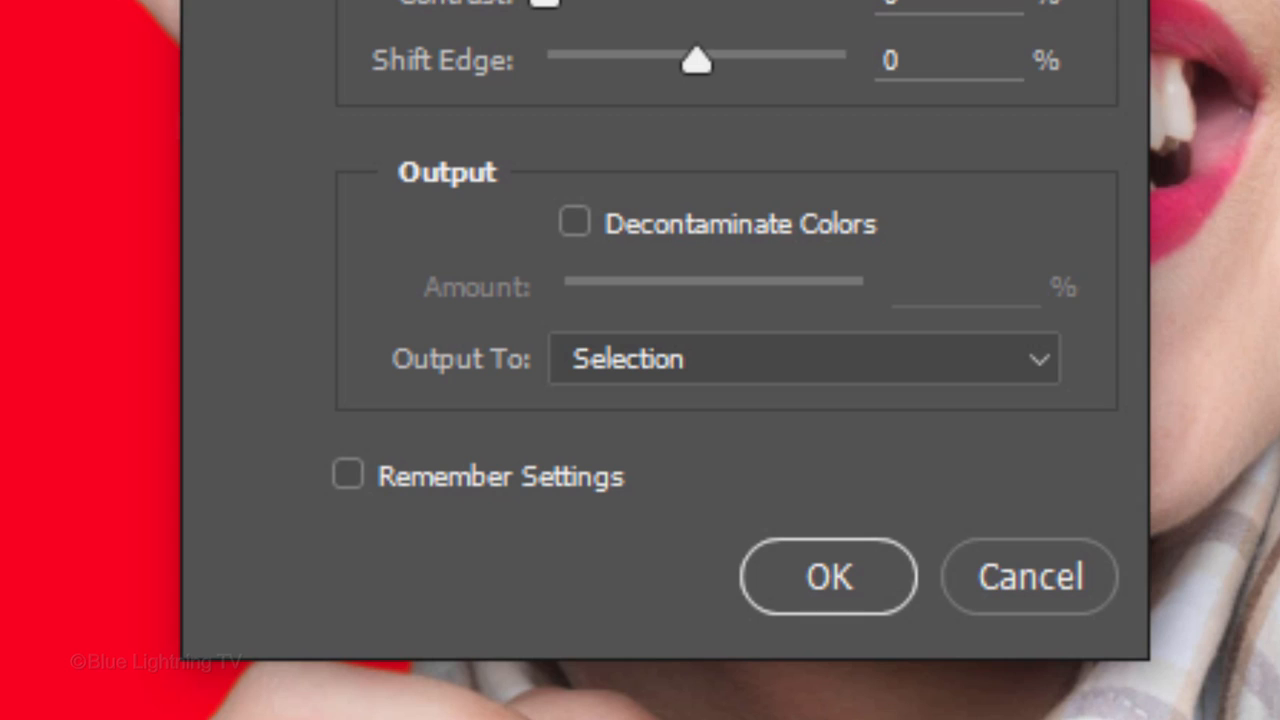
click(575, 222)
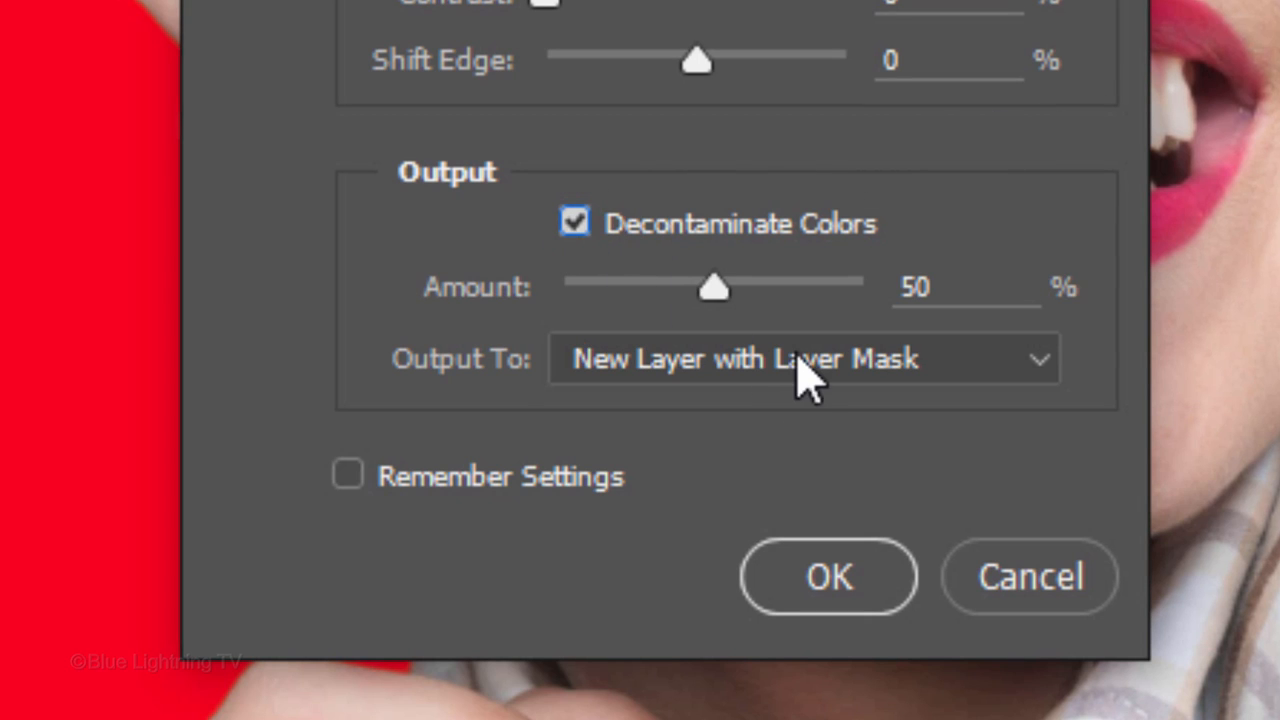
click(802, 358)
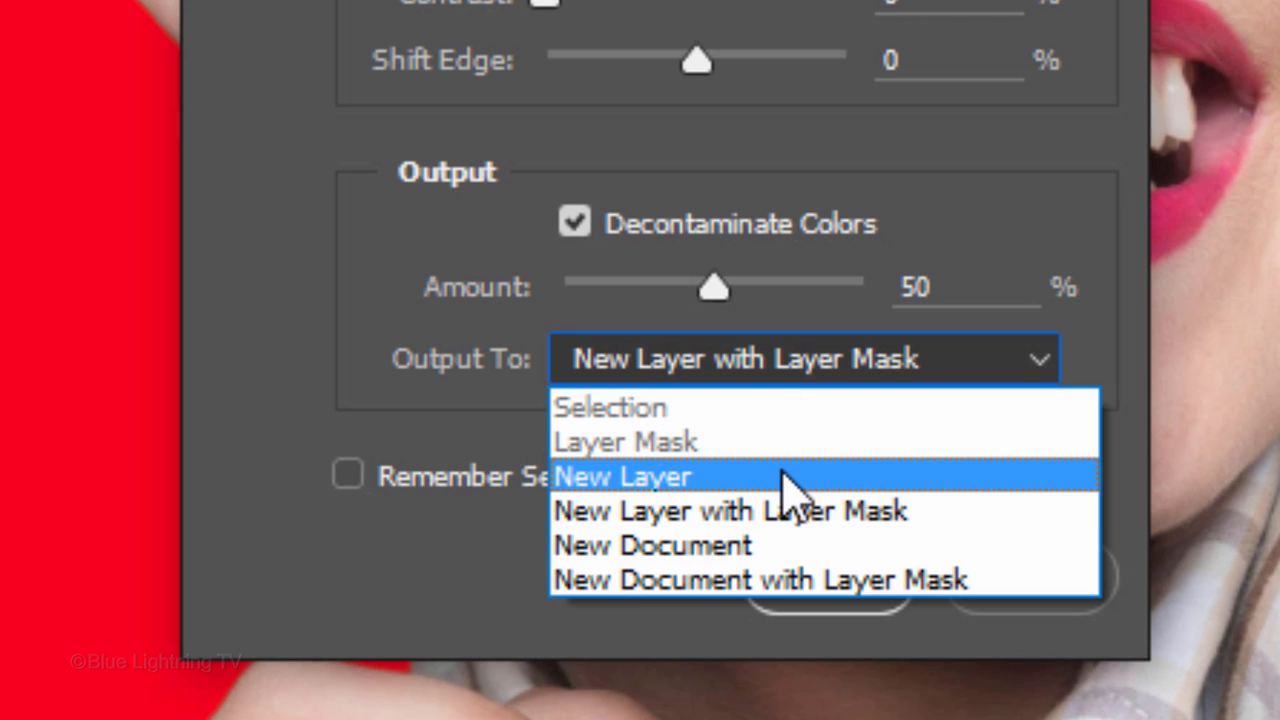
click(623, 476)
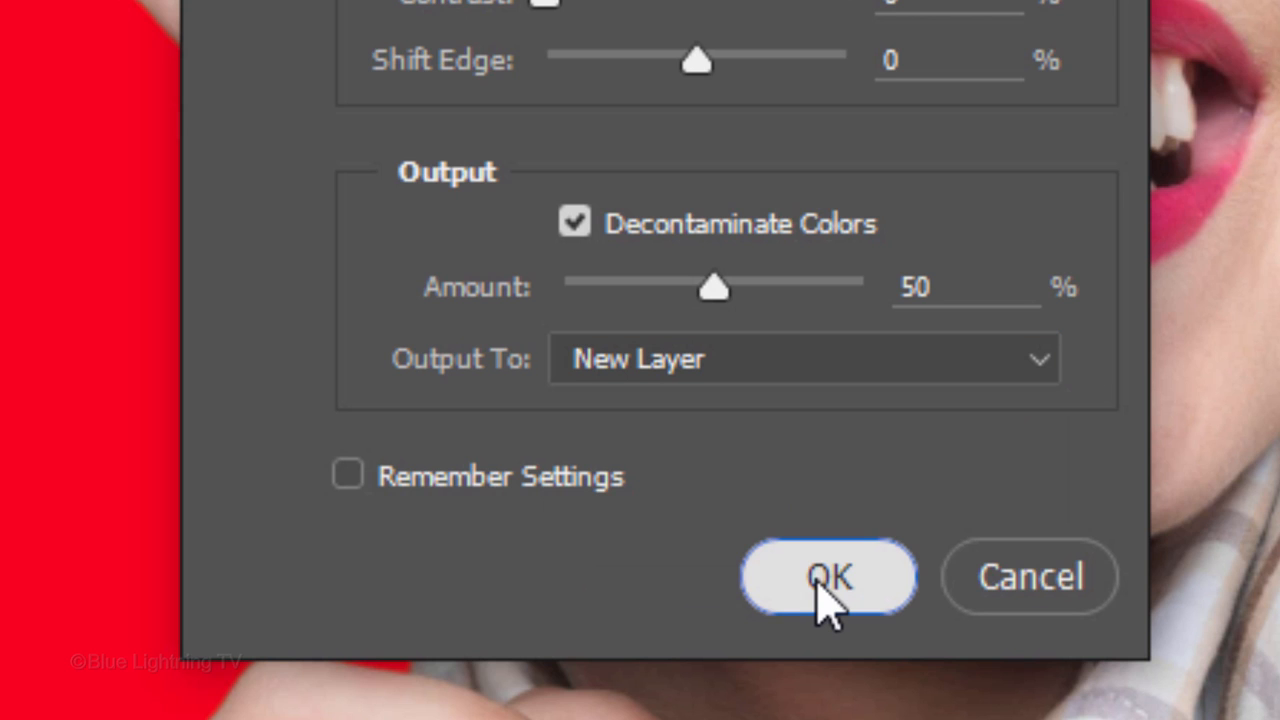
click(828, 577)
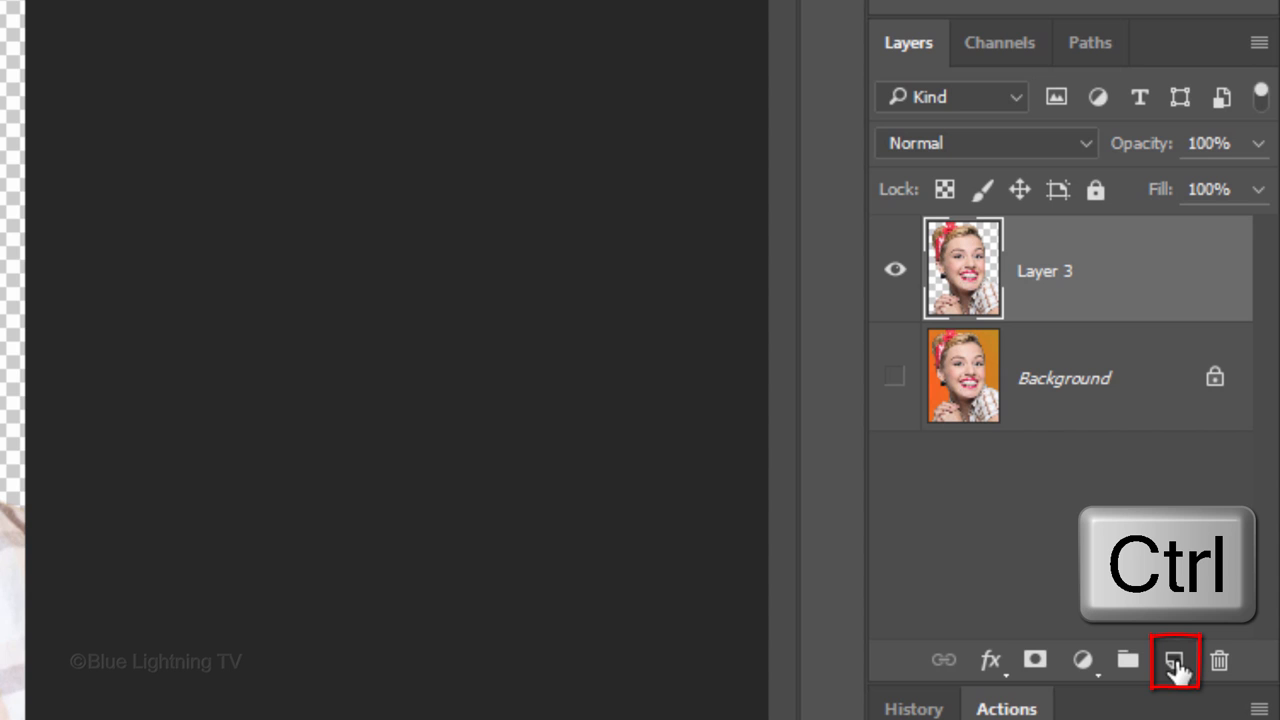
- Add two layers beneath the cutout and fill Layer 5 with pale yellow FFE295
click(1175, 660)
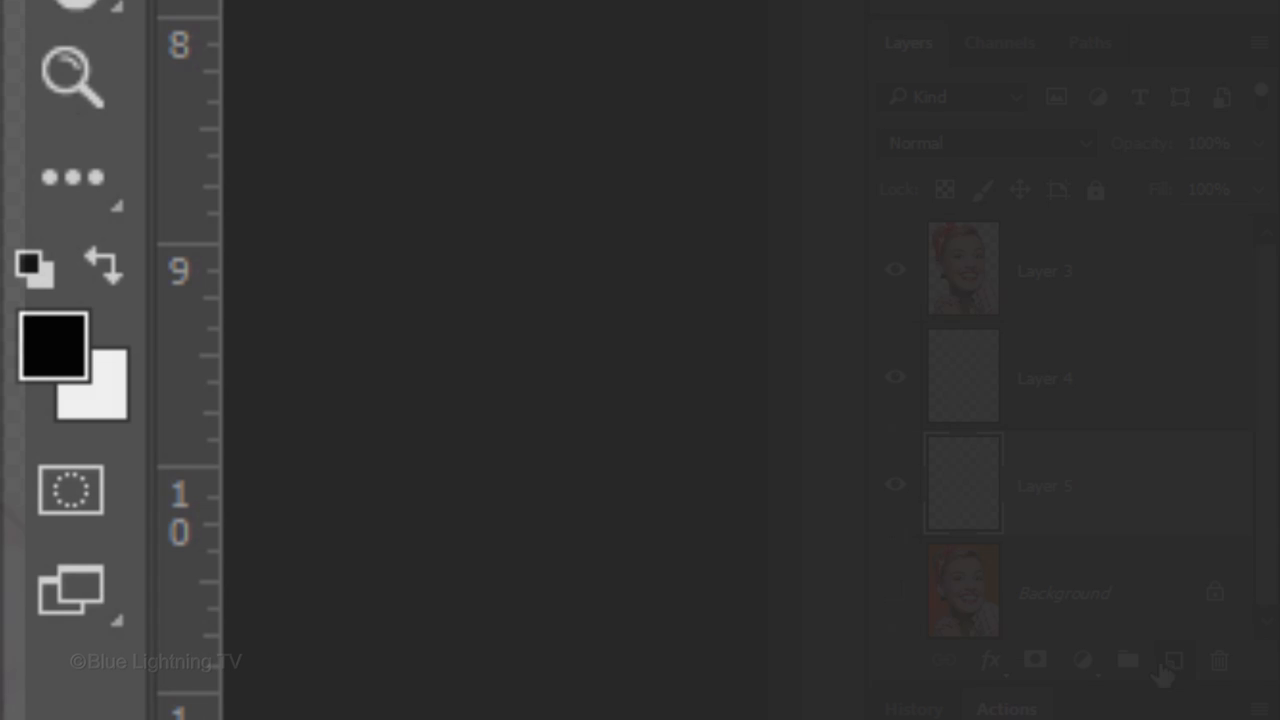
click(51, 347)
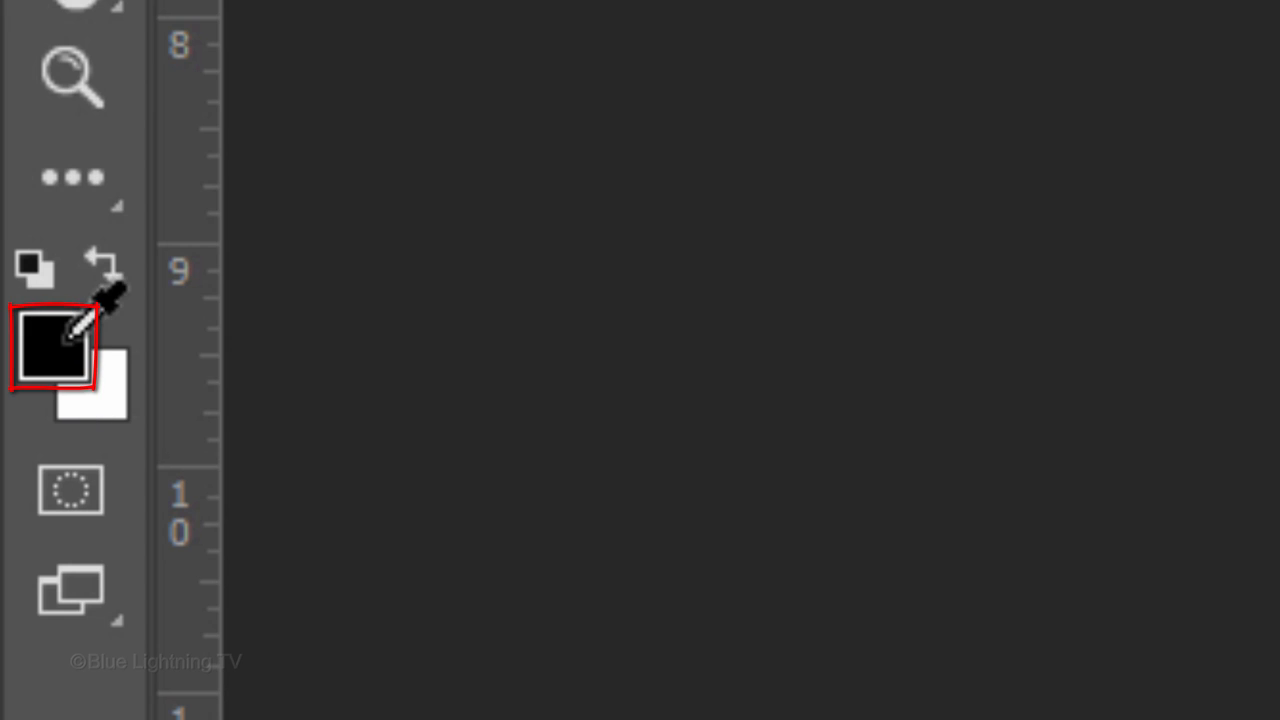
click(48, 350)
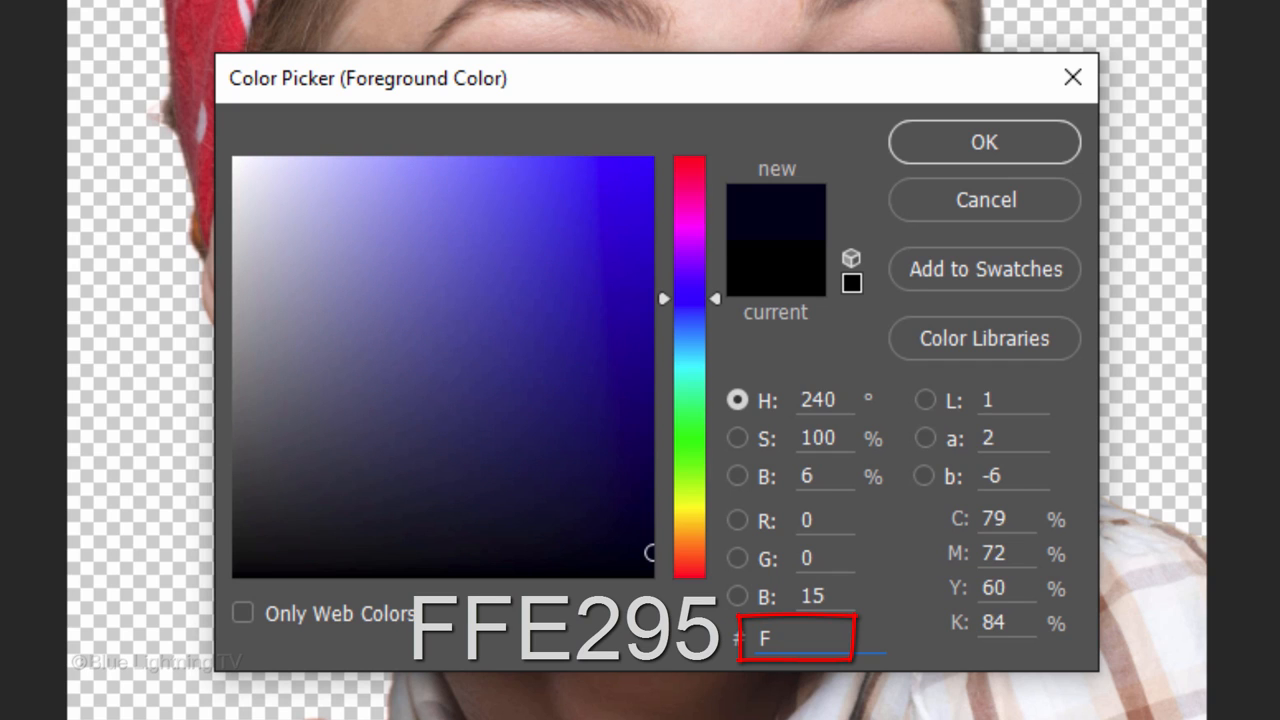
text(FE2)
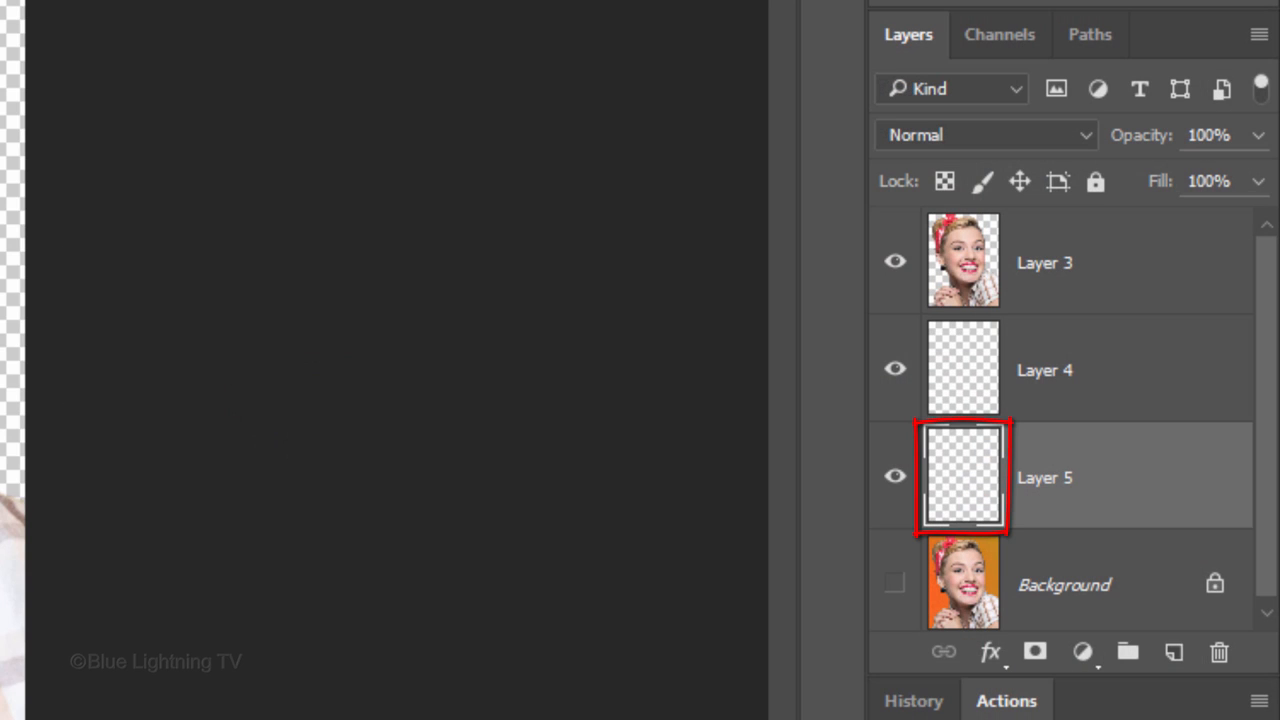
key(alt+Delete)
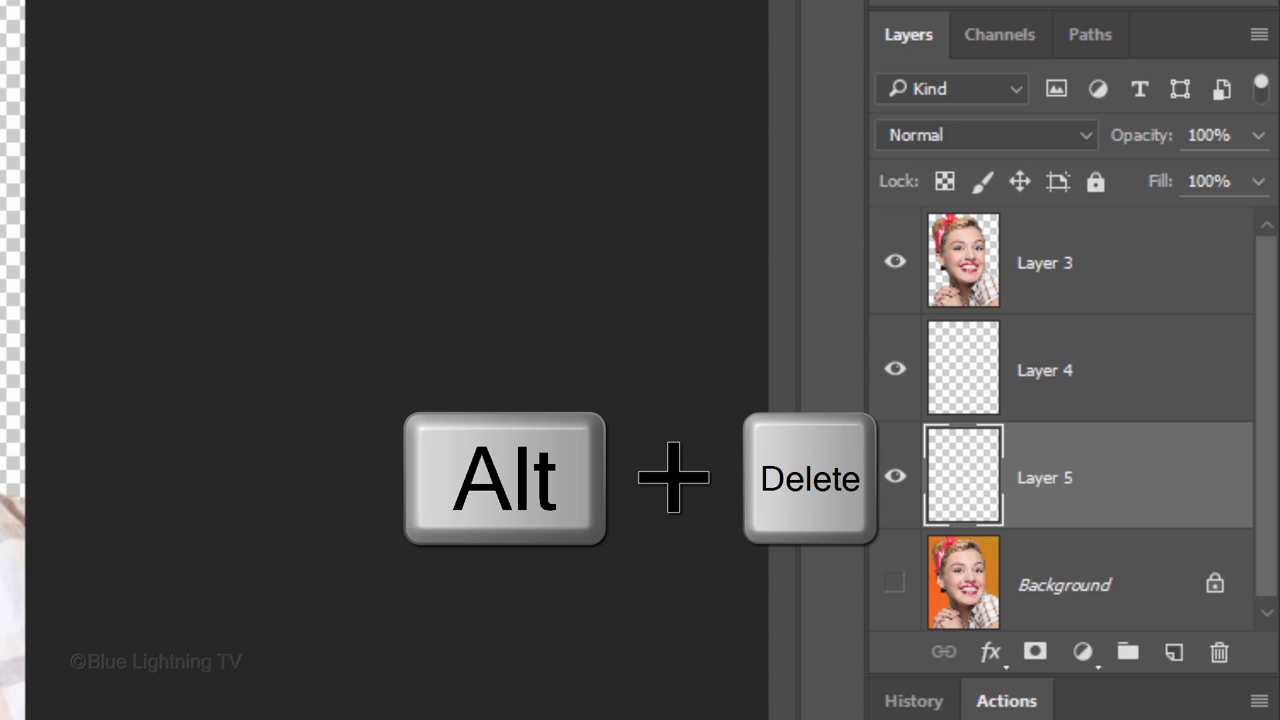
key(alt+Delete)
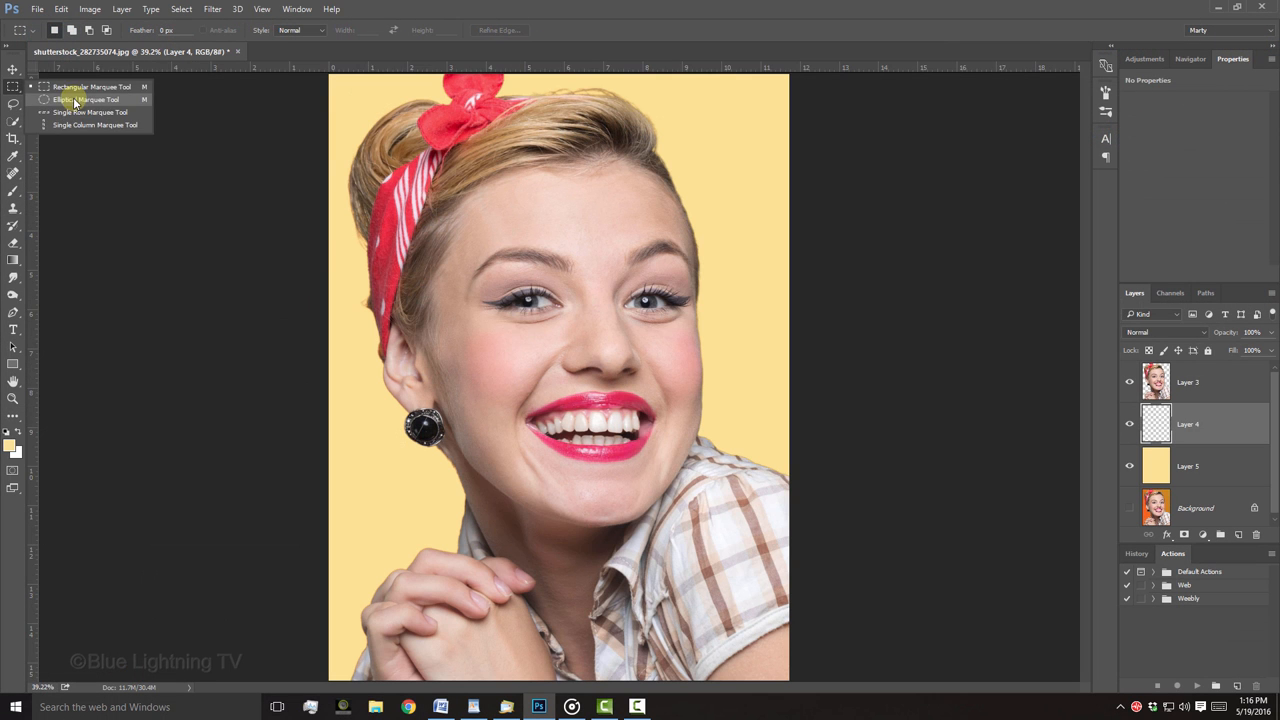
- Draw an elliptical selection around the woman and feather it by 98.9 px
click(90, 99)
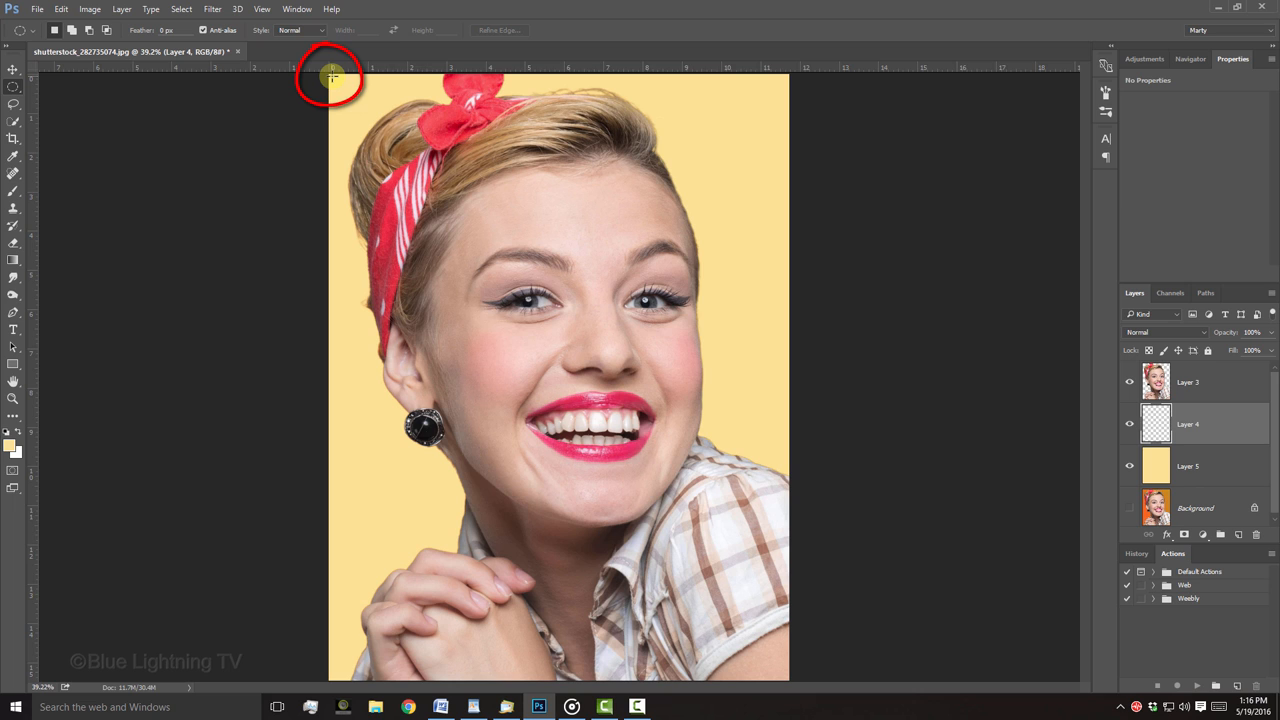
drag(330, 75, 395, 190)
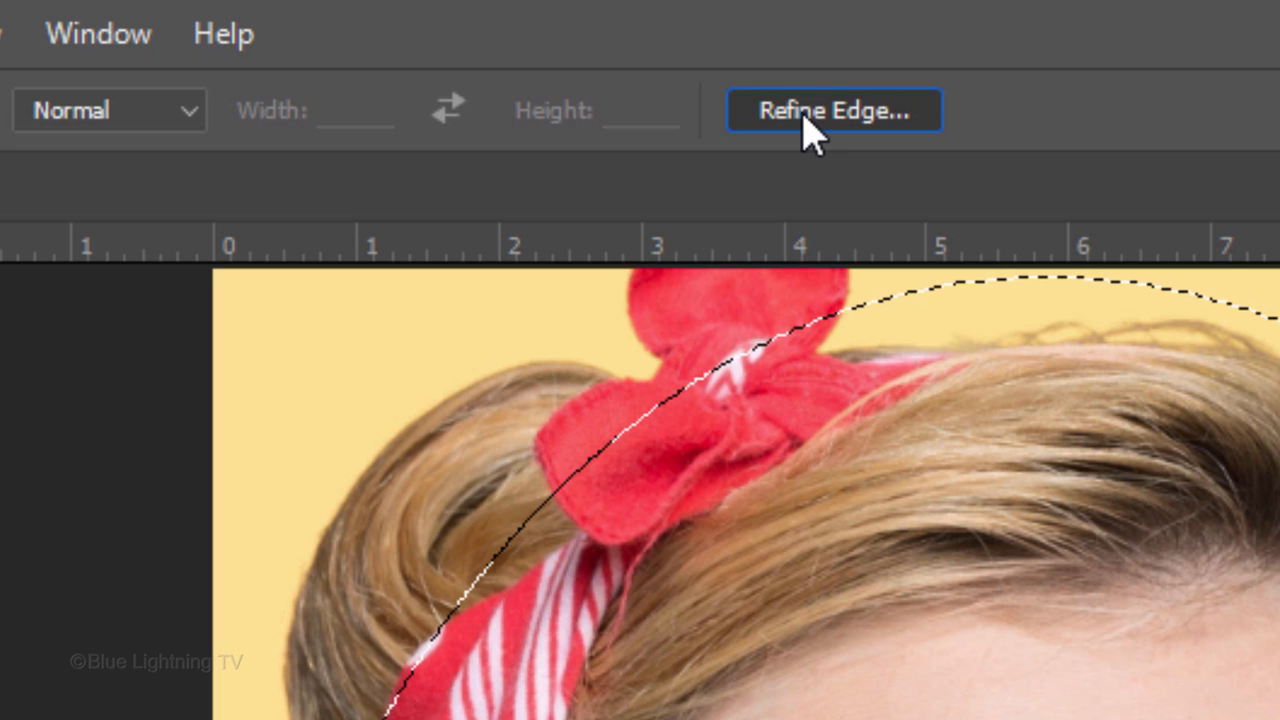
click(834, 110)
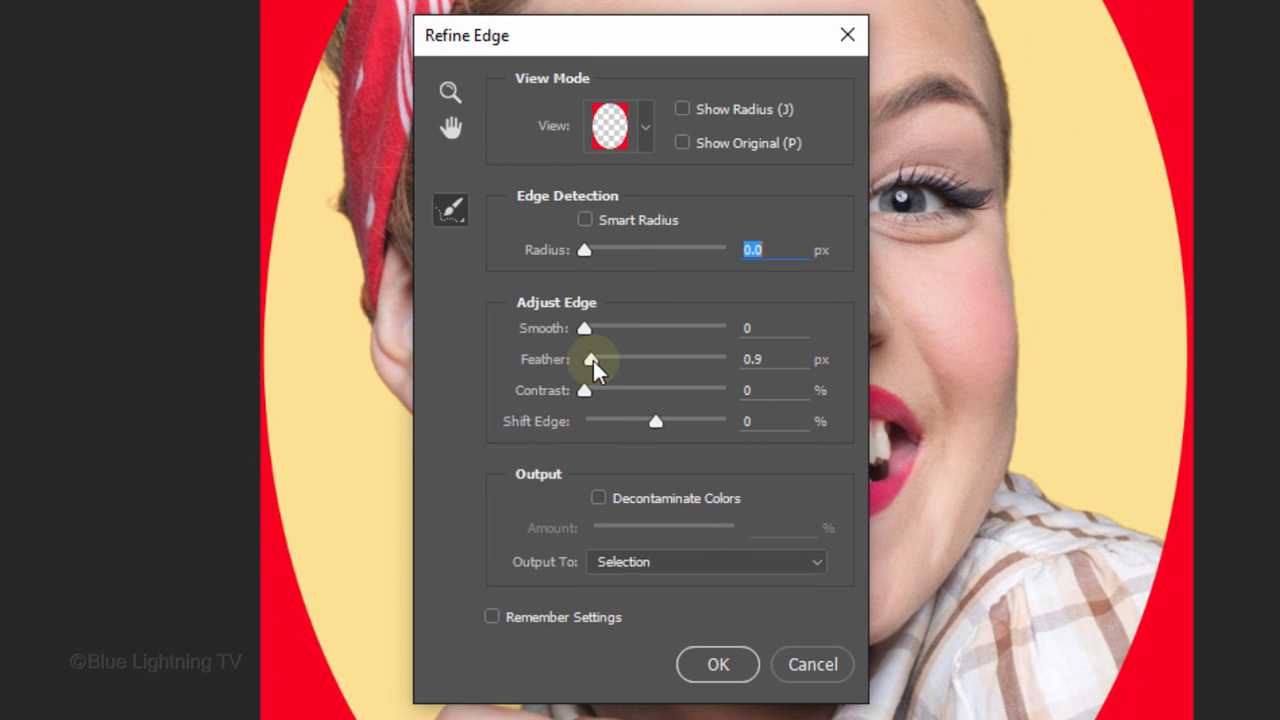
drag(590, 360, 675, 360)
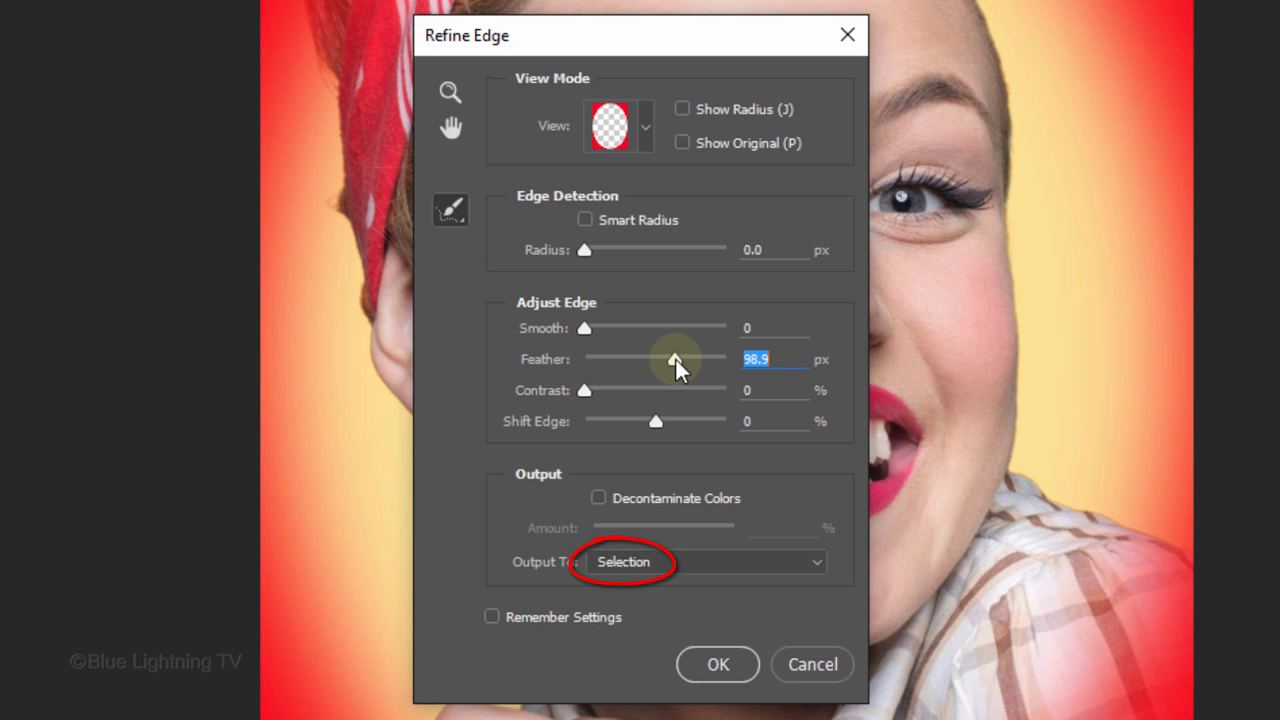
mouse_move(675, 442)
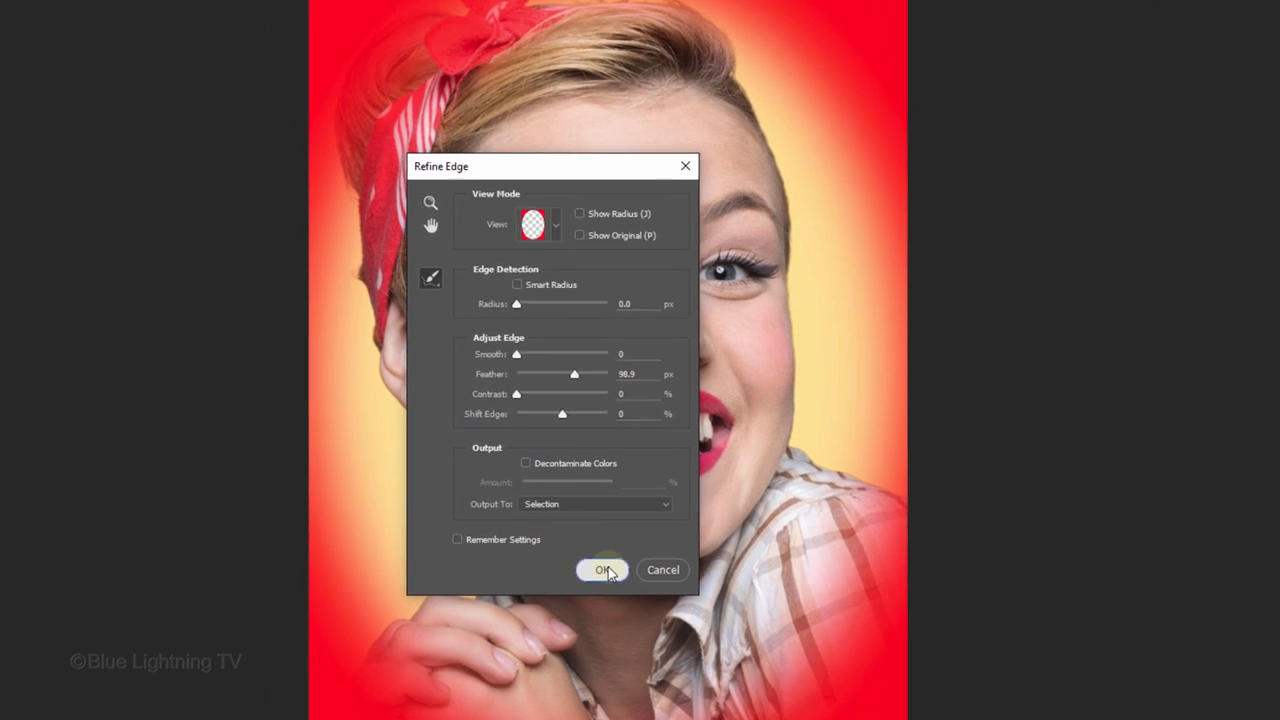
click(601, 569)
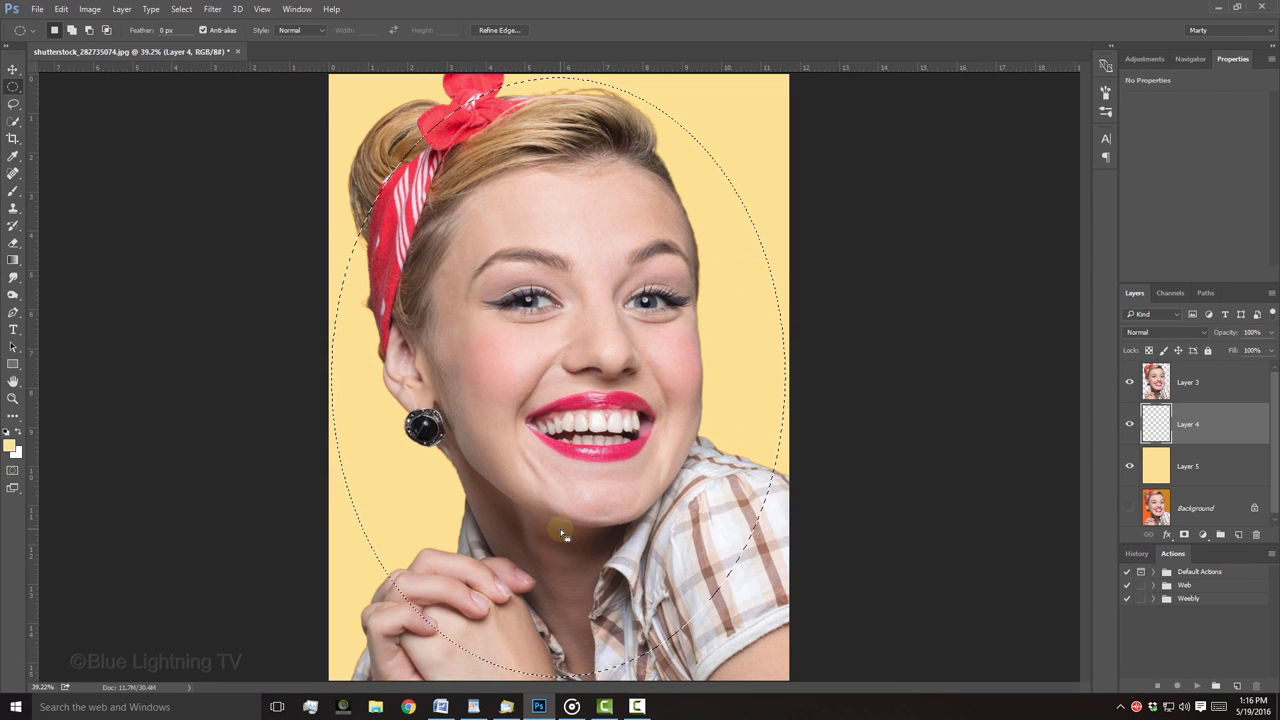
- Invert the oval selection, fill the outside with black on Layer 4, then deselect
key(Ctrl+Shift+I)
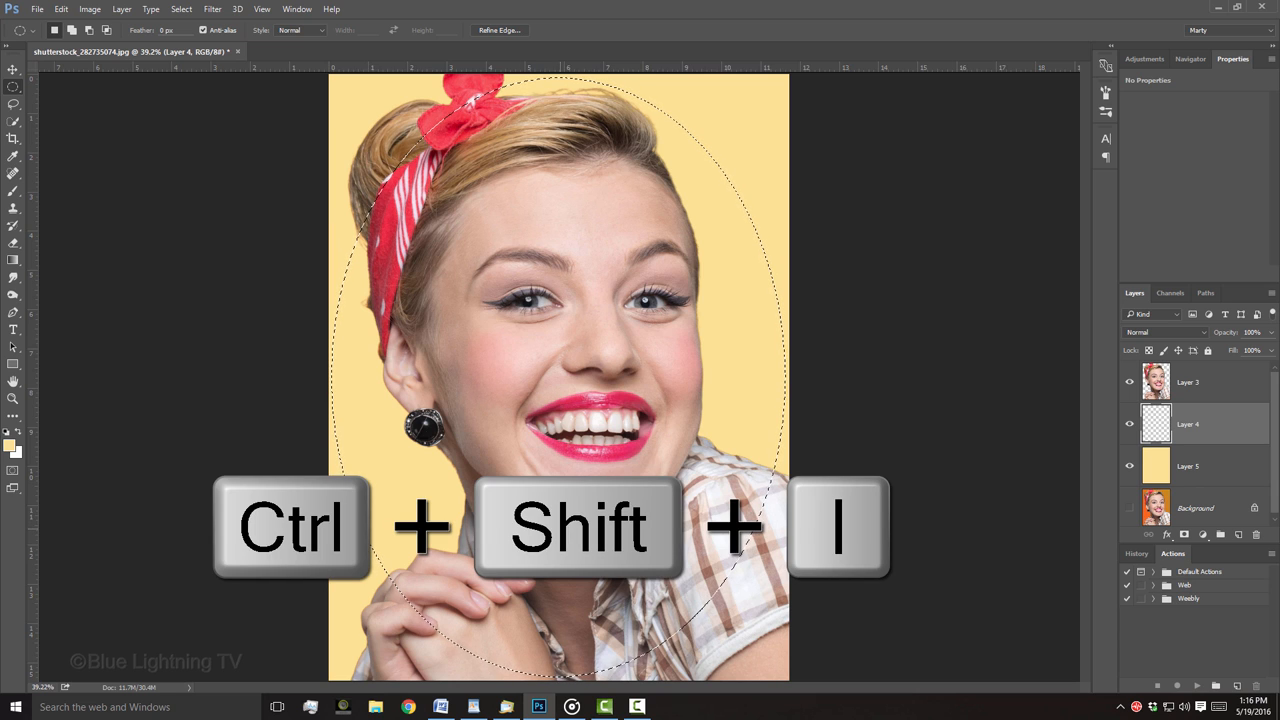
key(ctrl+shift+i)
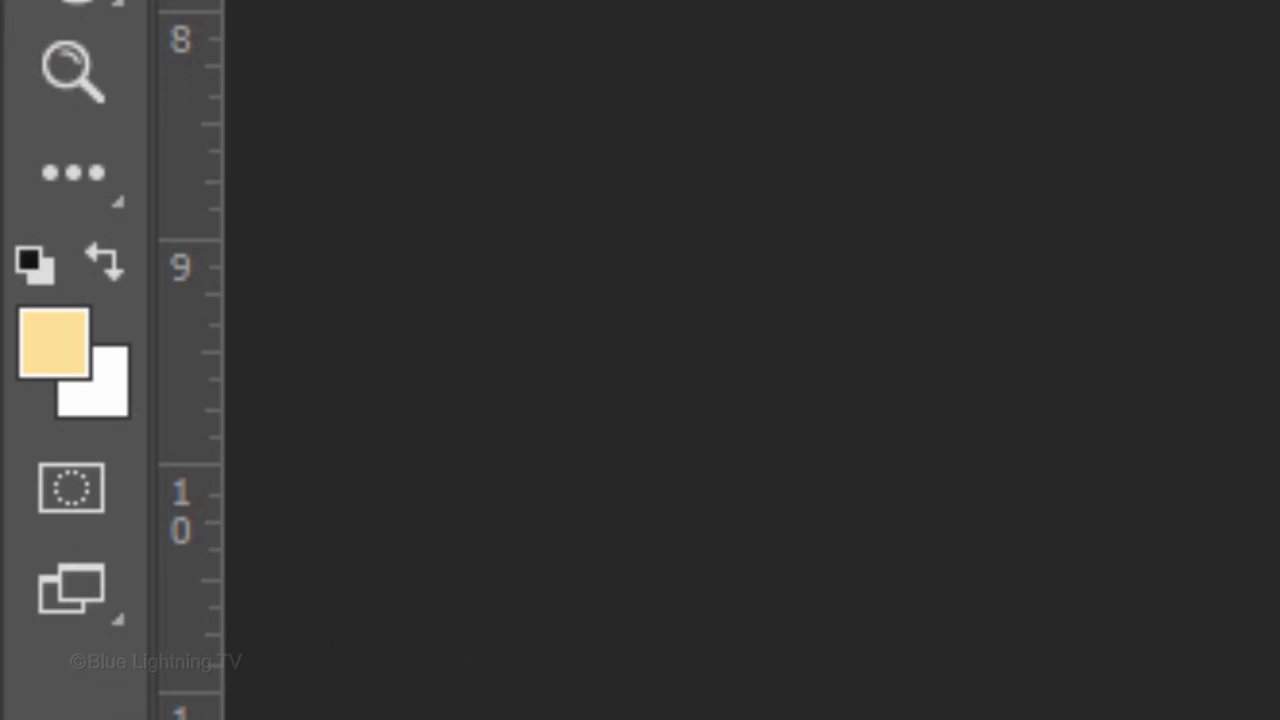
click(52, 345)
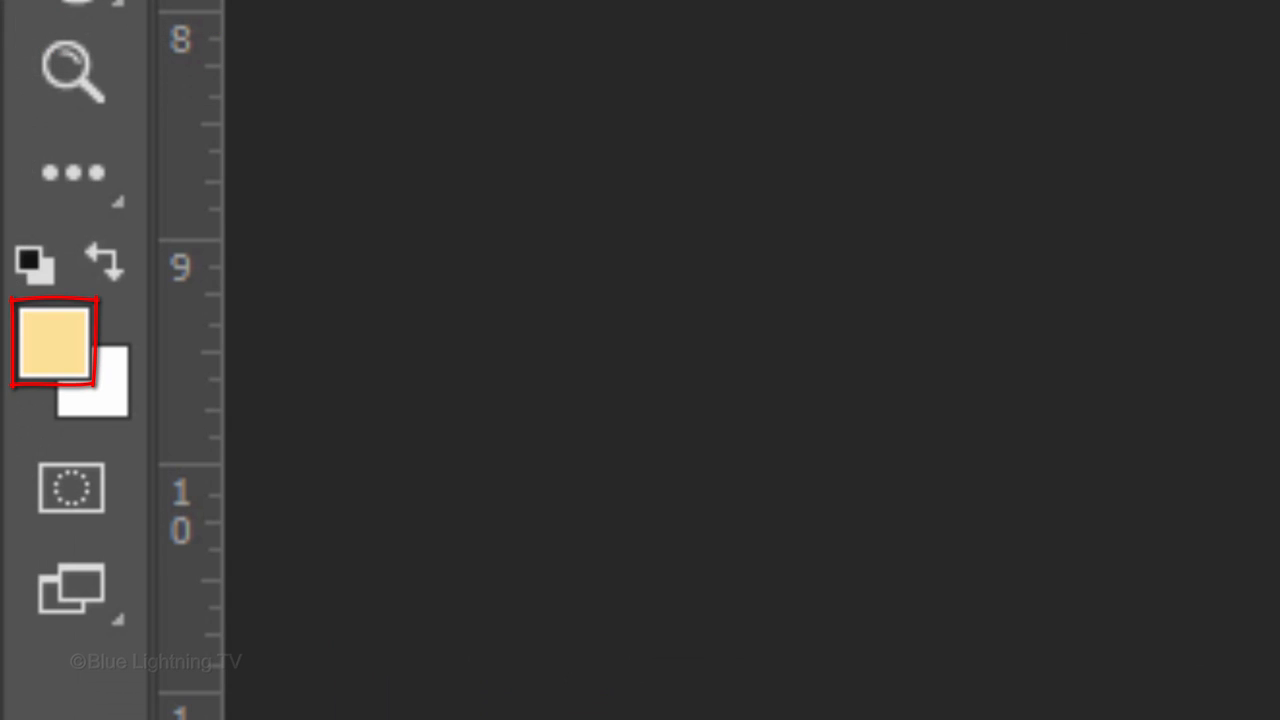
click(33, 263)
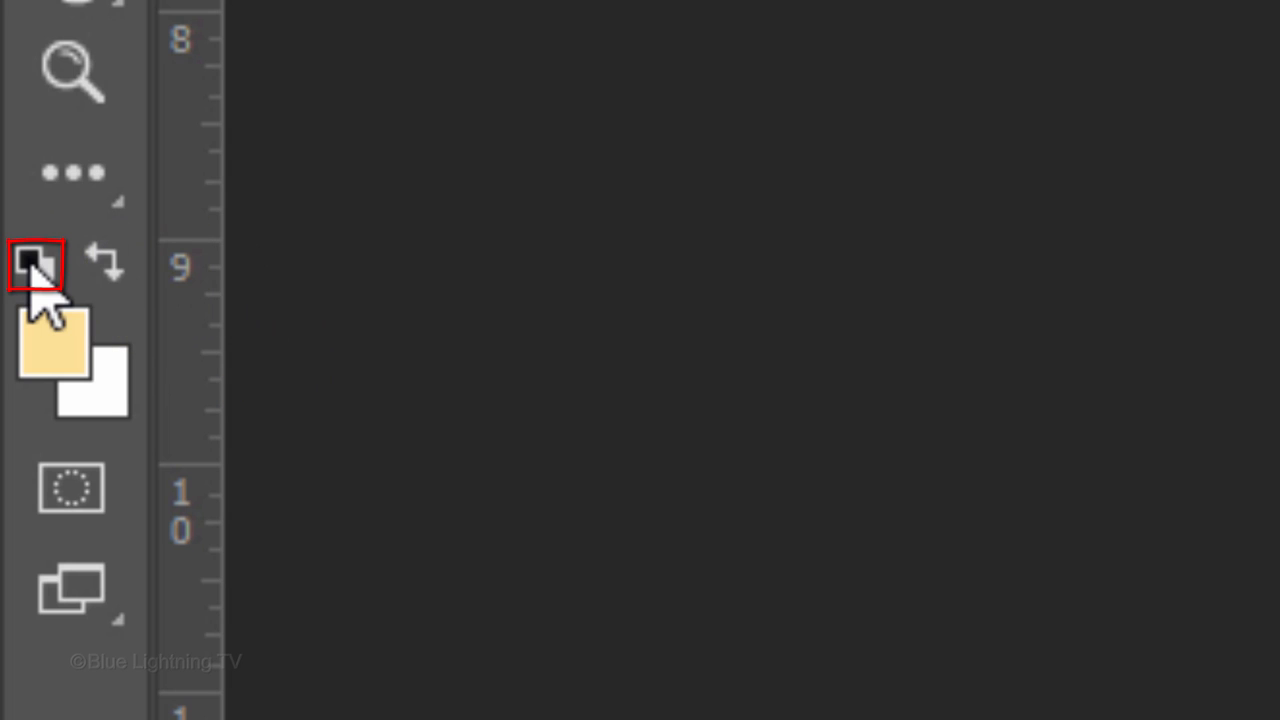
key(d)
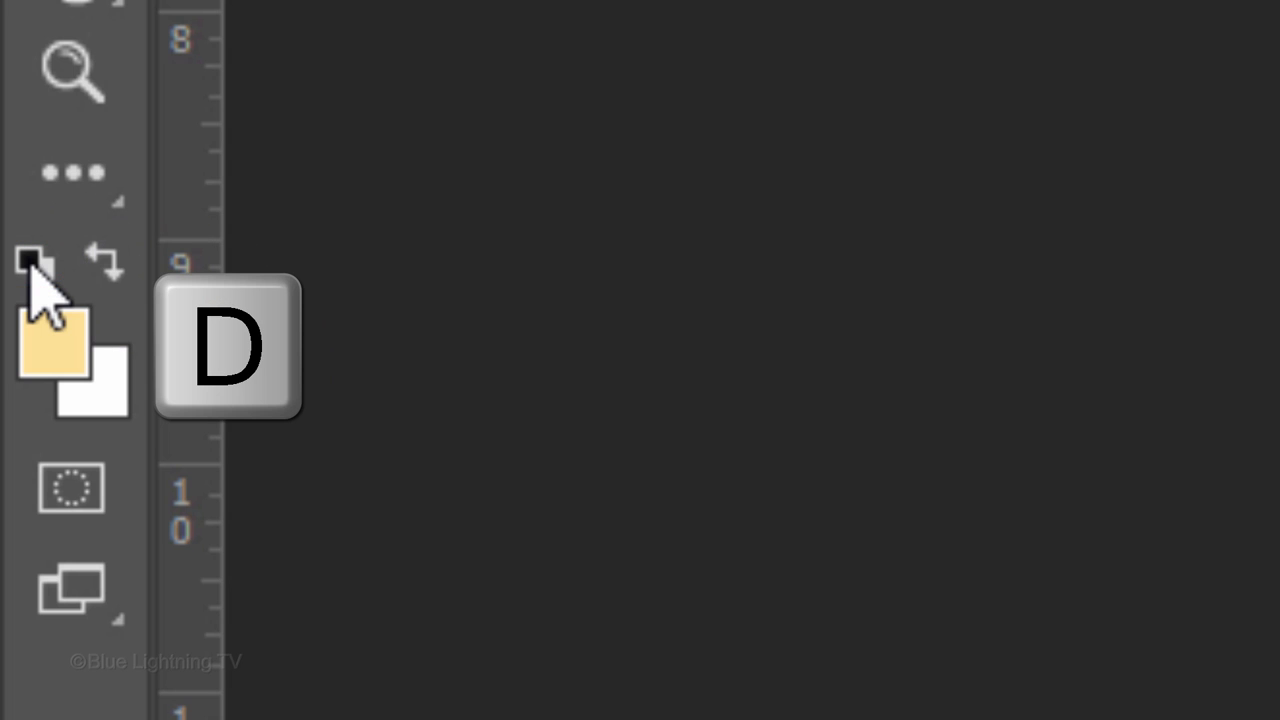
key(d)
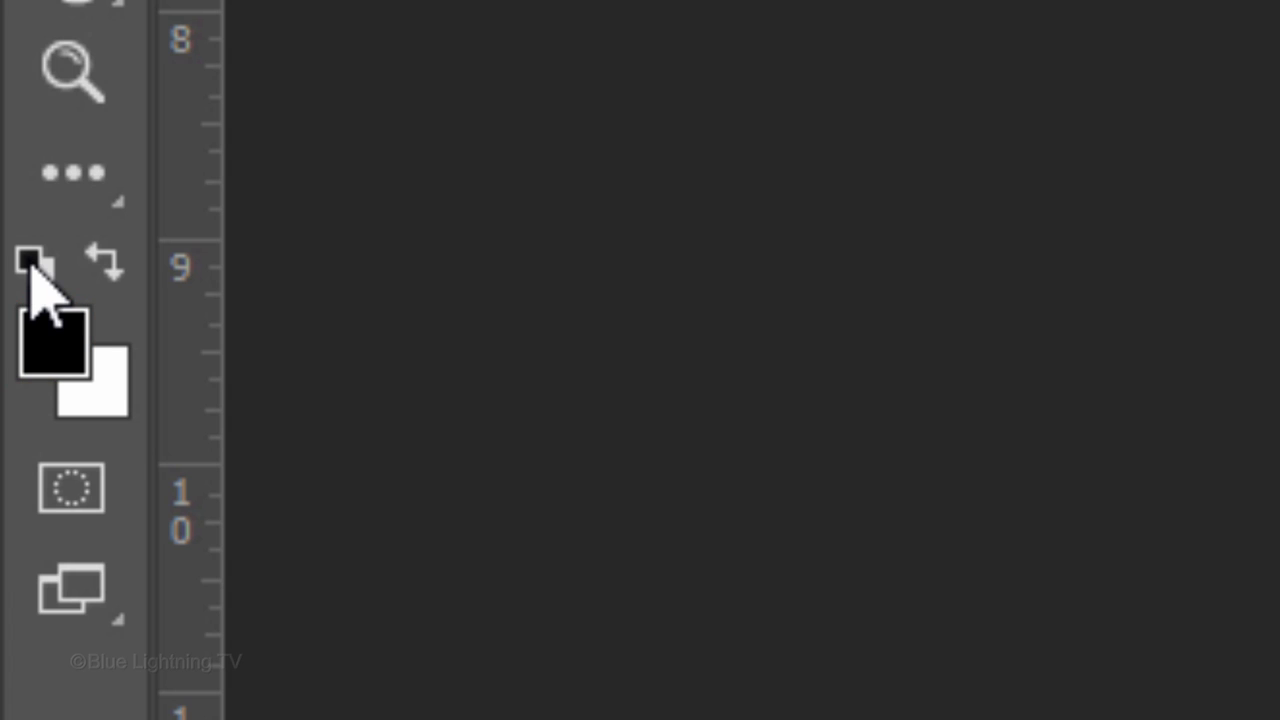
key(alt+Delete)
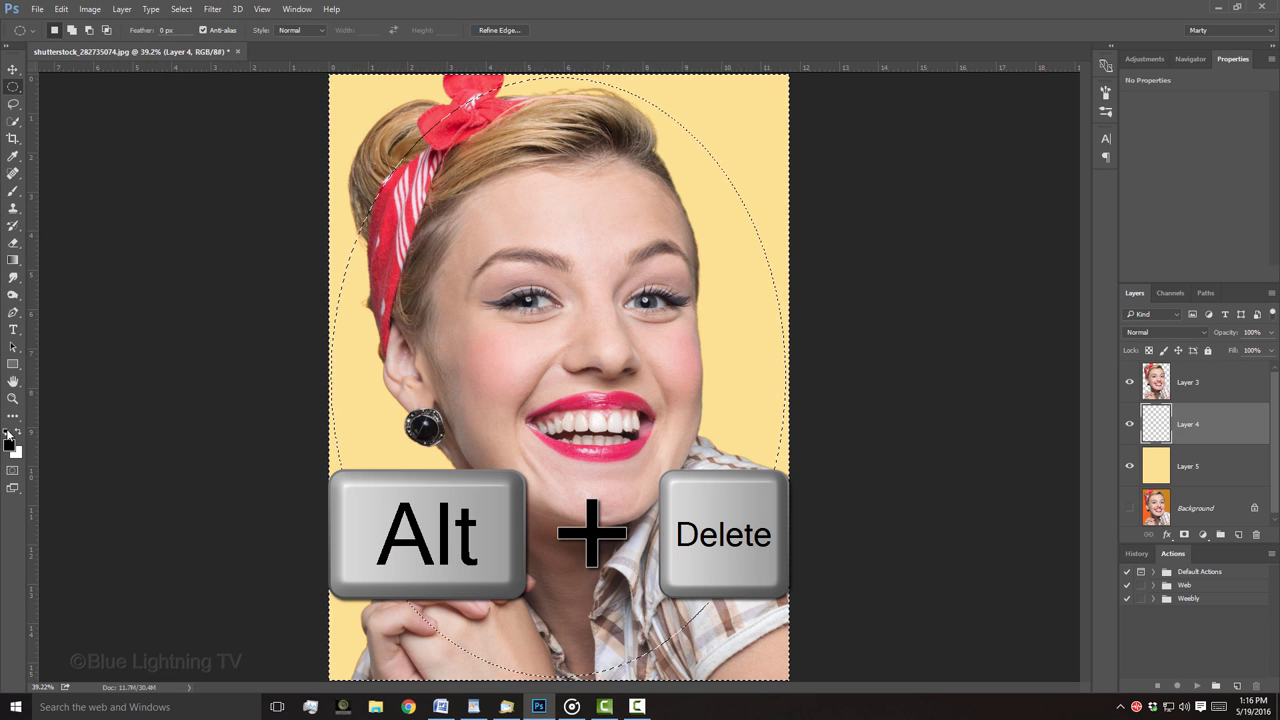
key(alt+Delete)
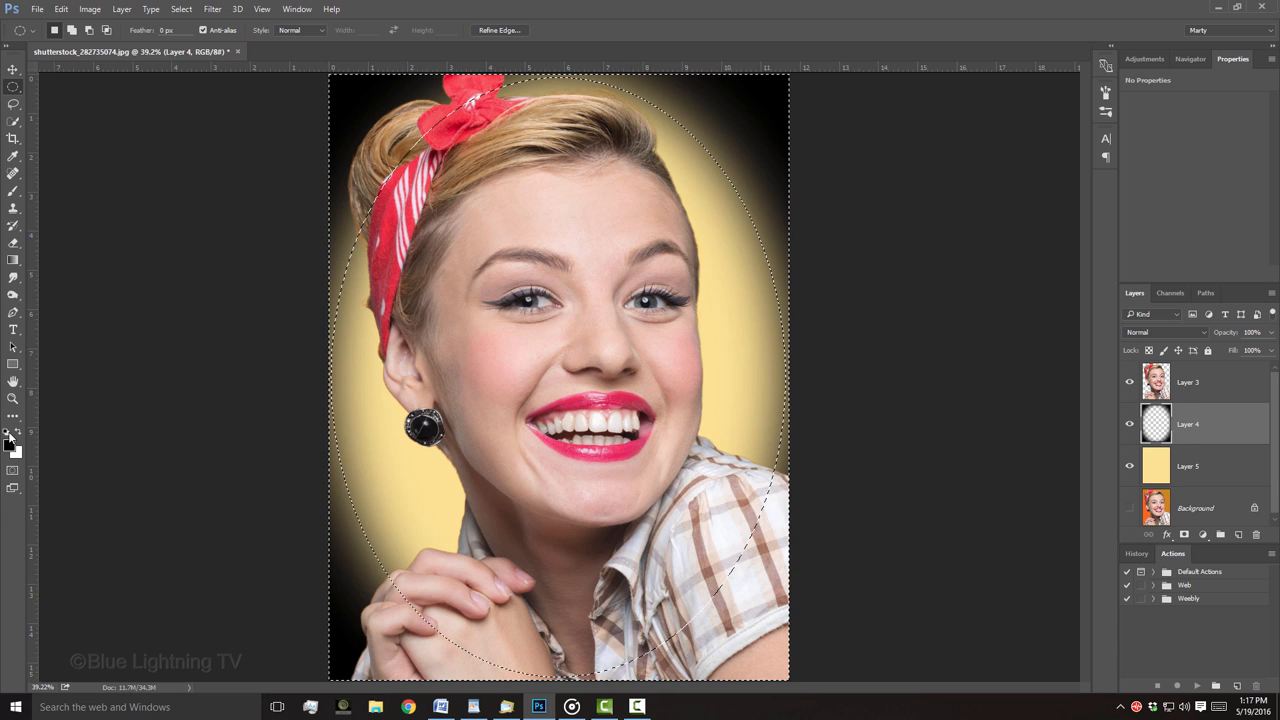
key(Ctrl+d)
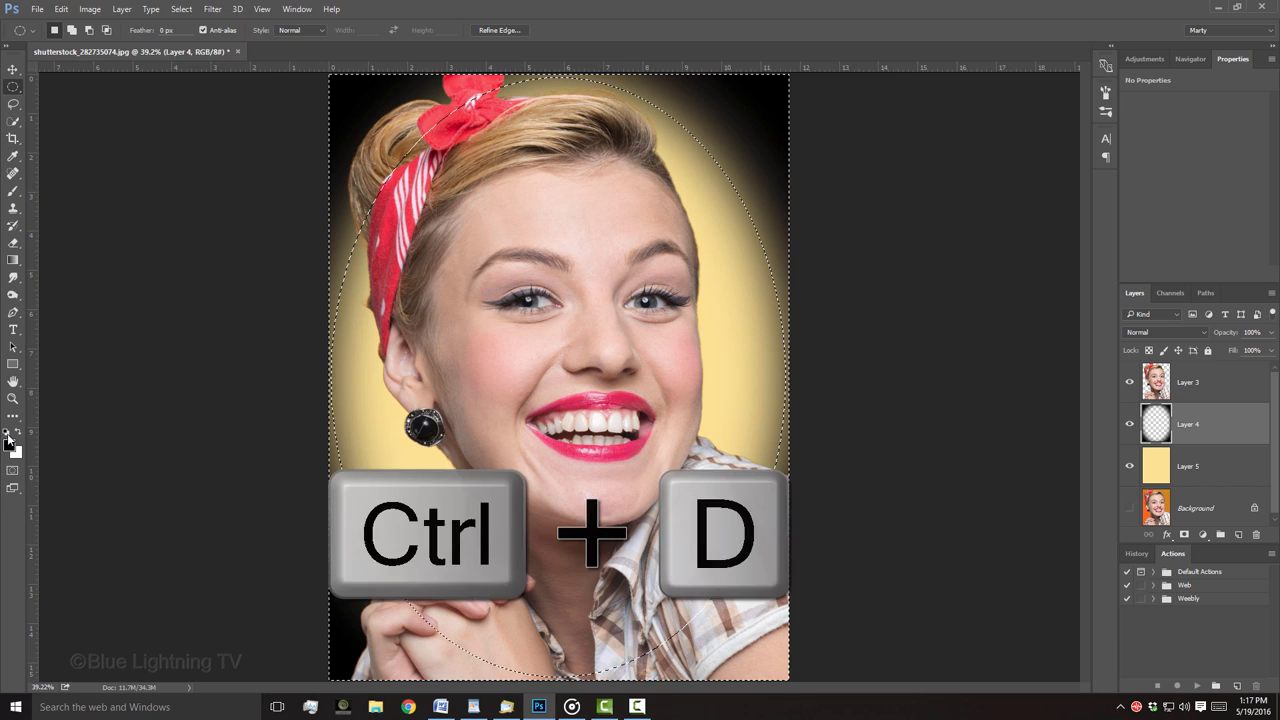
key(ctrl+d)
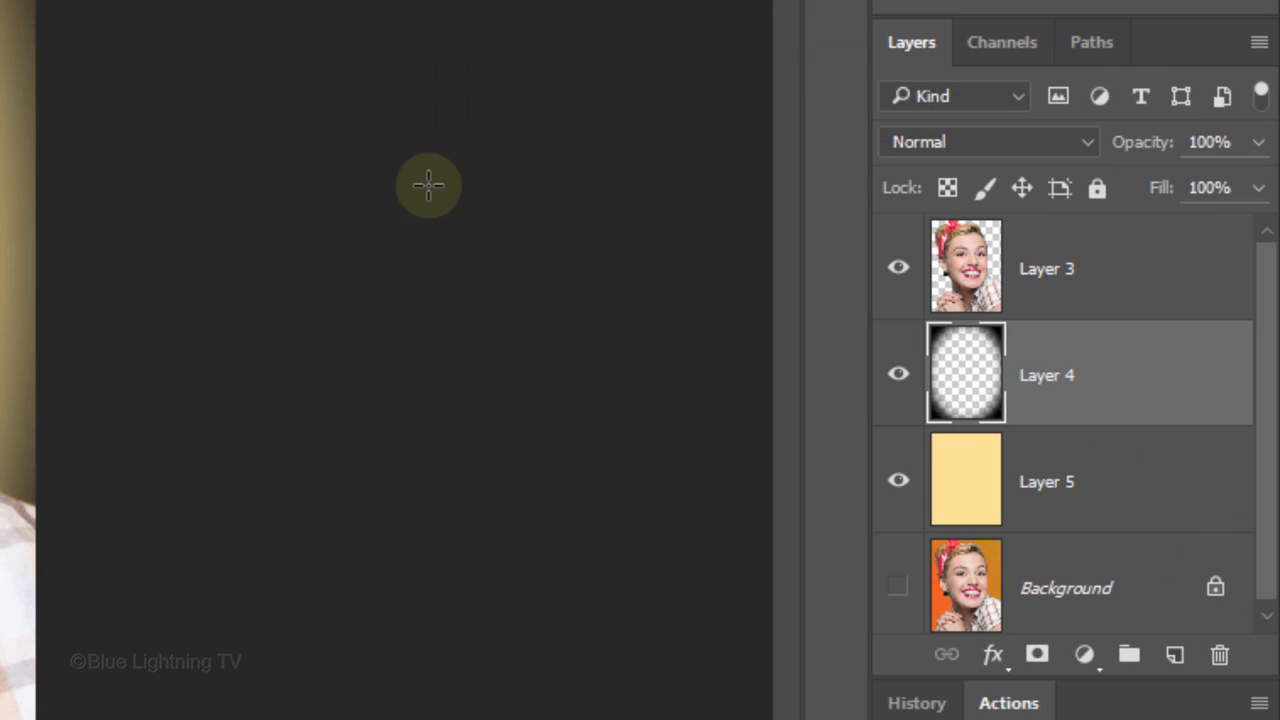
- Set Layer 4's blend mode to Soft Light and hide the vignette and yellow layers
click(985, 141)
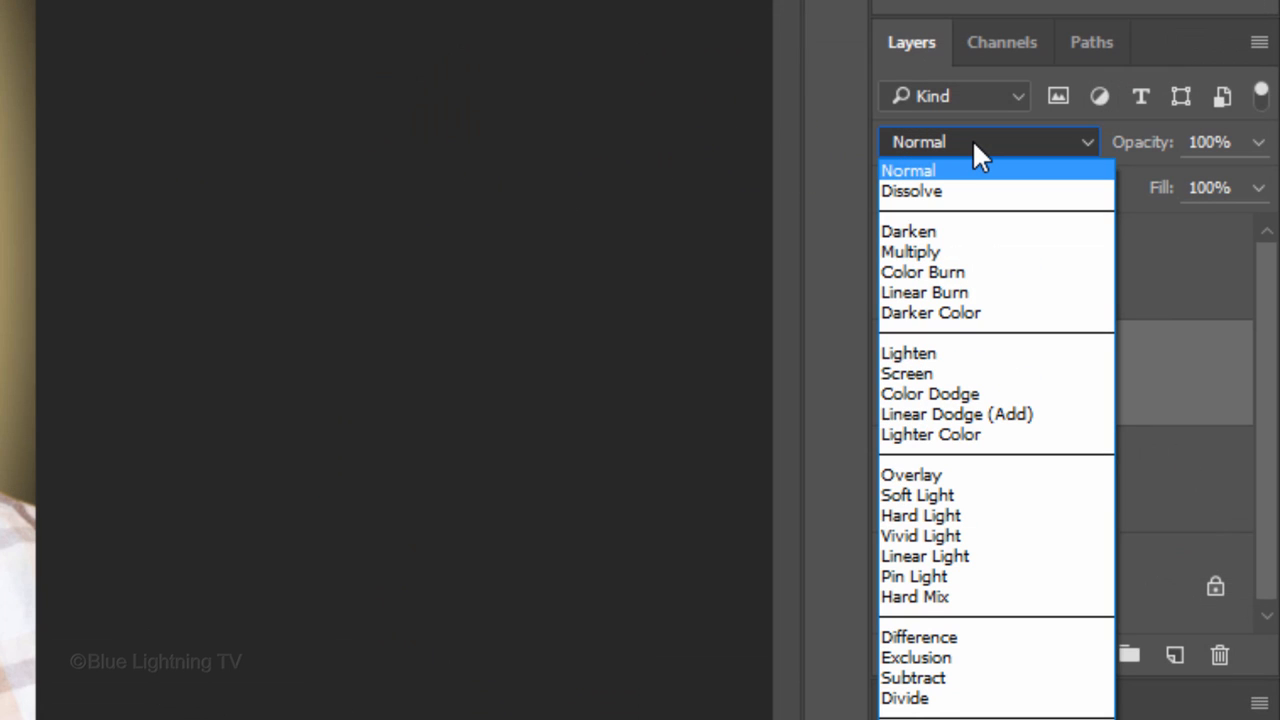
mouse_move(917, 495)
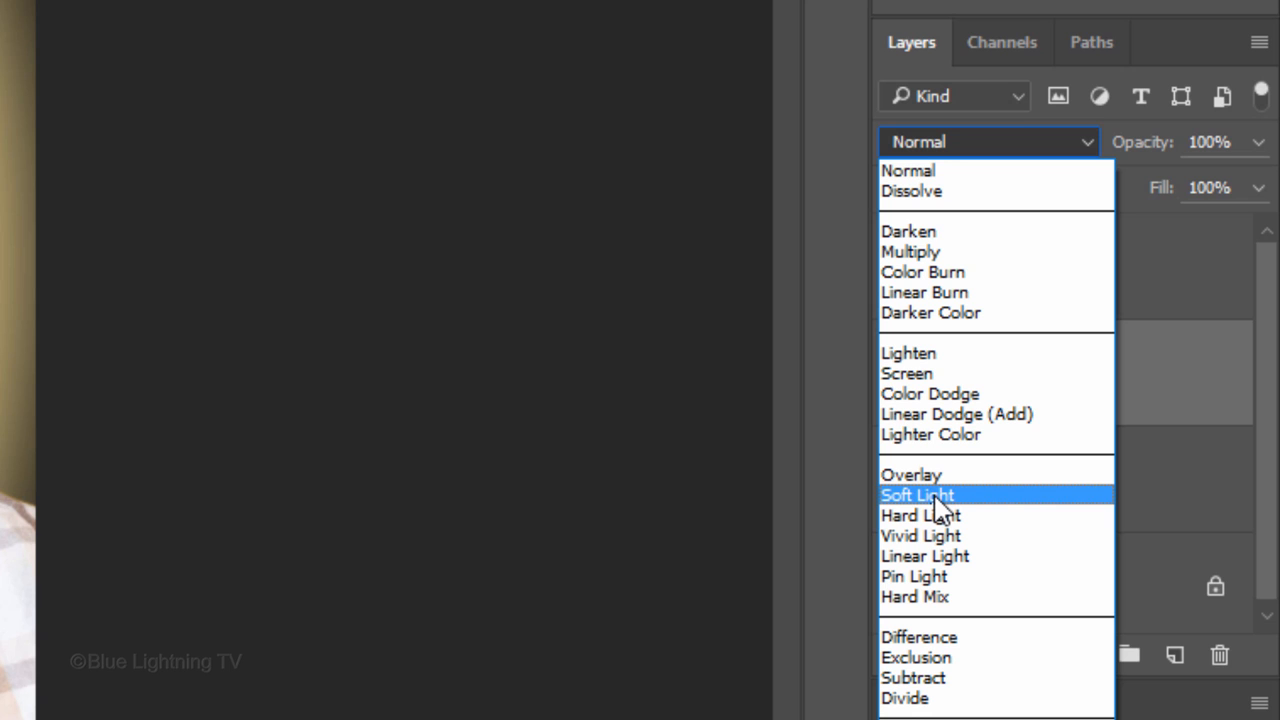
click(916, 495)
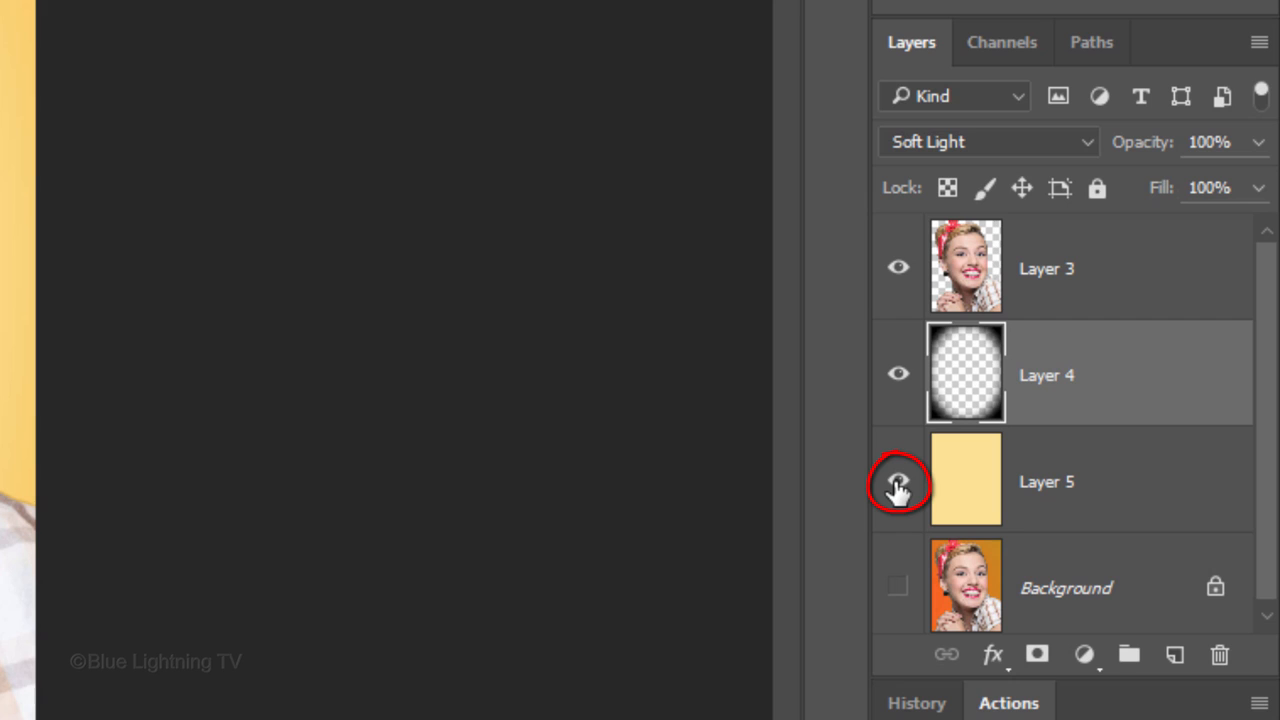
click(897, 481)
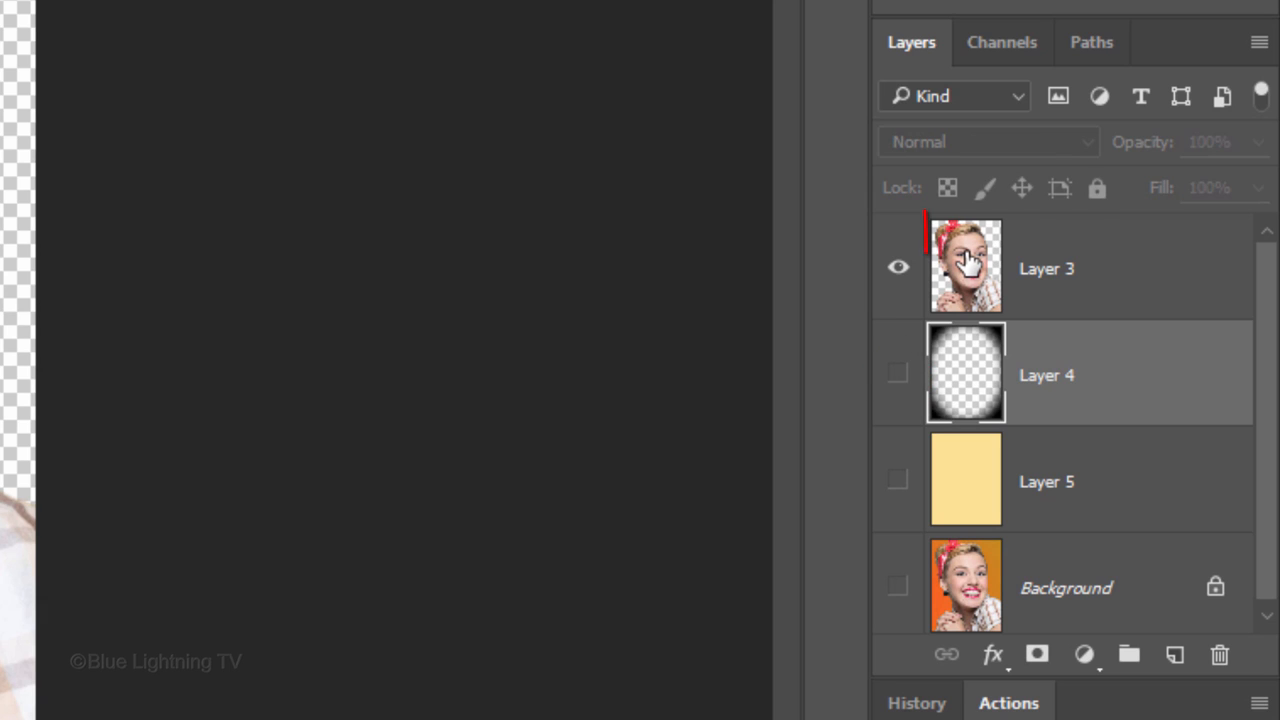
- Duplicate the cutout Layer 3 and rename the copy 'Surface blur/Smear'
click(1046, 268)
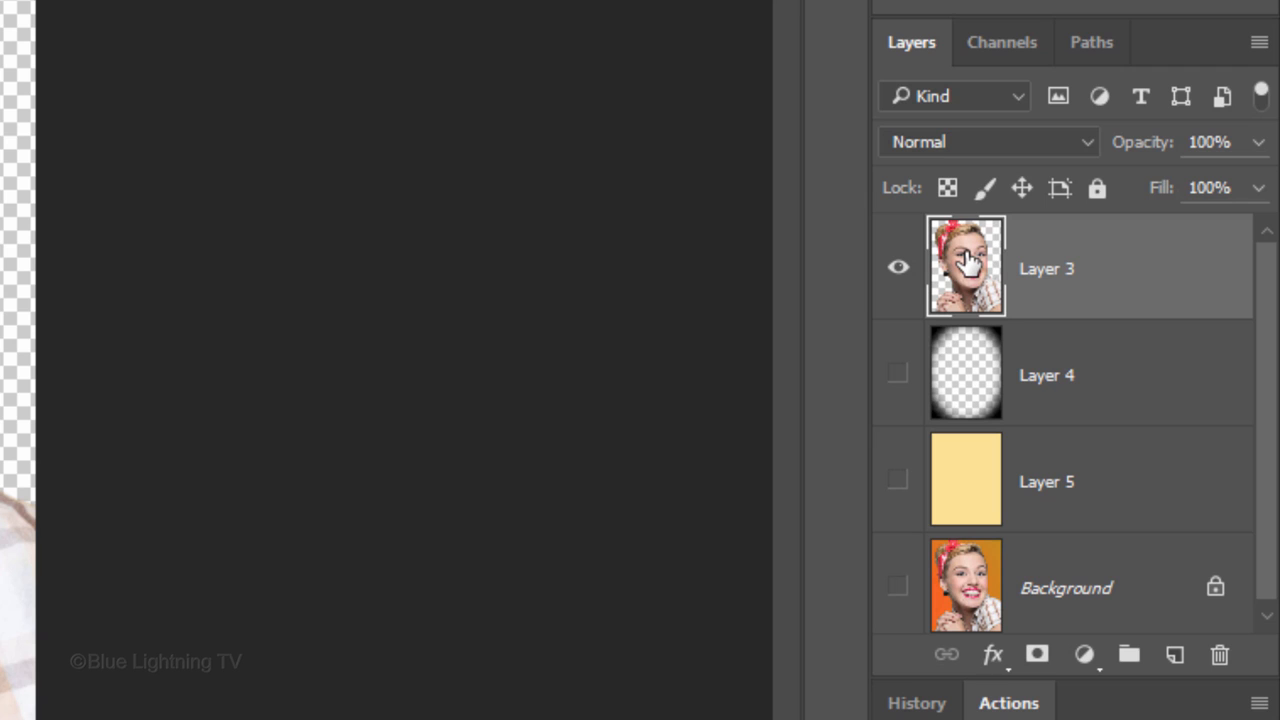
key(Ctrl+j)
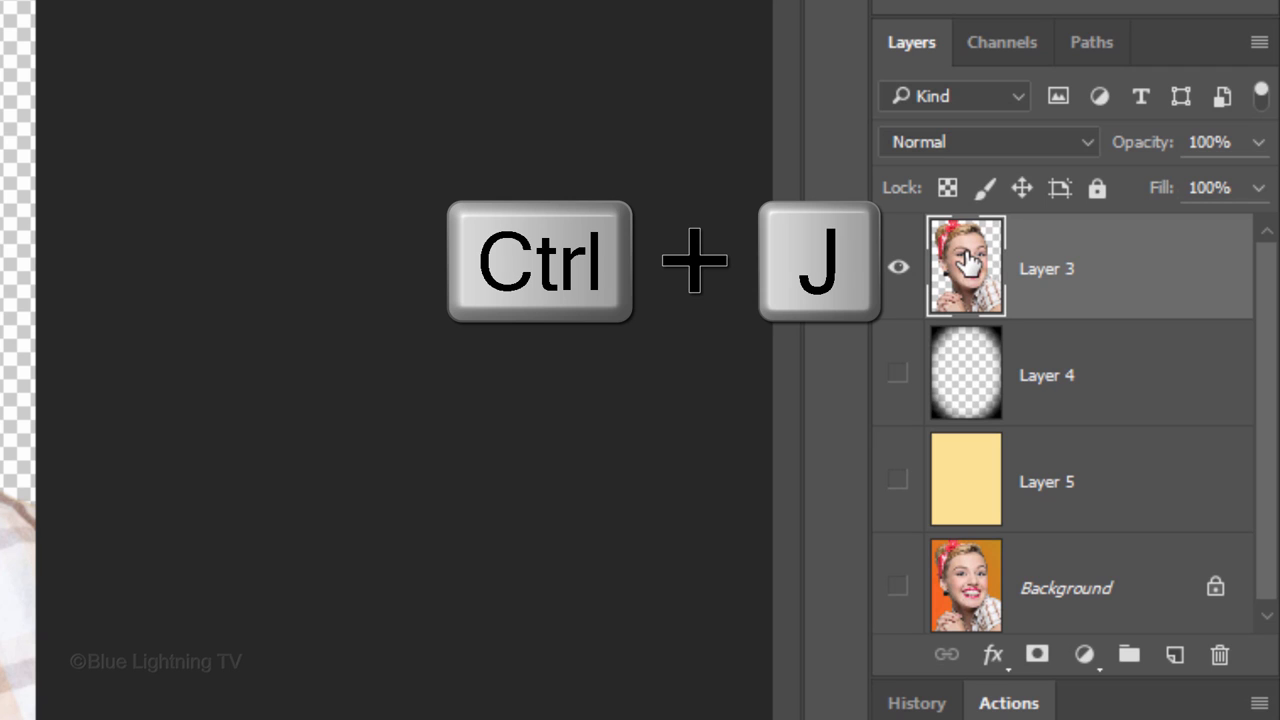
key(ctrl+j)
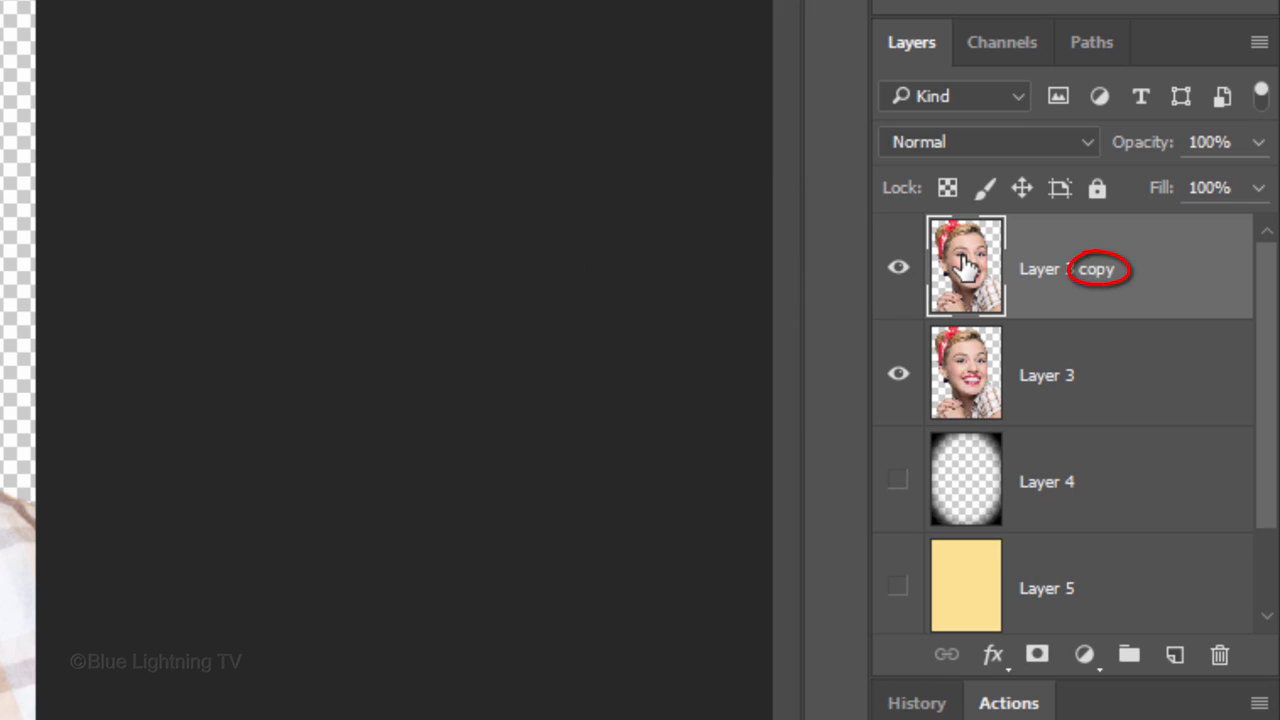
double_click(1068, 268)
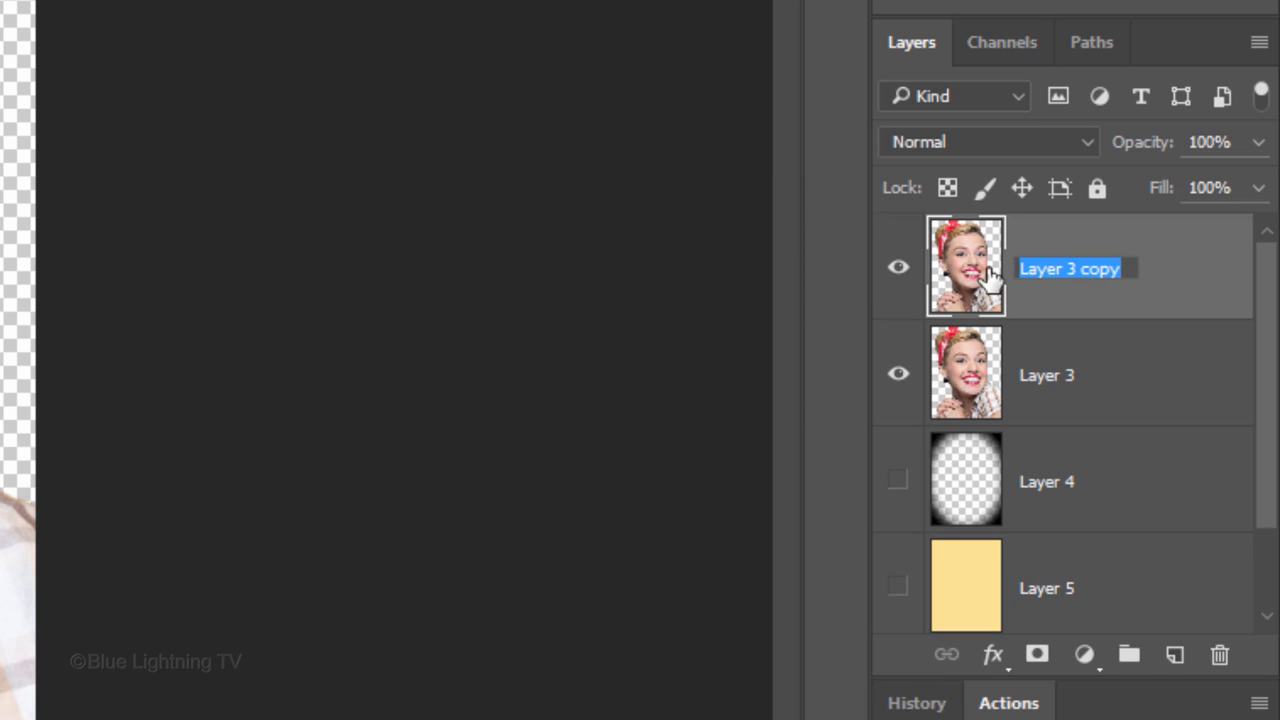
text(Surface blur/S)
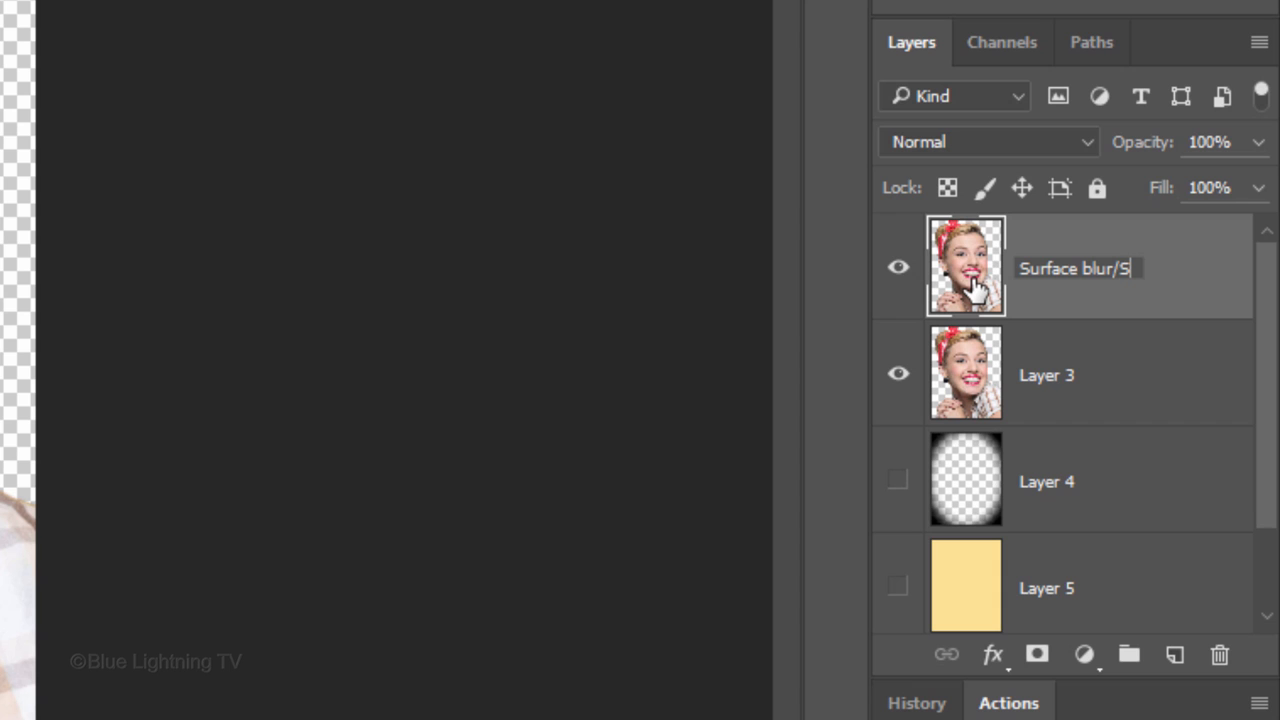
text(mear)
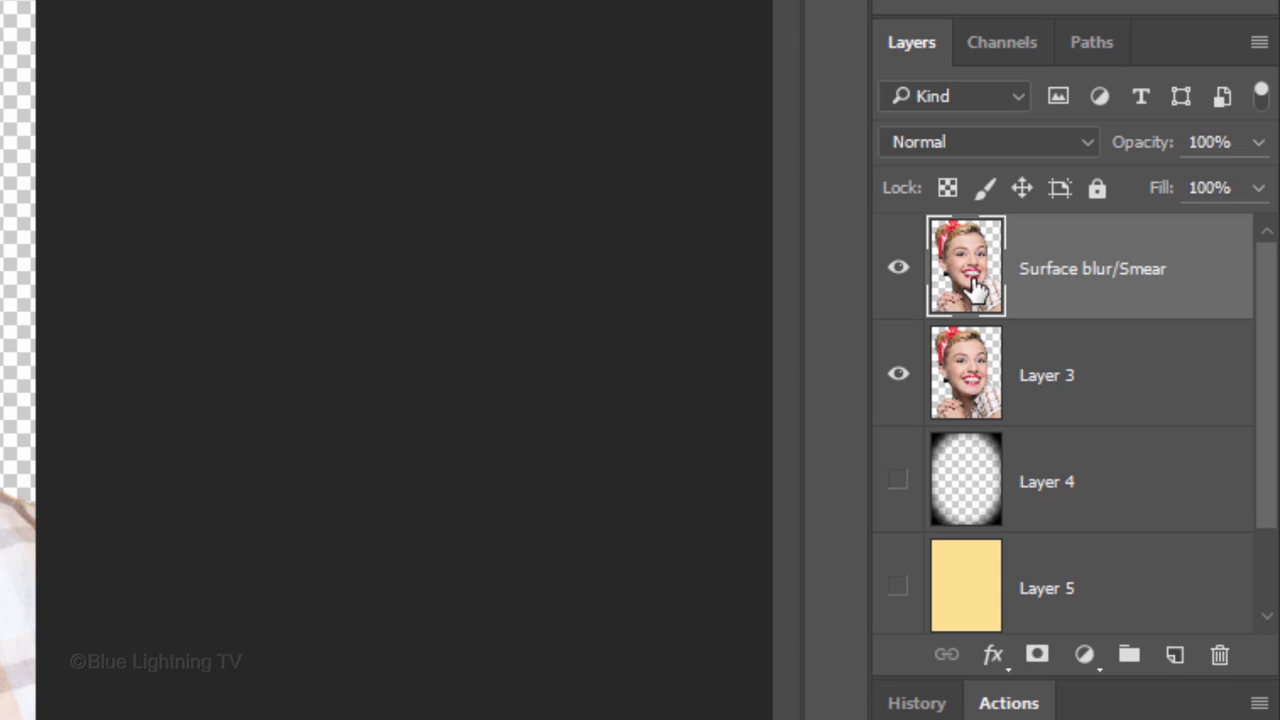
click(489, 21)
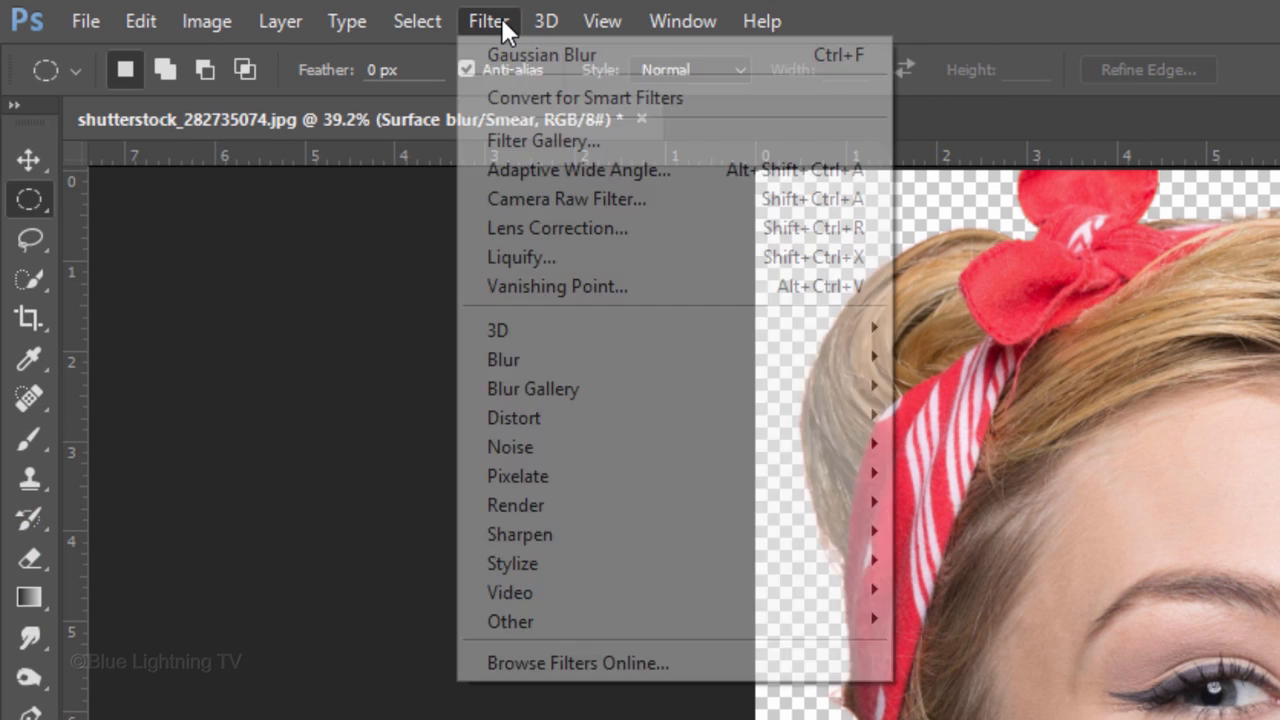
mouse_move(503, 359)
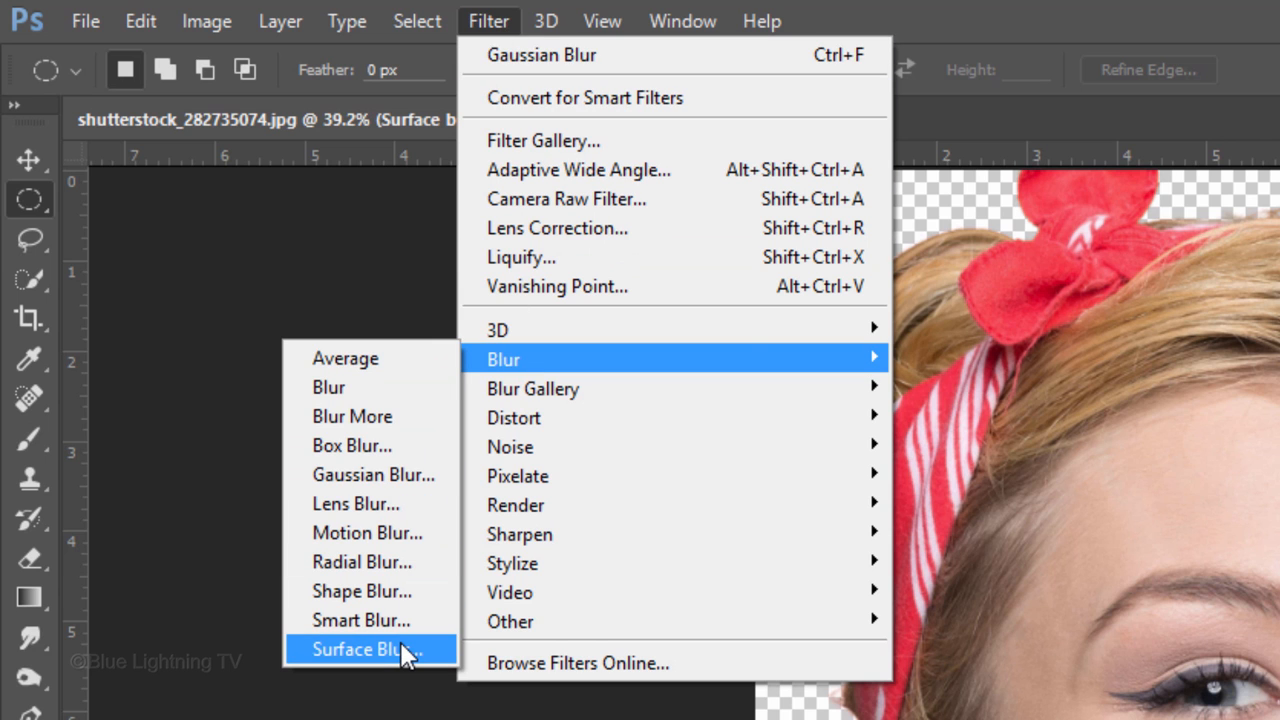
- Apply Surface Blur at radius 5 px and threshold 15 levels to the copy
click(367, 649)
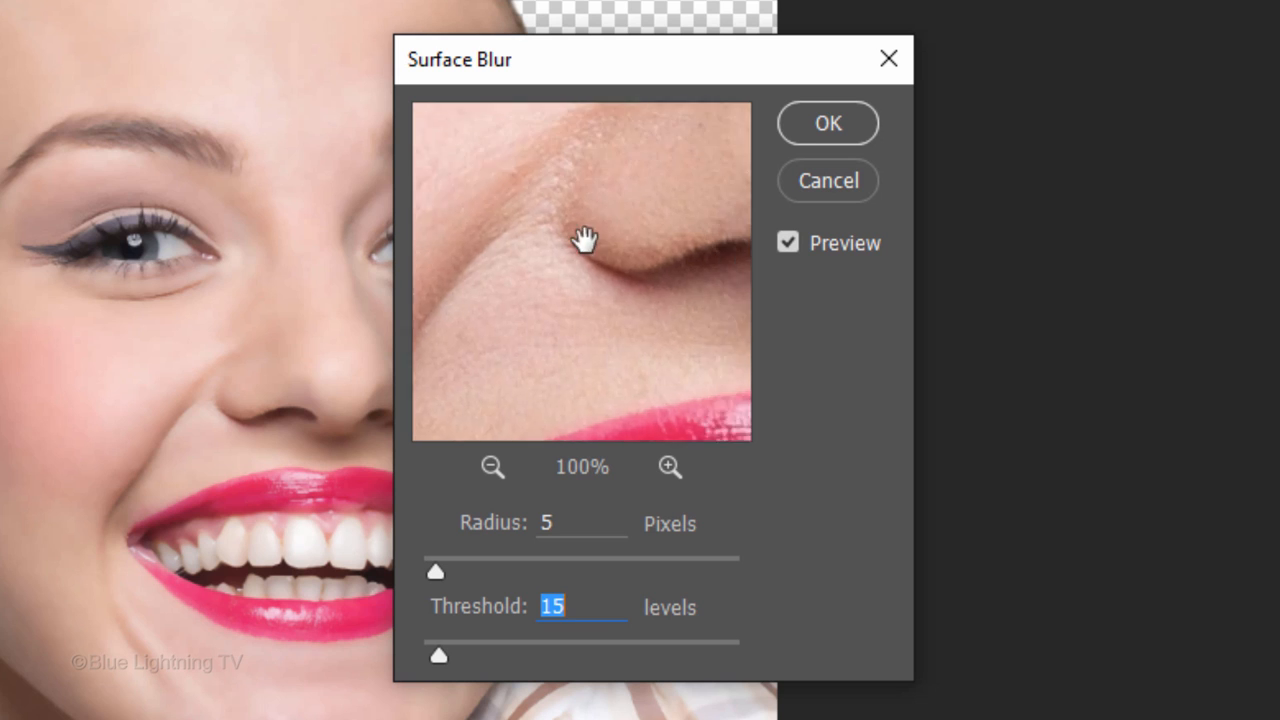
drag(585, 240, 692, 290)
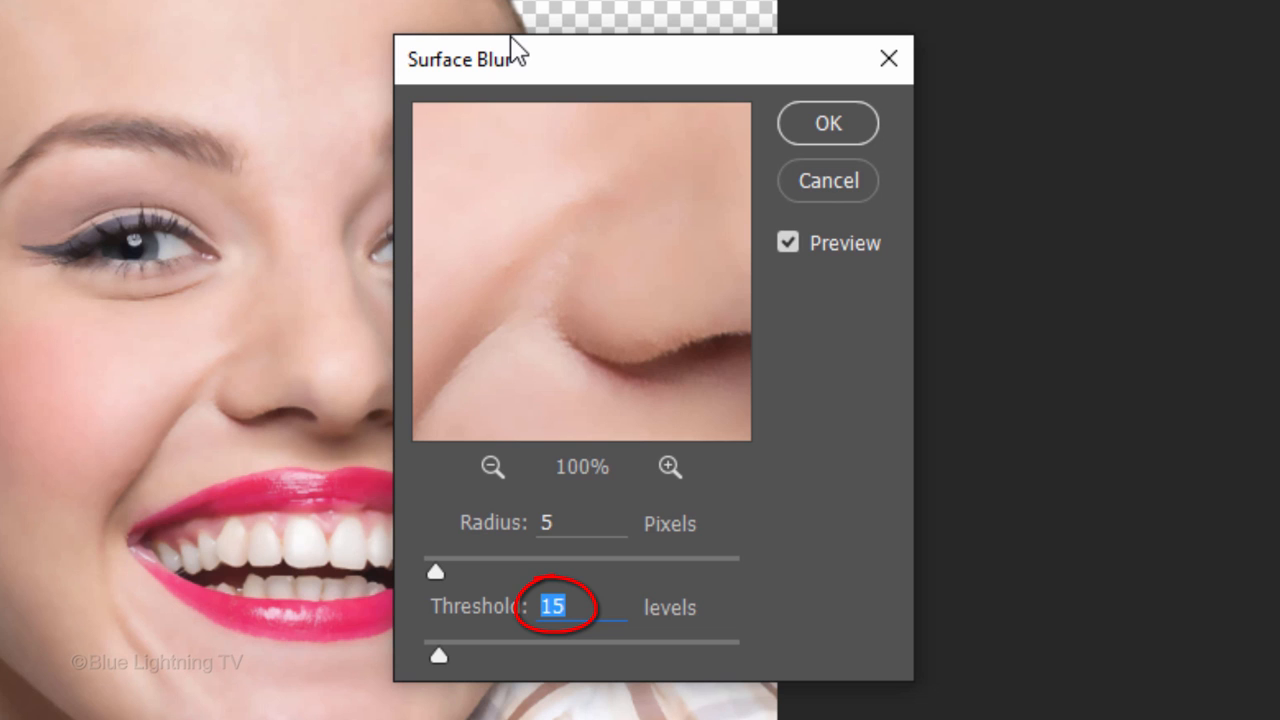
click(827, 122)
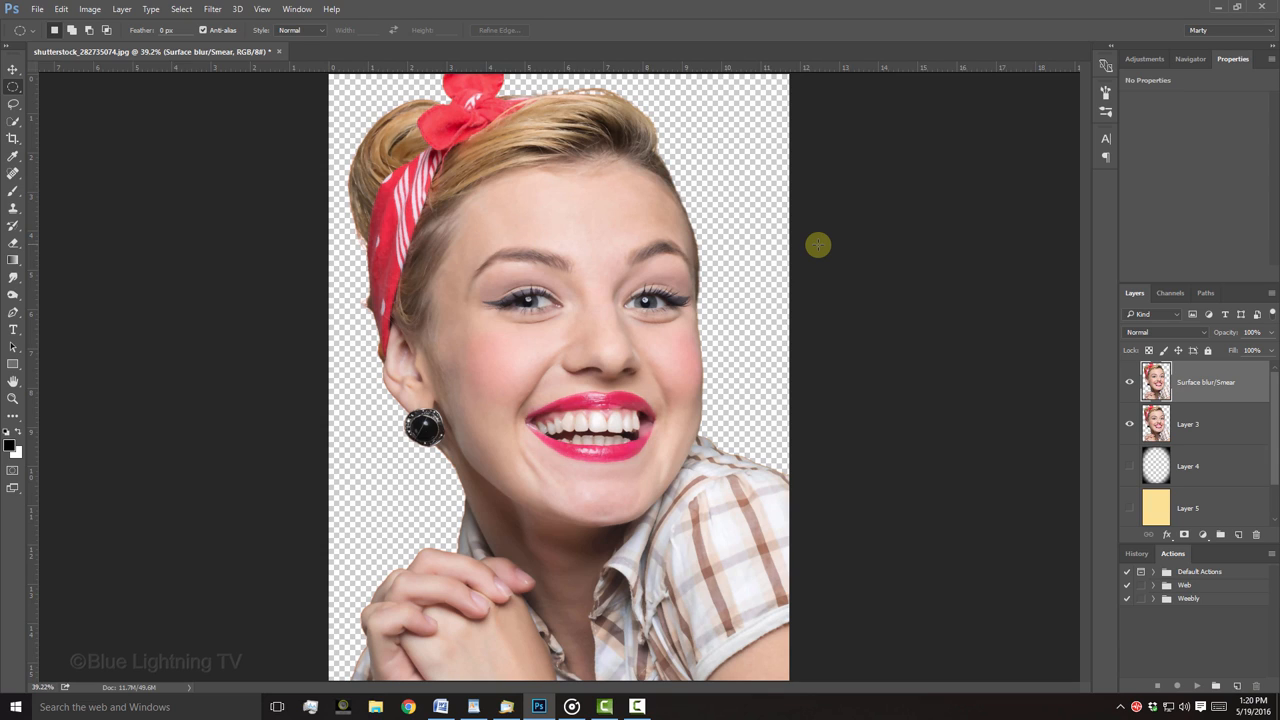
mouse_move(805, 247)
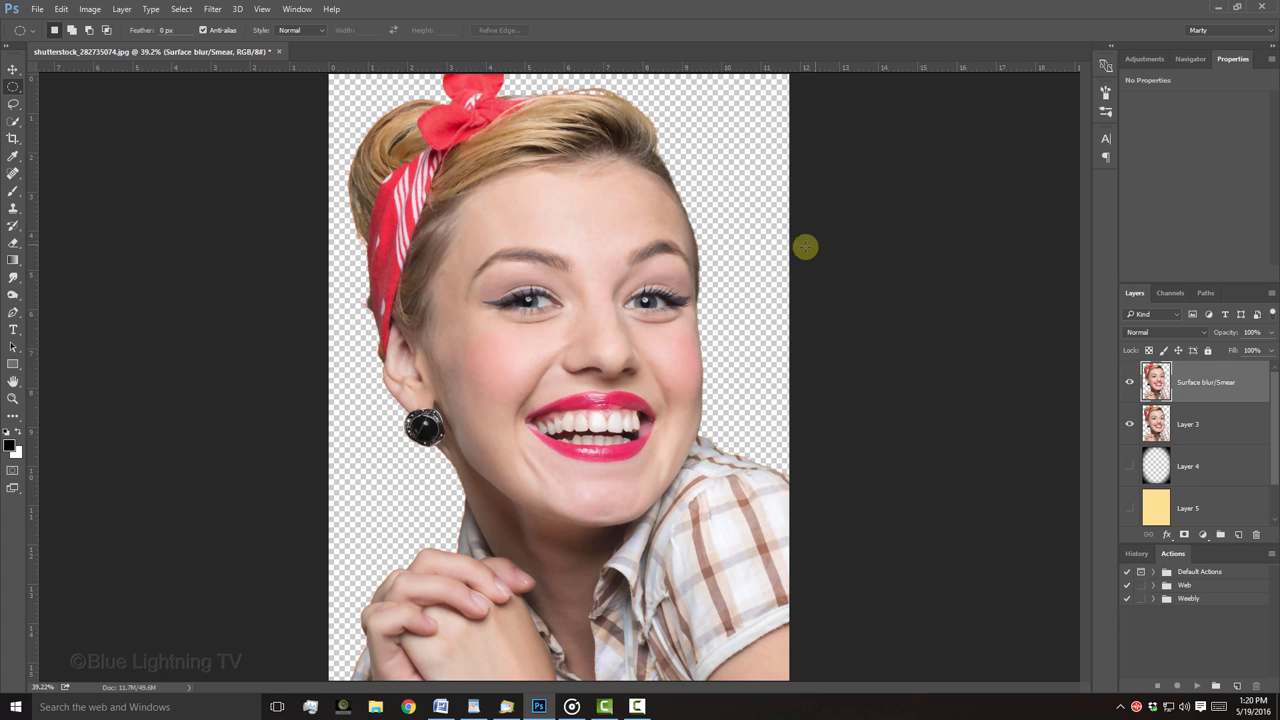
- Zoom in on the top of the hair and headscarf, then select the Smudge Tool
key(z)
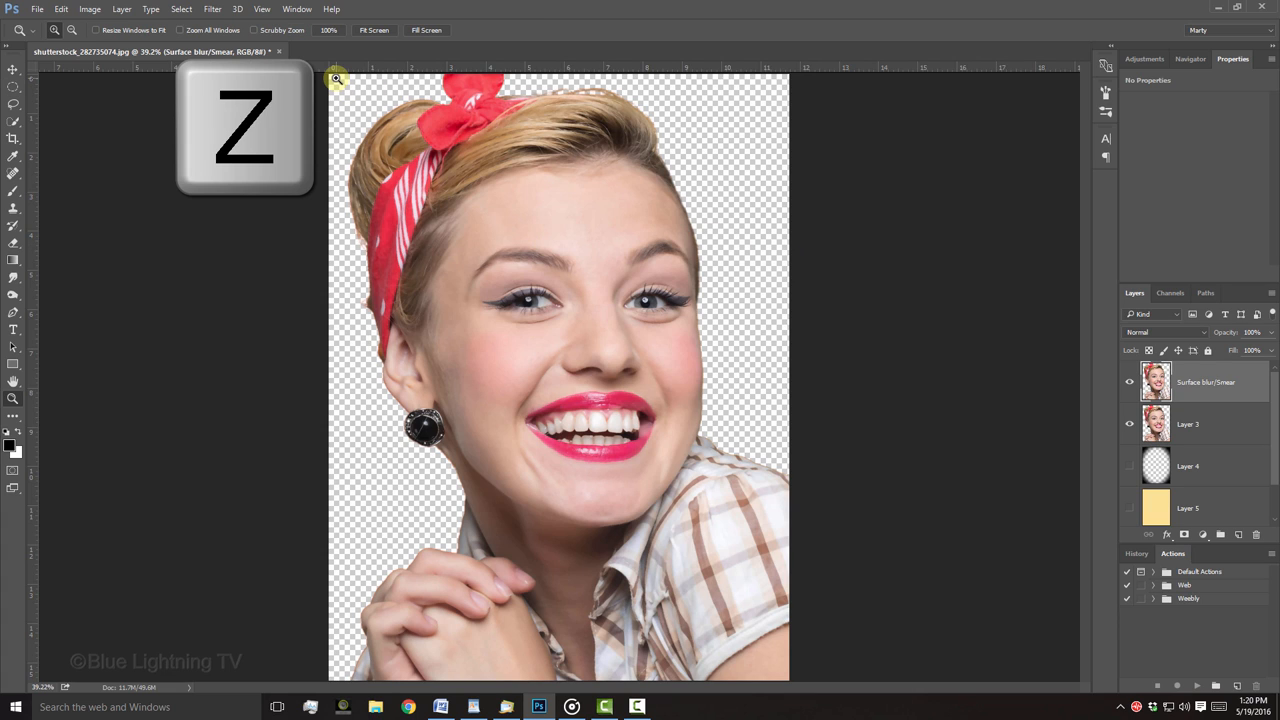
drag(337, 79, 671, 202)
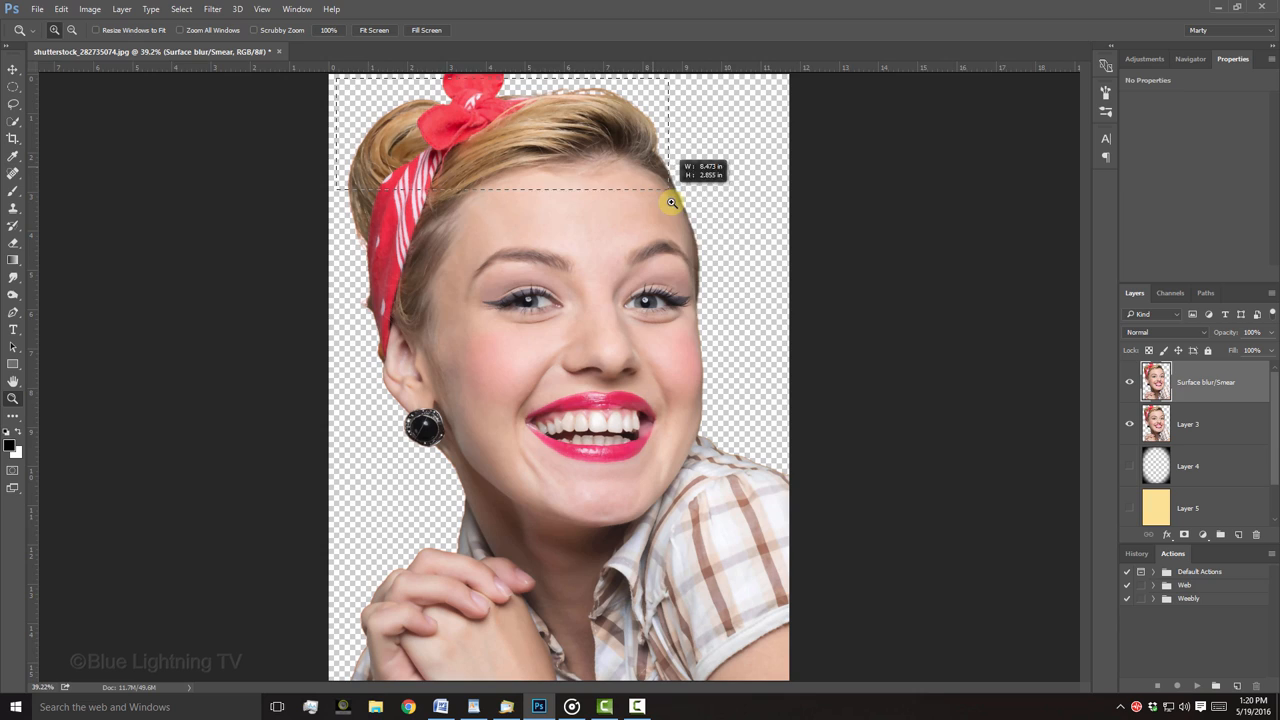
click(672, 203)
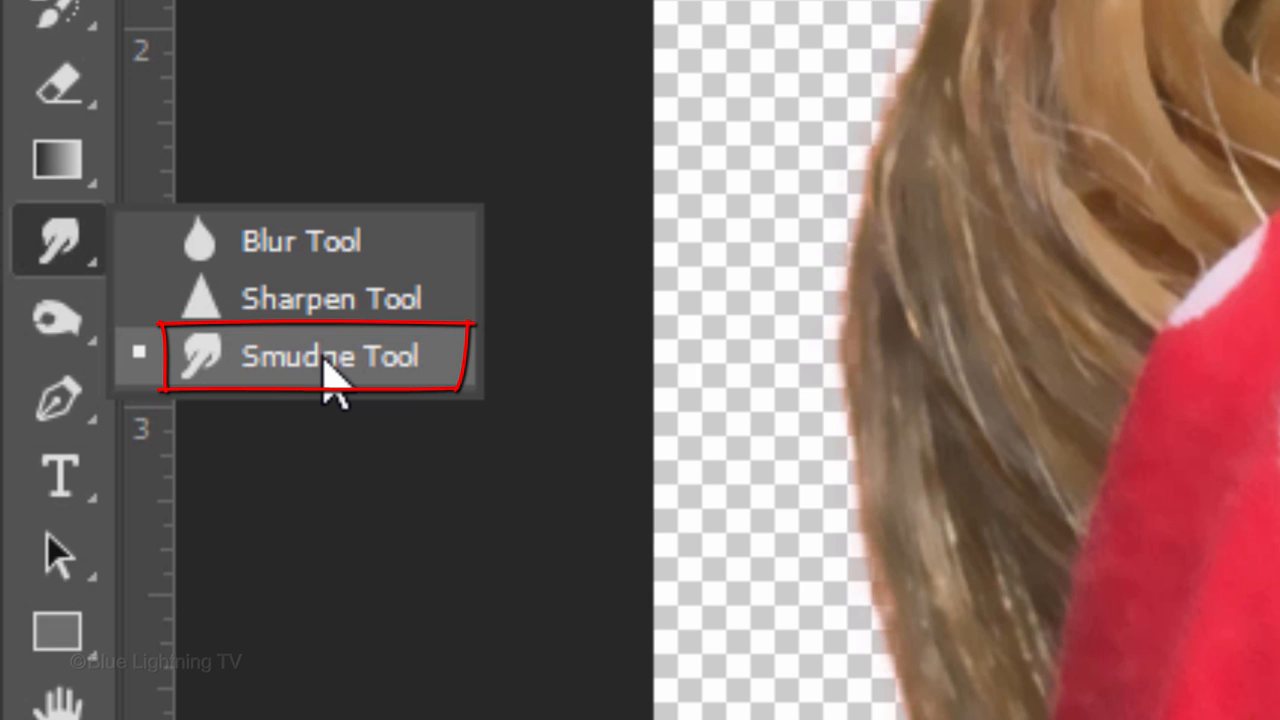
click(330, 355)
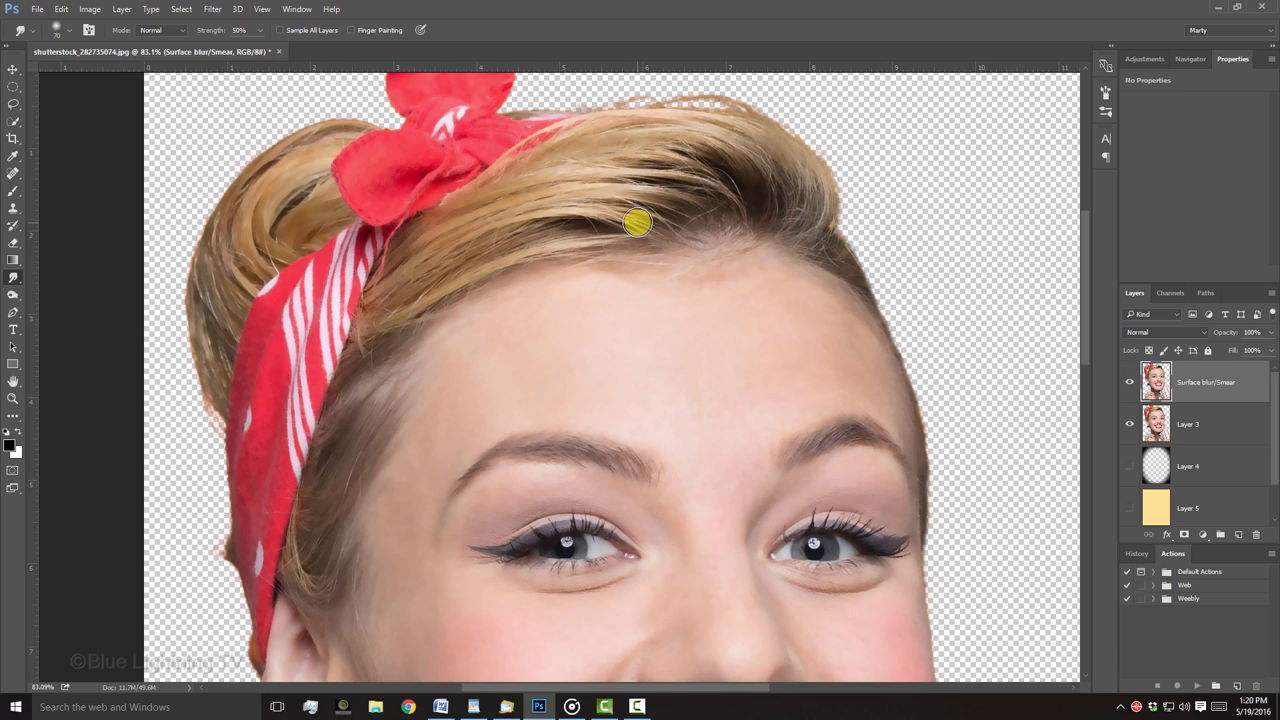
- Shrink the Smudge brush and smear the hair strands, bun and facial skin into painterly strokes
key([)
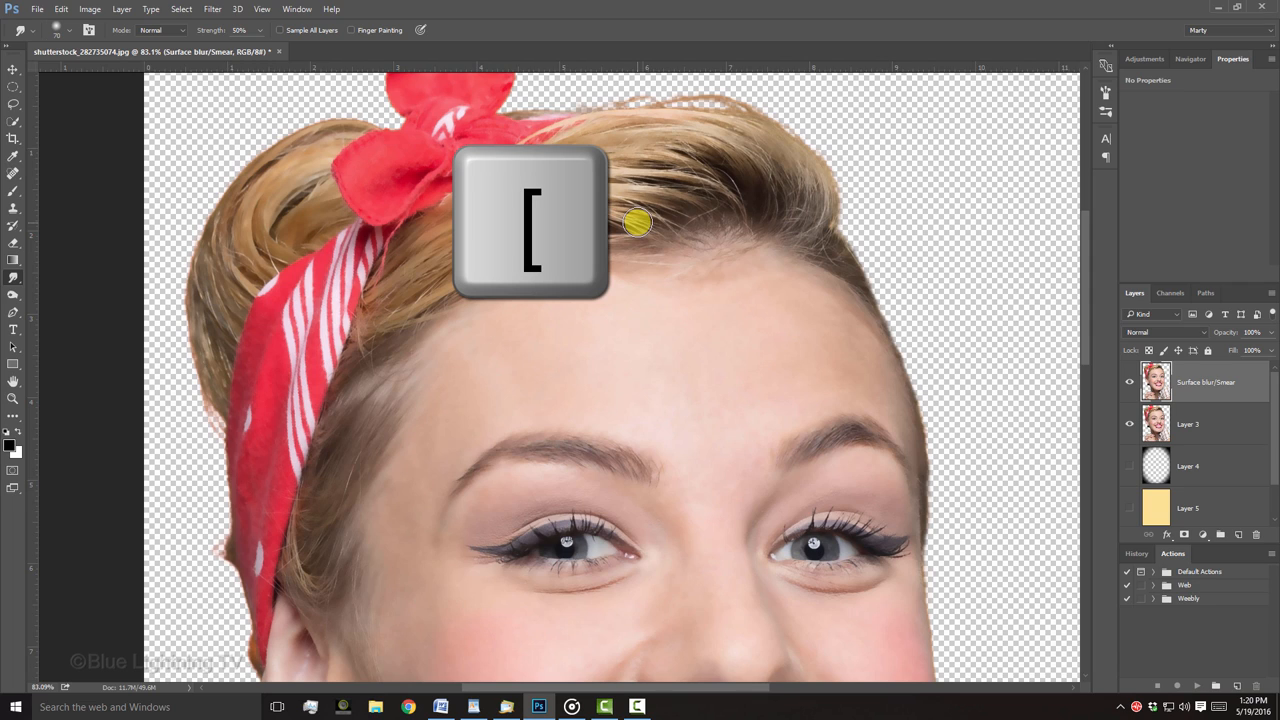
key([)
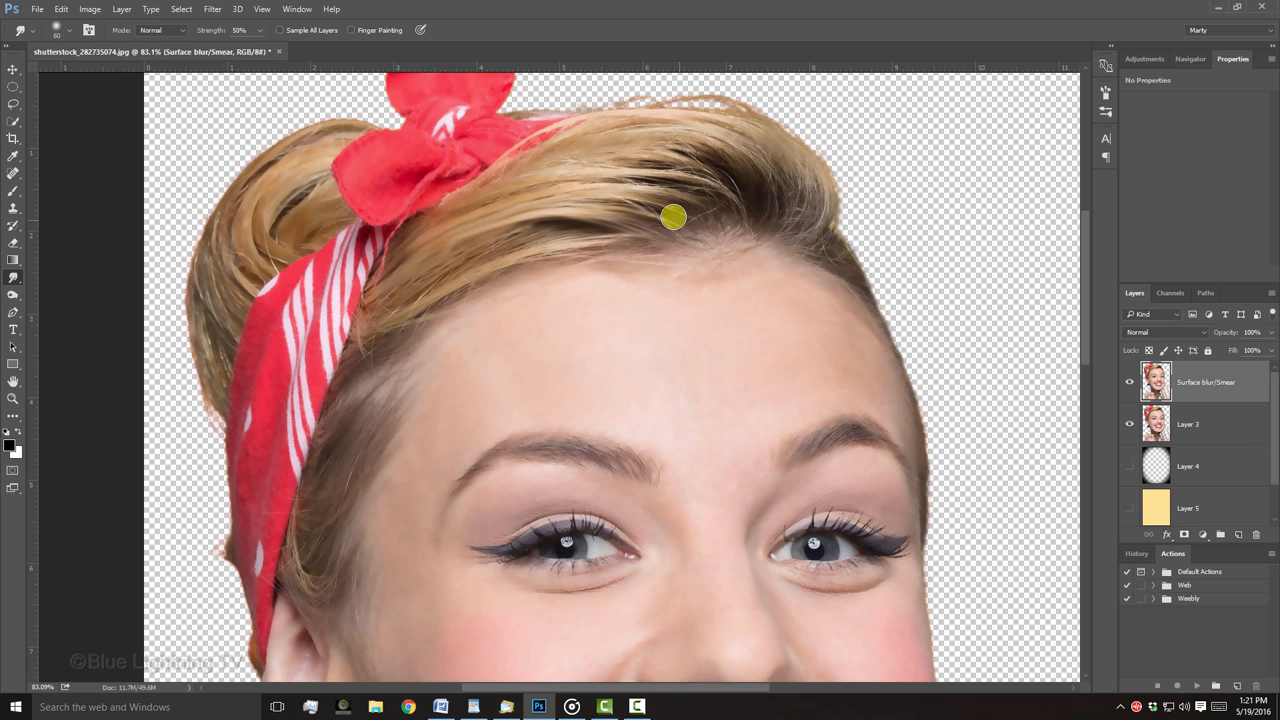
drag(673, 217, 727, 138)
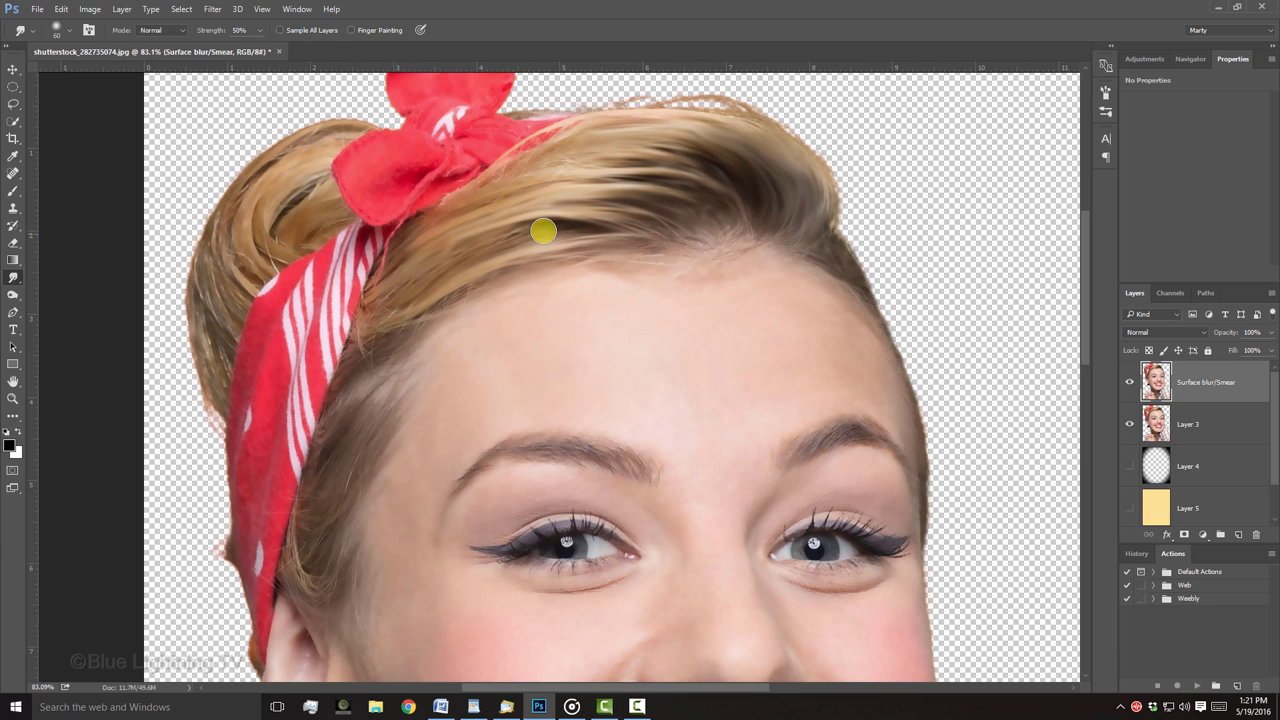
drag(543, 231, 313, 571)
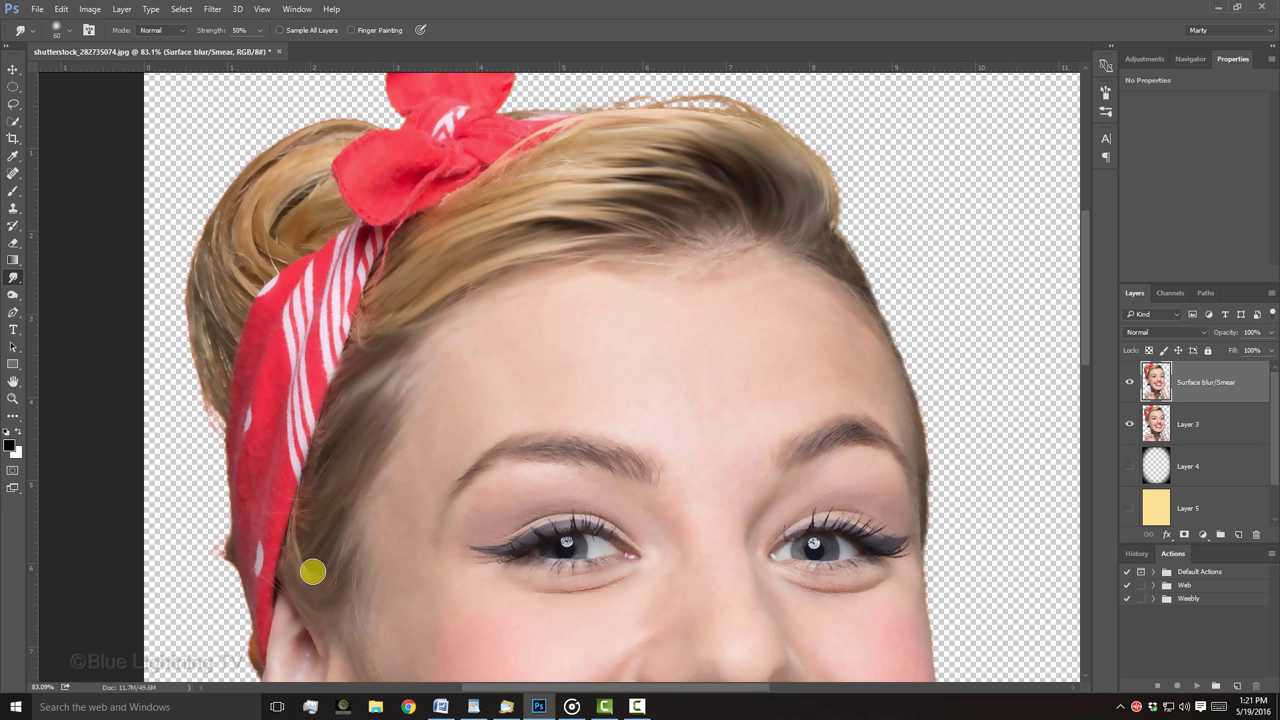
drag(313, 571, 225, 358)
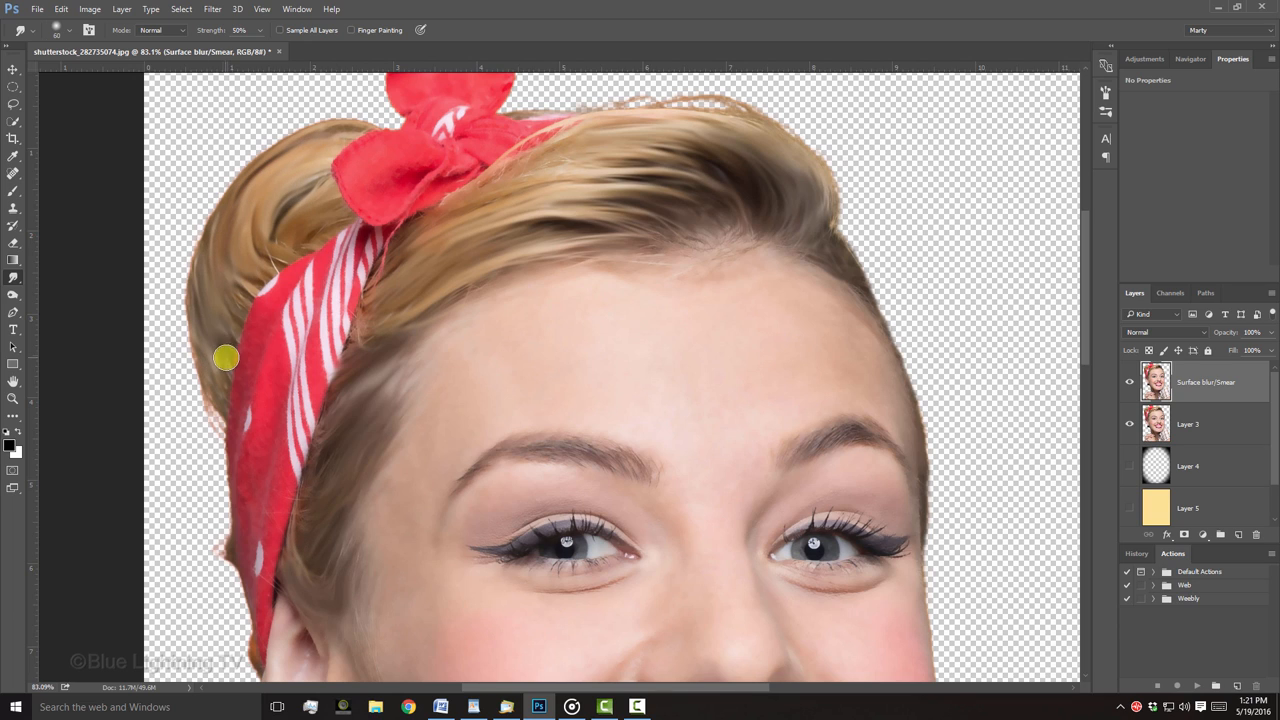
drag(225, 358, 709, 109)
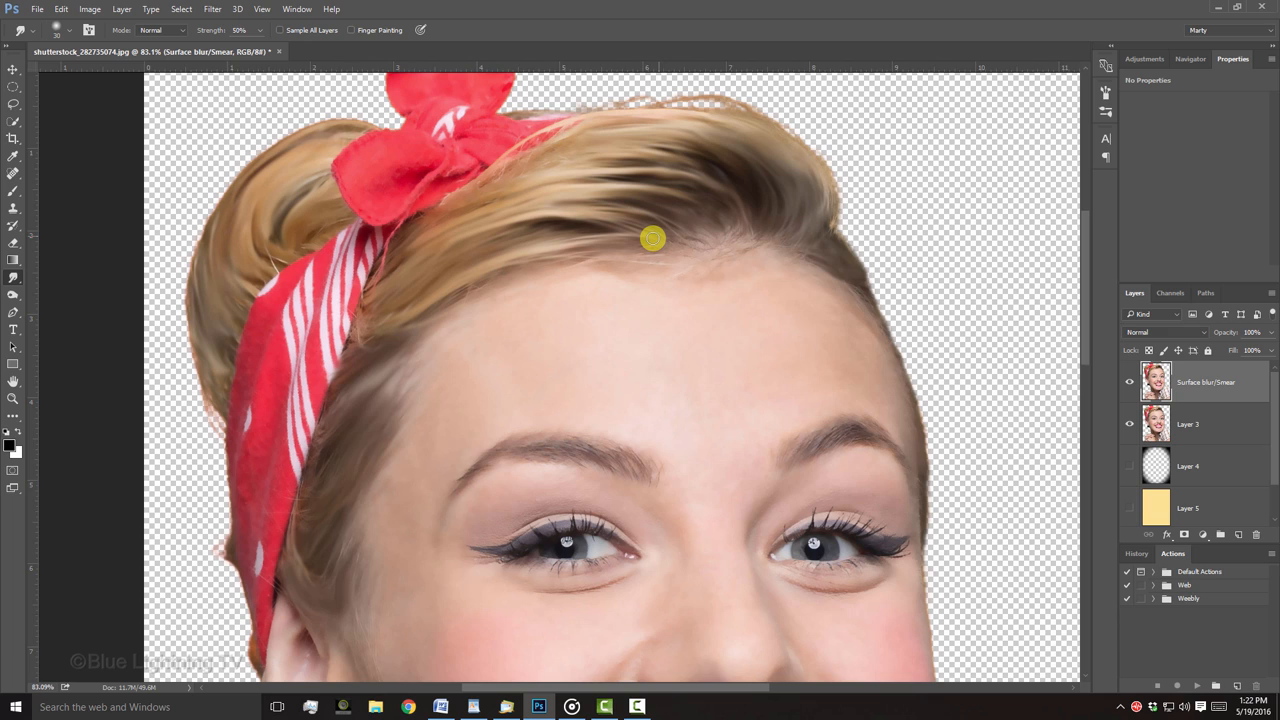
key(space)
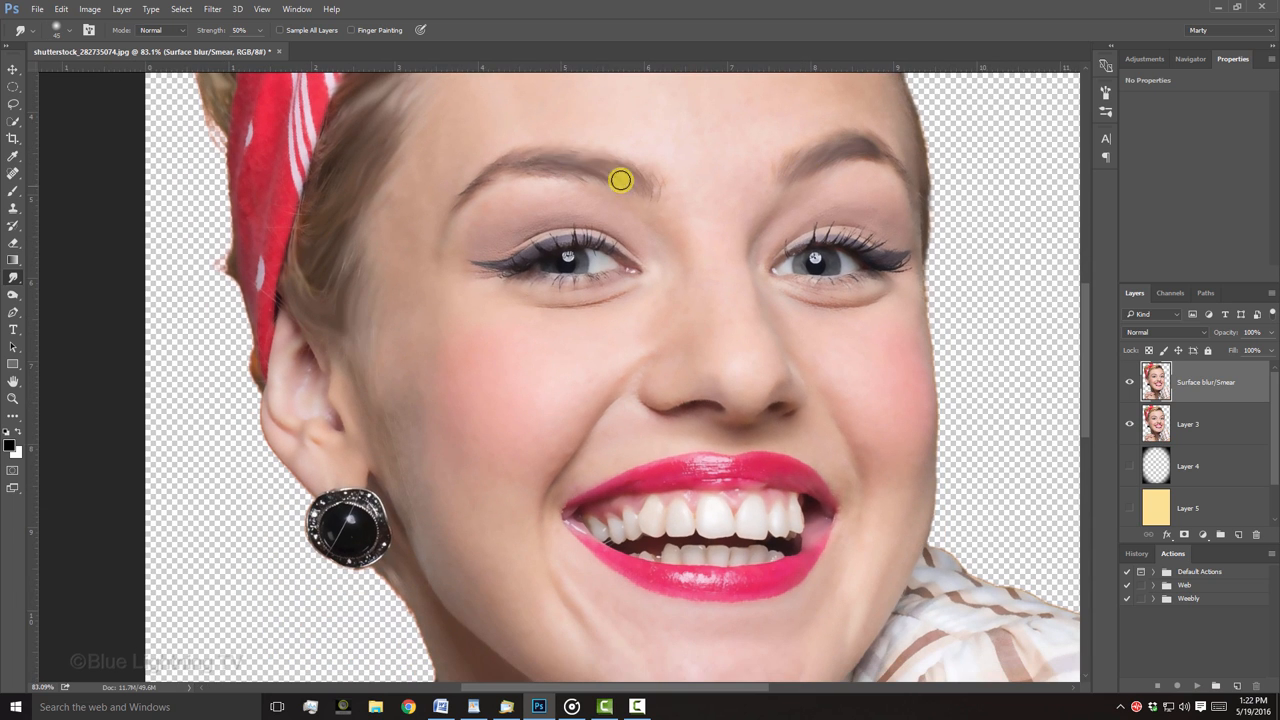
drag(620, 180, 799, 165)
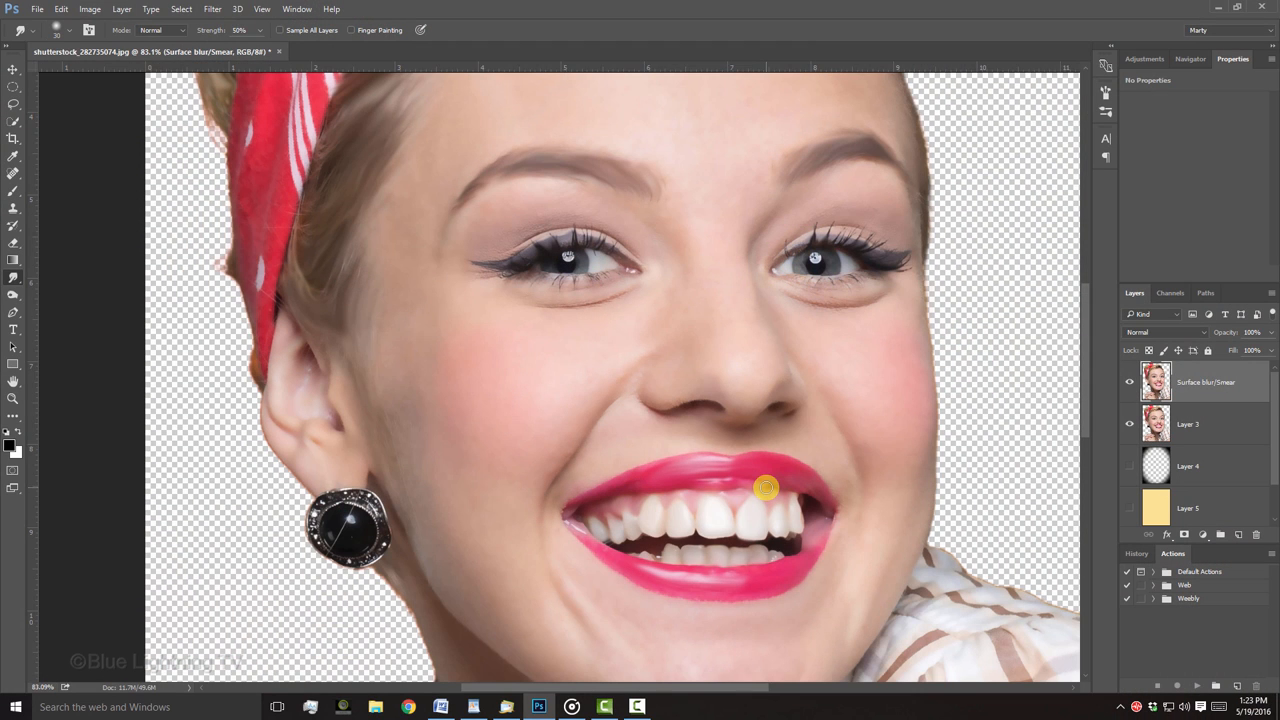
- Fit the portrait on screen and duplicate the smeared layer as 'Surface blur/Smear copy'
key(ctrl+0)
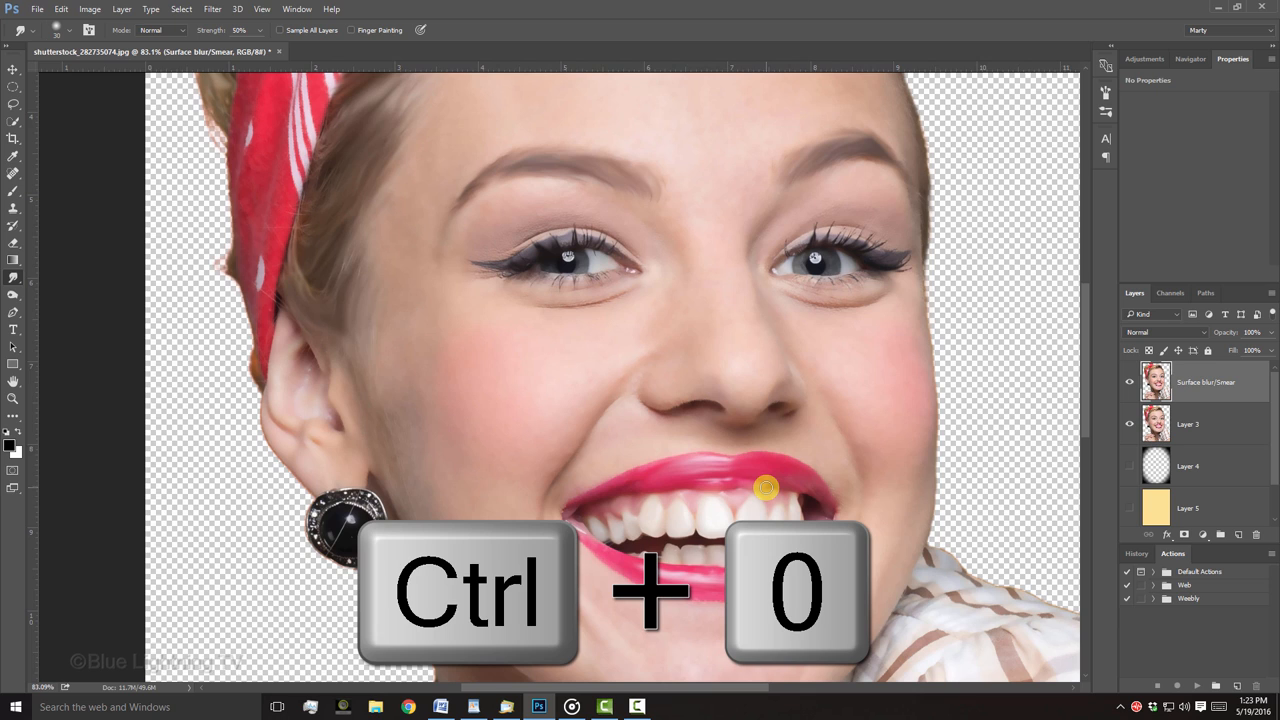
key(ctrl+0)
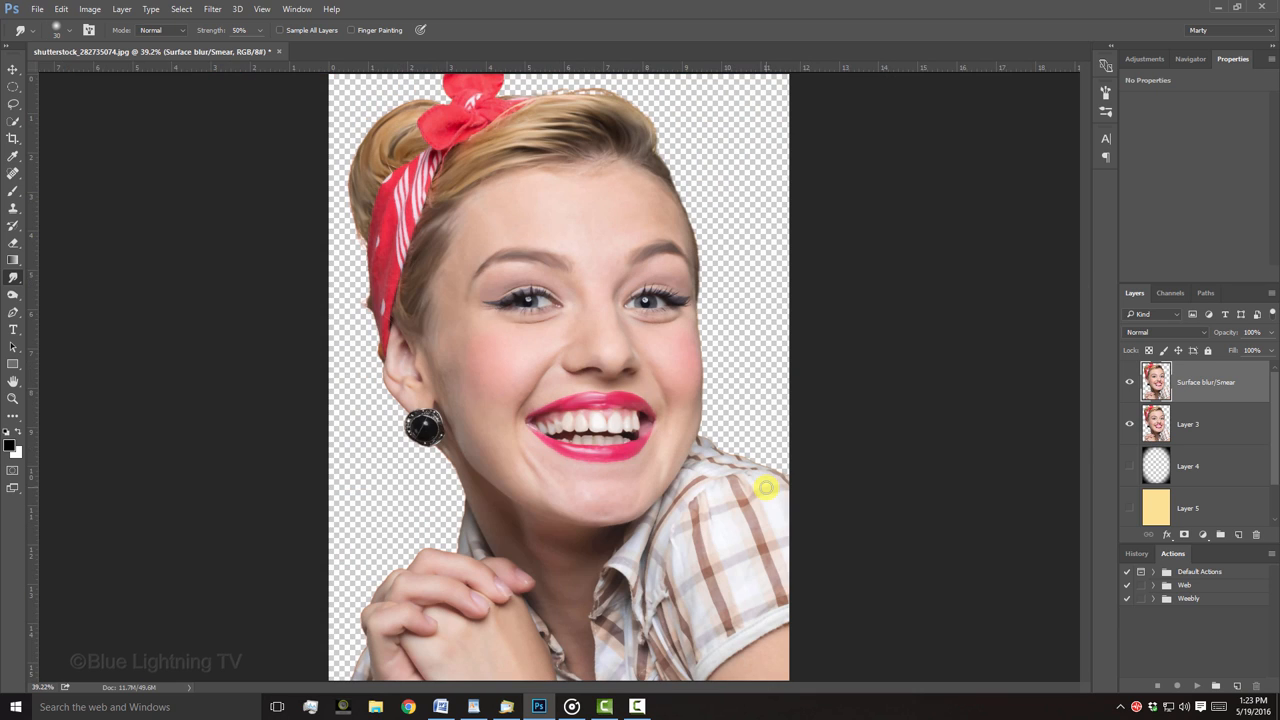
key(ctrl+j)
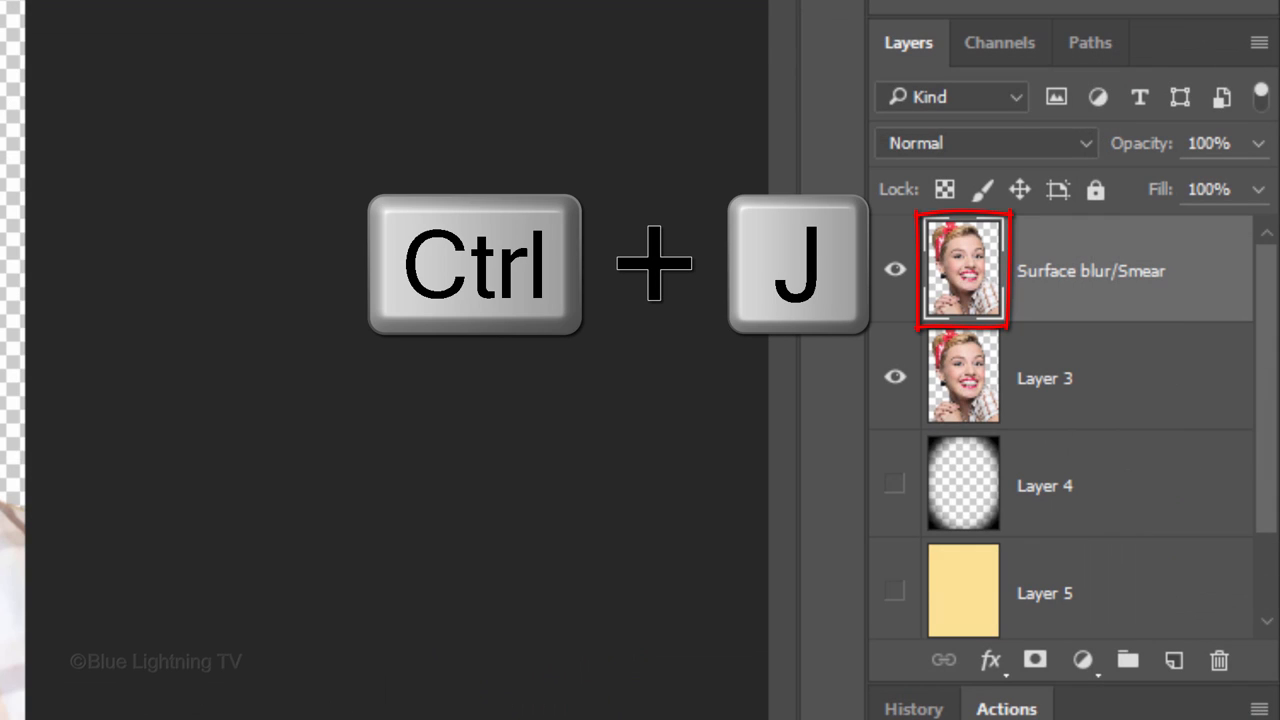
key(ctrl+j)
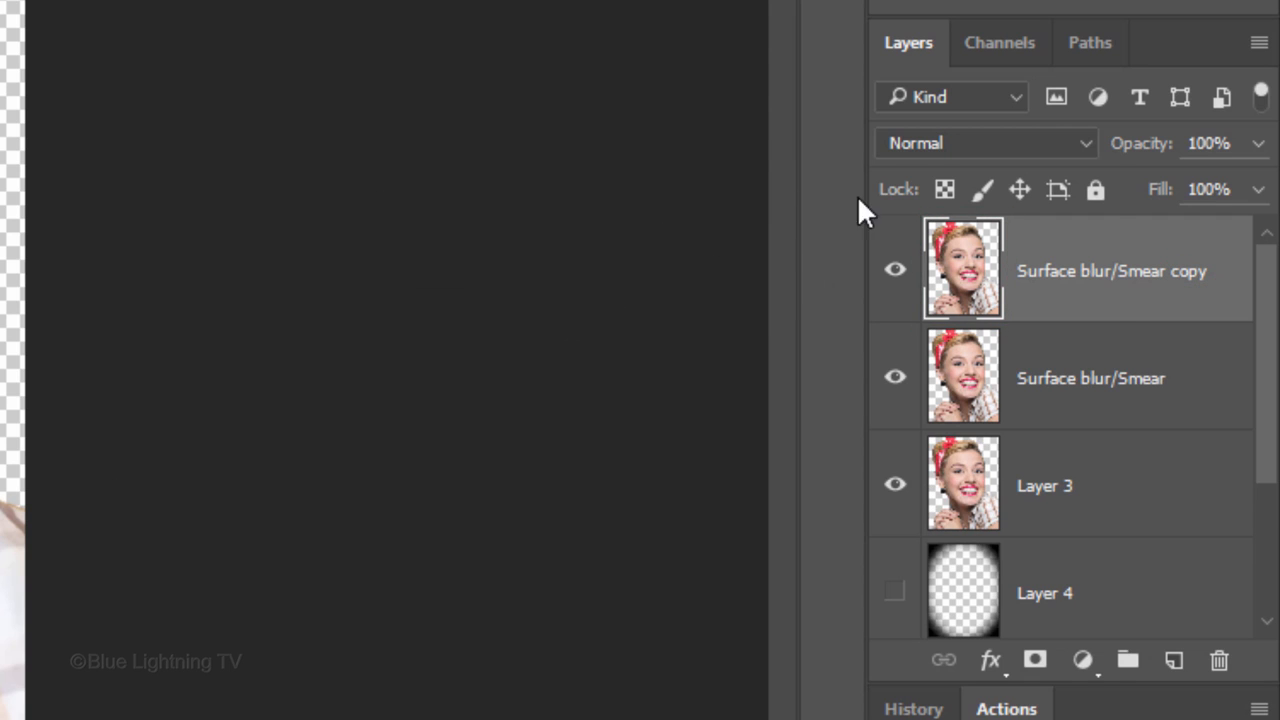
click(985, 143)
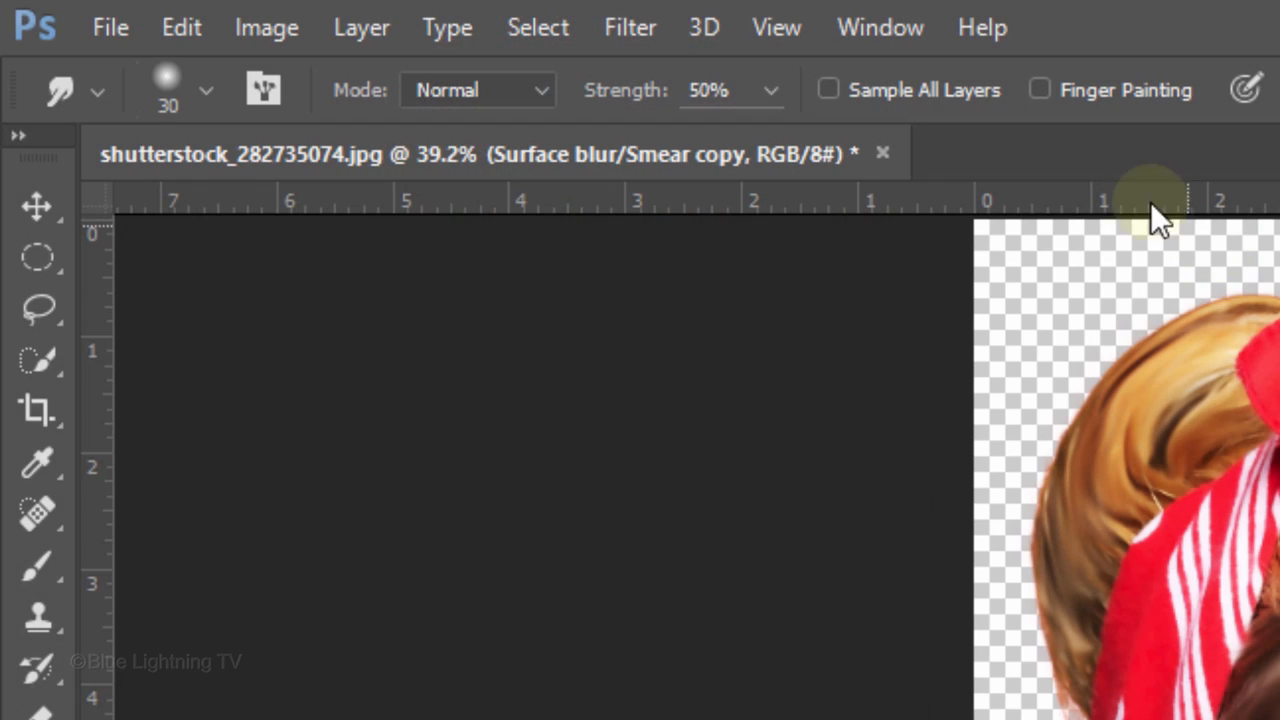
- Create a Color Range selection of Midtones with Fuzziness at 100
click(538, 27)
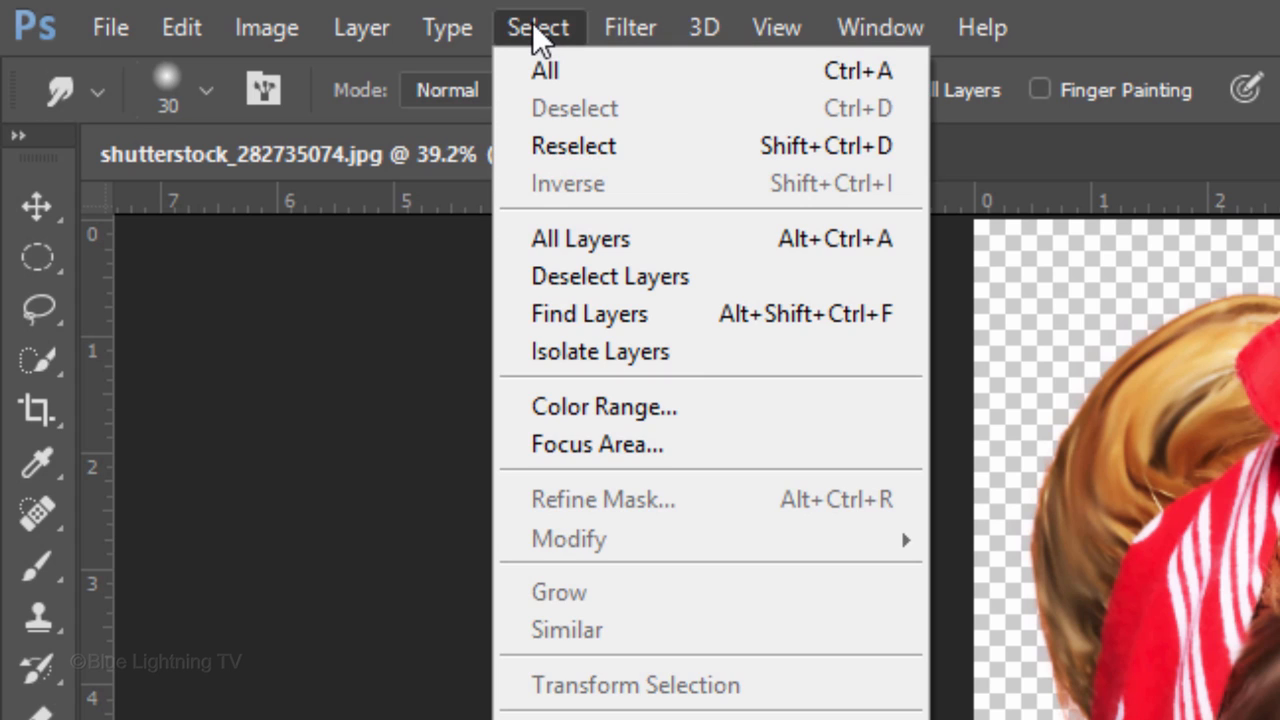
mouse_move(605, 406)
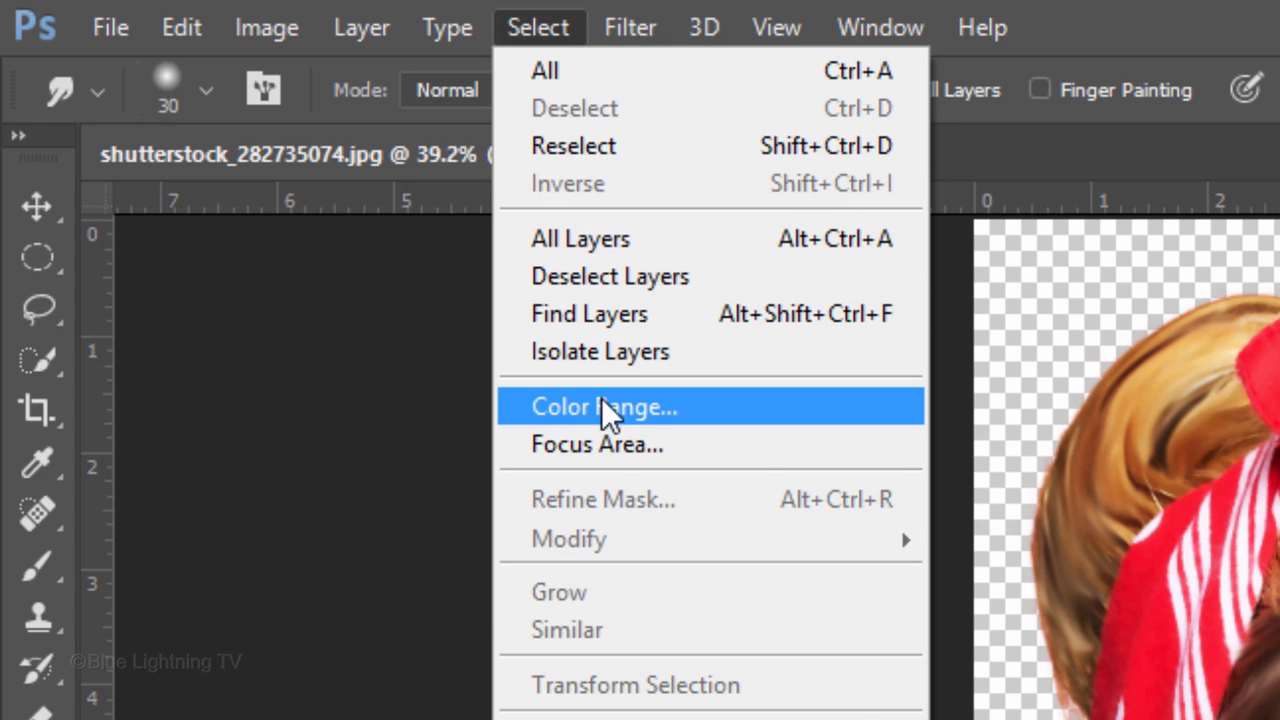
click(603, 406)
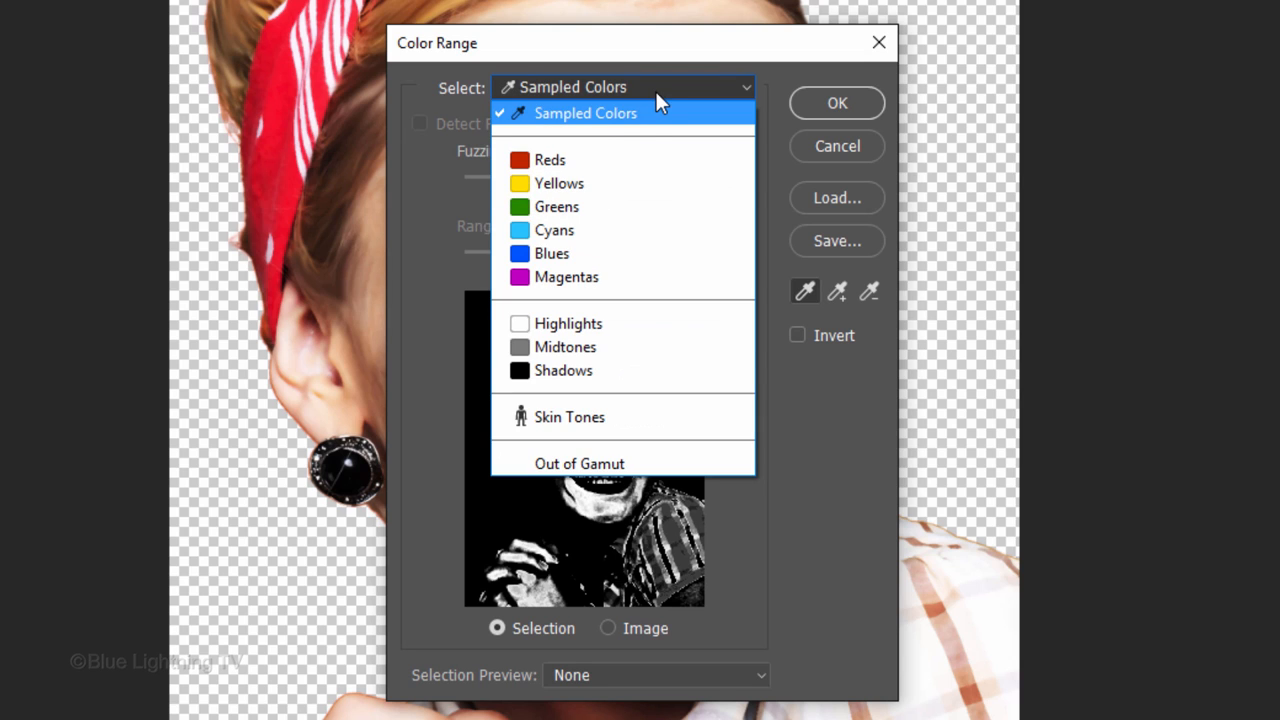
mouse_move(565, 347)
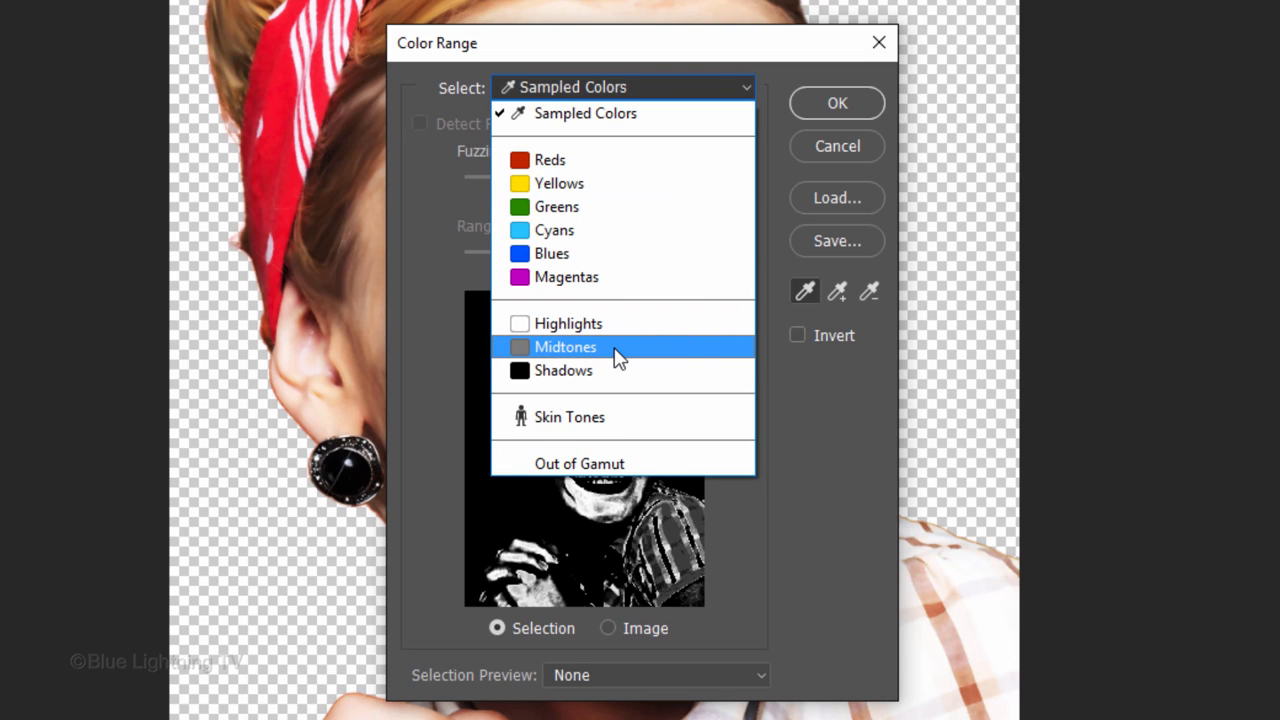
click(565, 346)
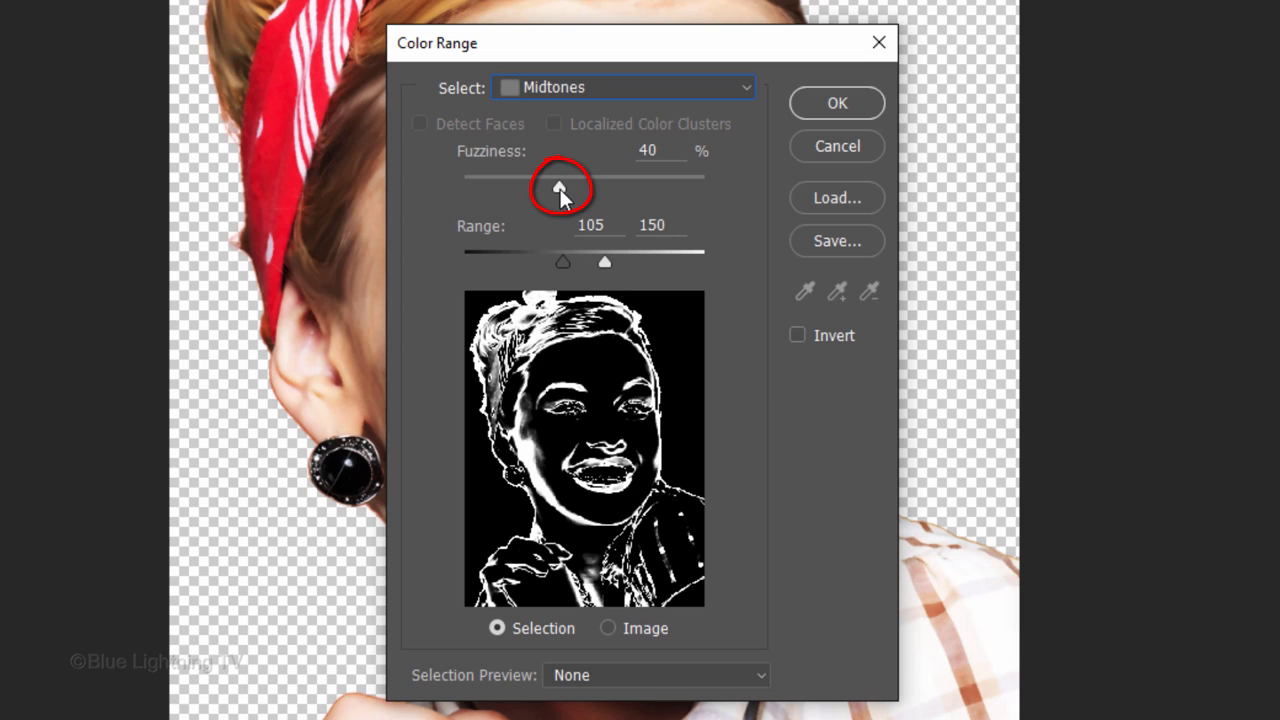
drag(560, 188, 705, 188)
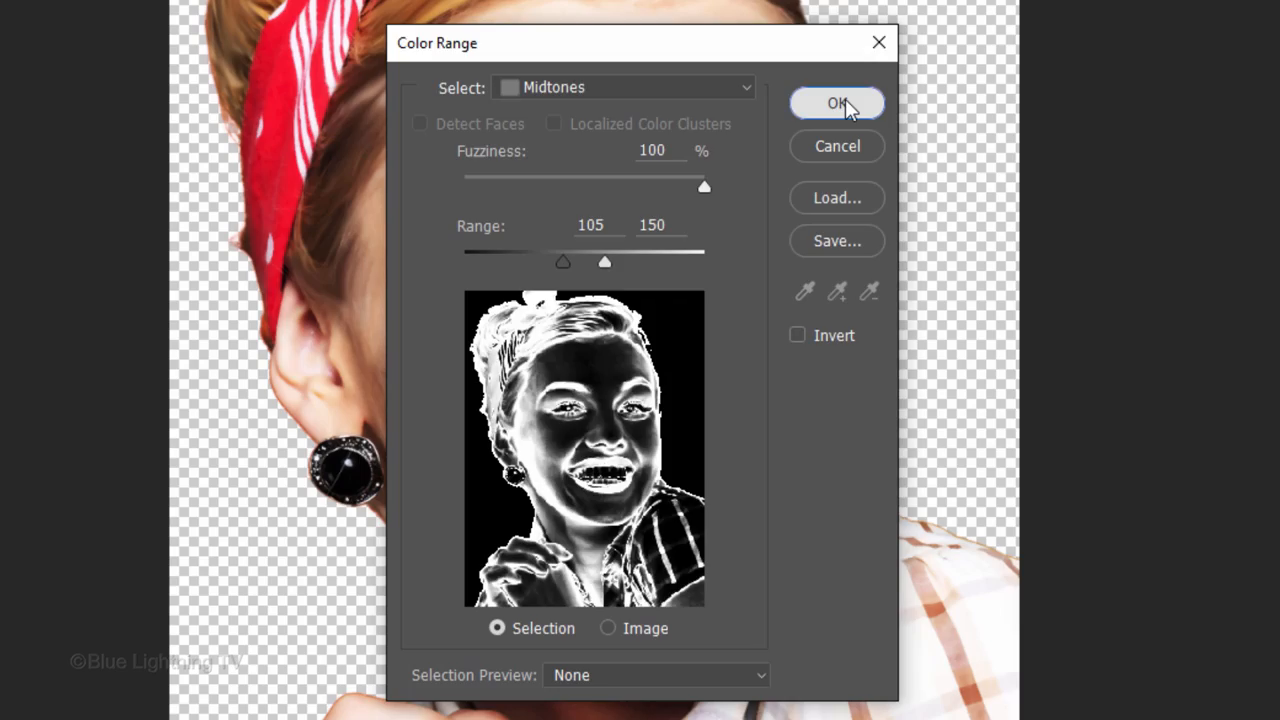
click(837, 103)
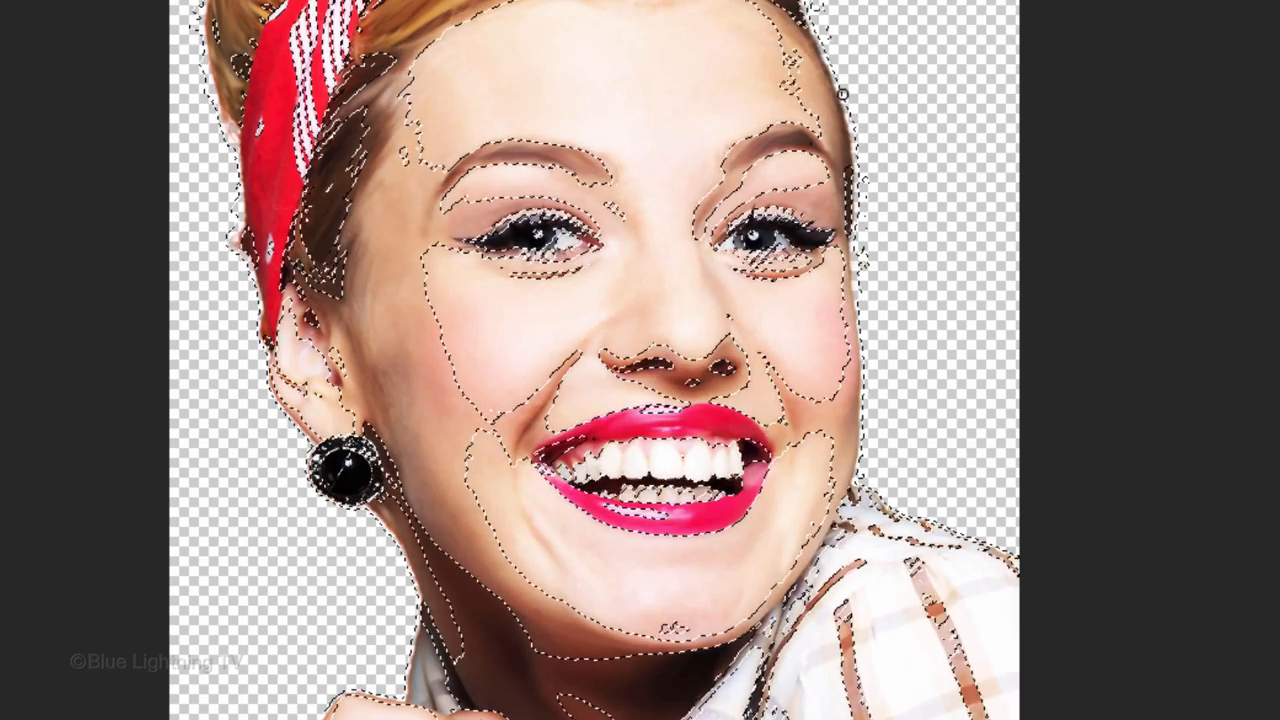
- Copy the midtones selection to new Layer 6 and blend it as Vivid Light
key(ctrl+j)
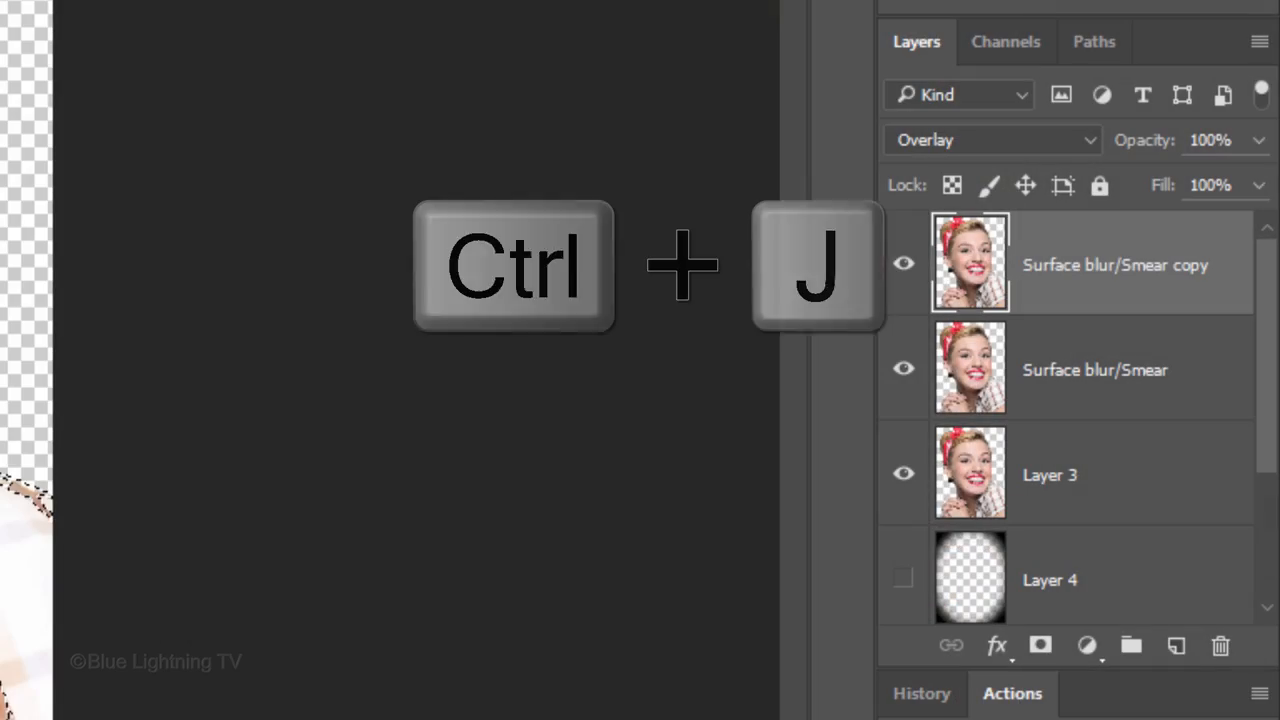
key(ctrl+j)
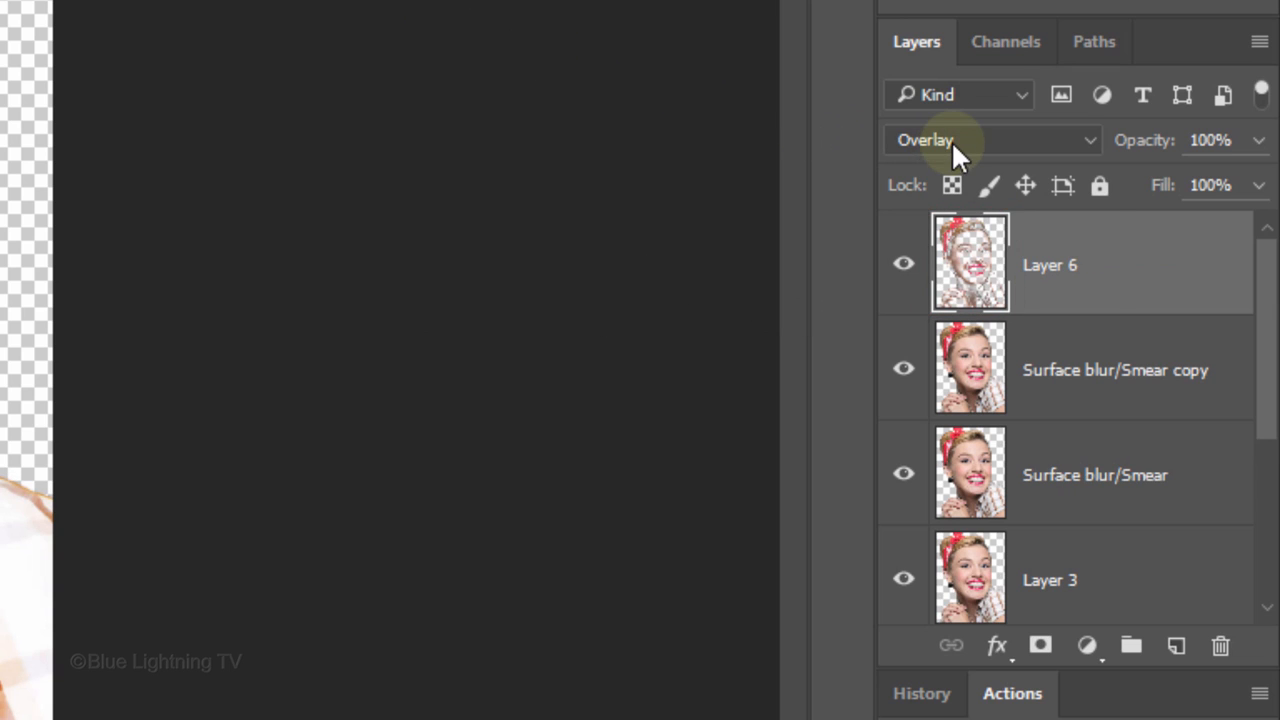
click(990, 140)
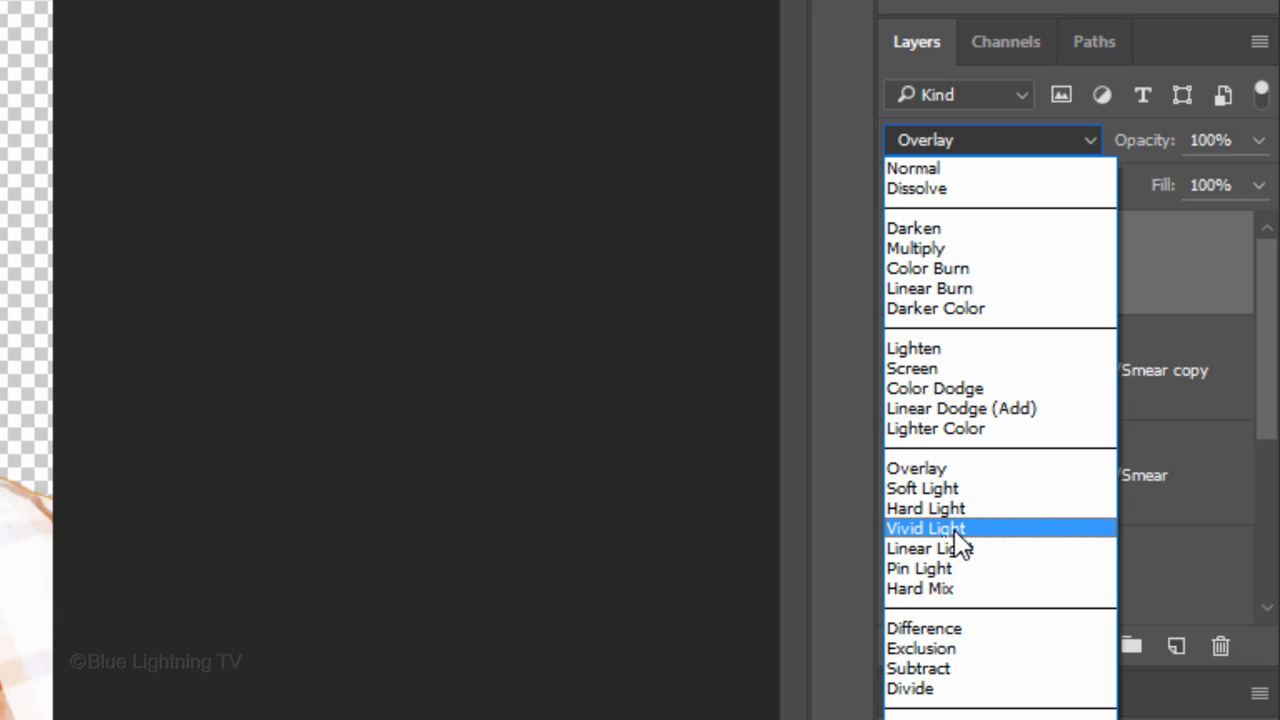
click(925, 528)
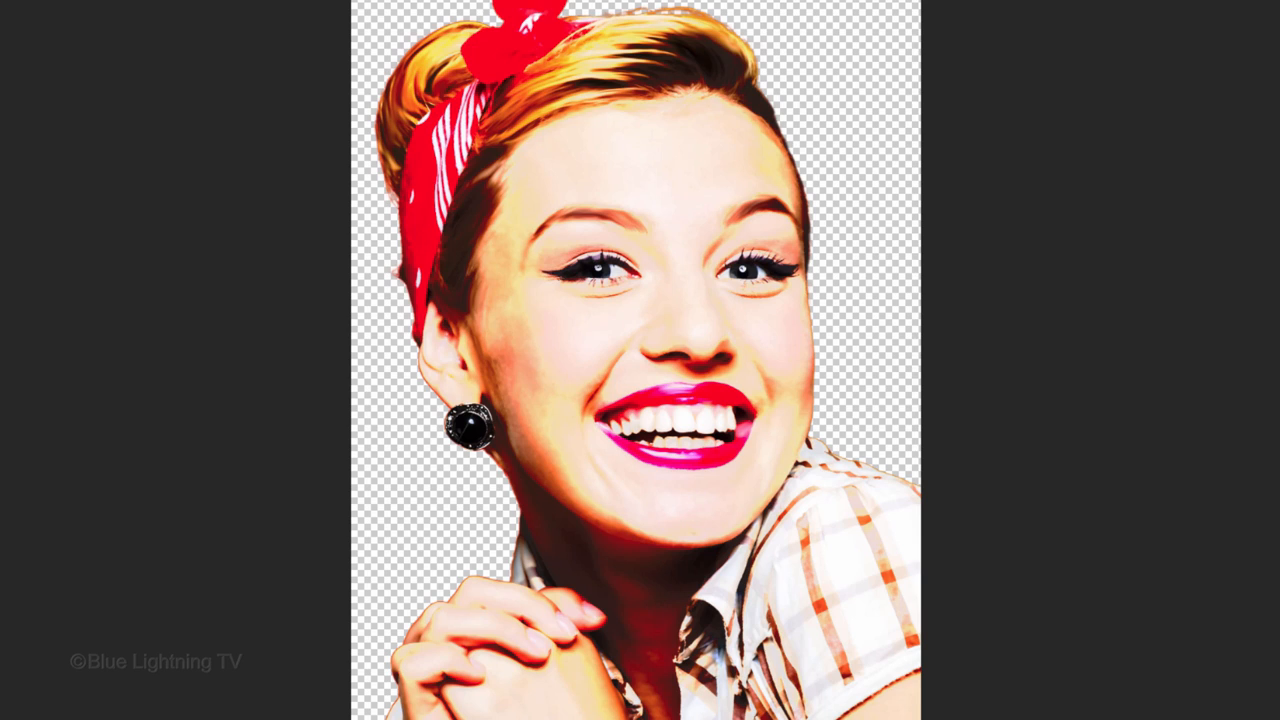
- Stamp all visible layers into Layer 7 and set its blend mode to Multiply
key(ctrl+shift+alt+e)
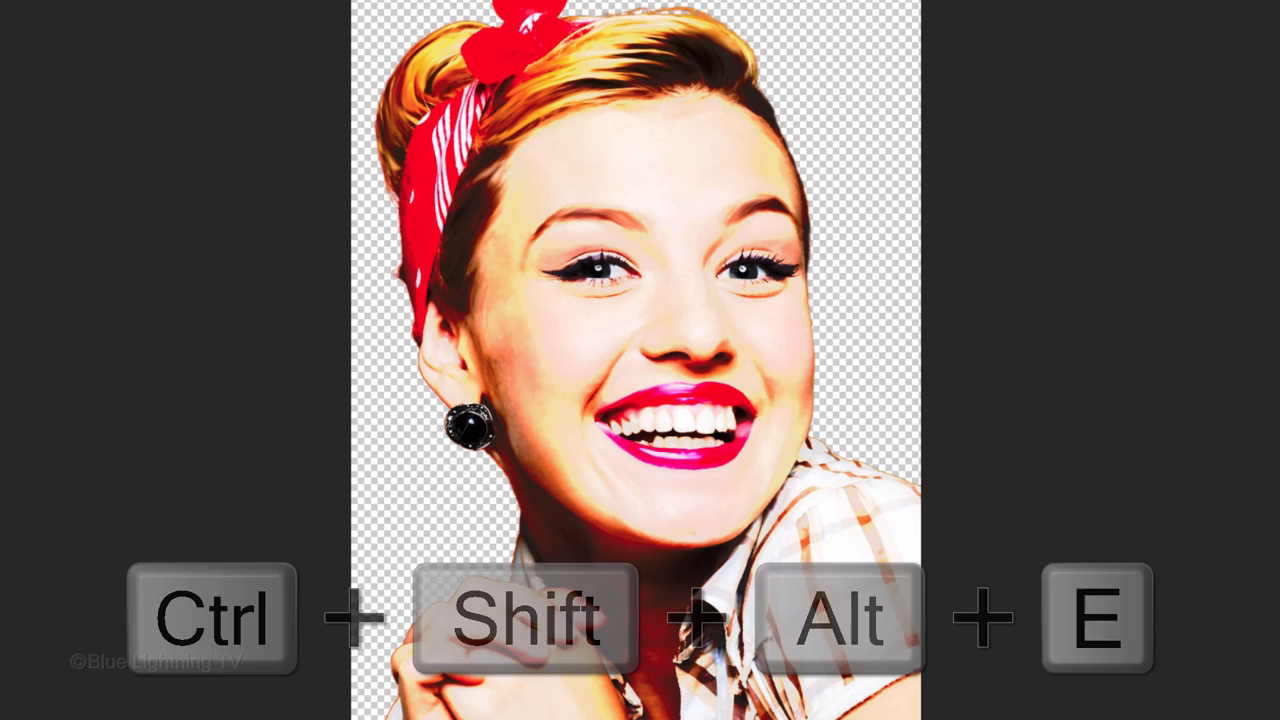
key(ctrl+shift+alt+e)
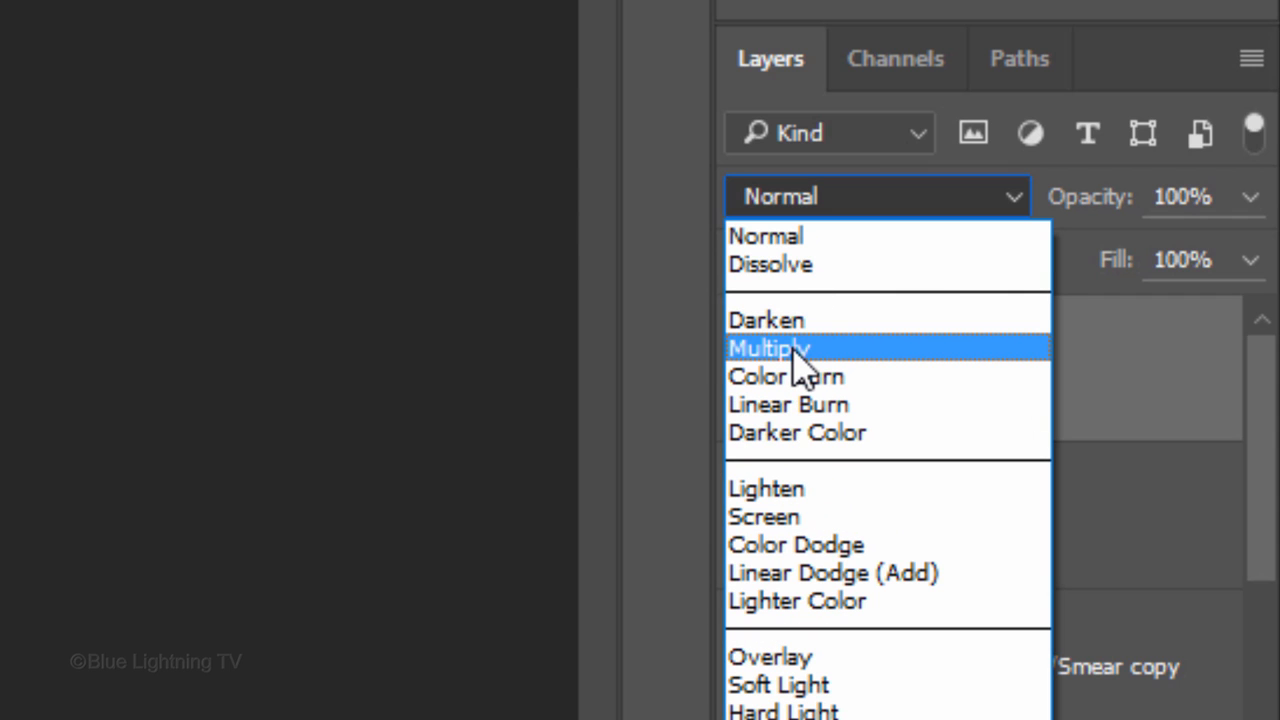
click(768, 348)
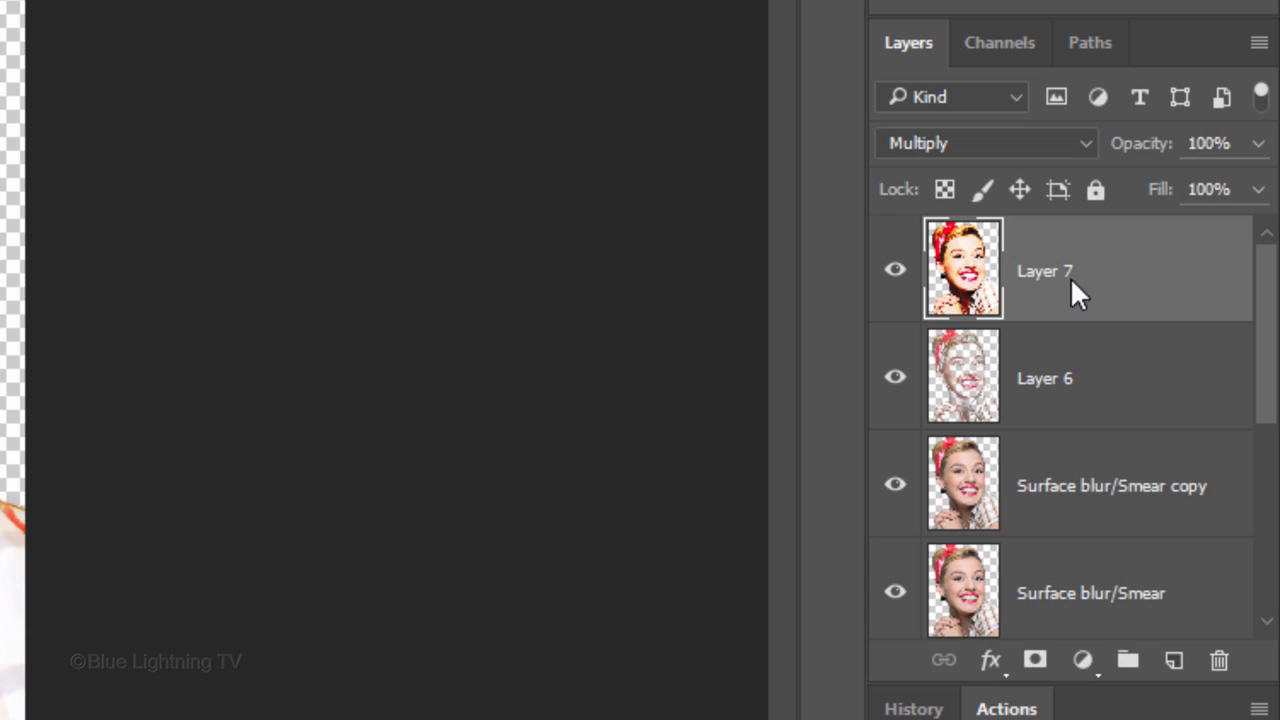
- Group the three portrait working layers into Group 1 above the hidden vignette, yellow and Background
scroll(down, 3)
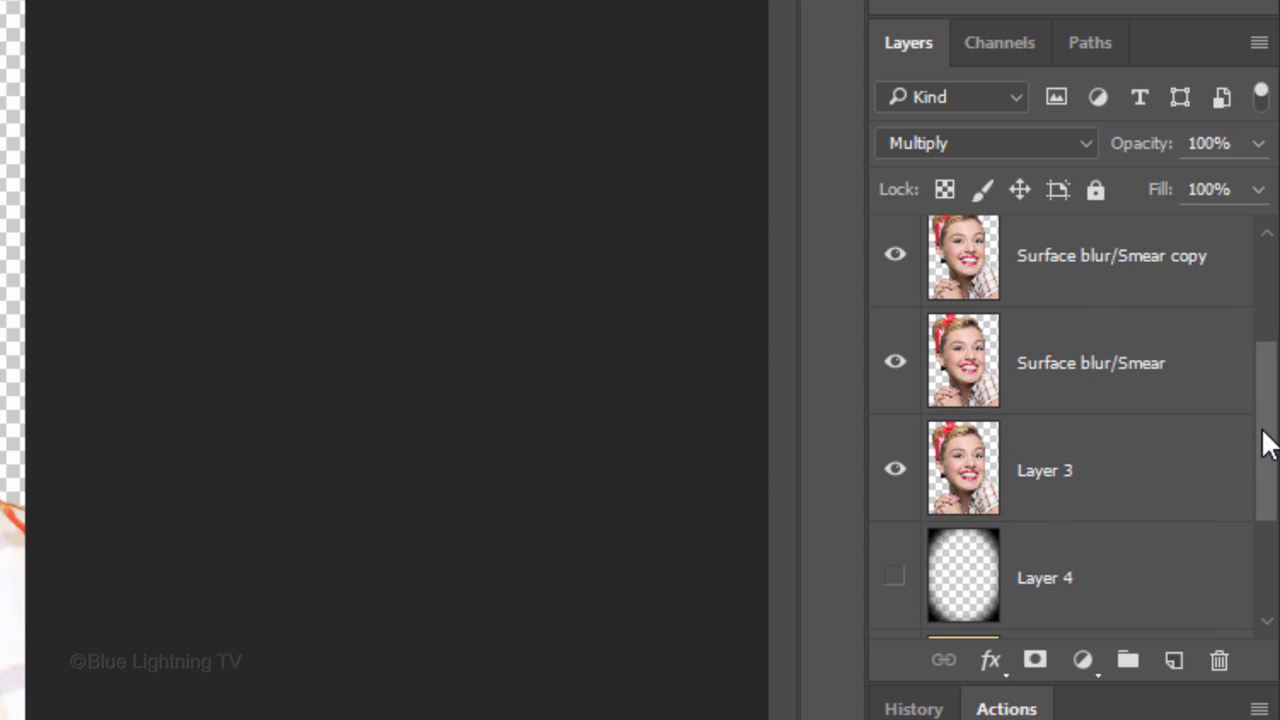
click(1100, 470)
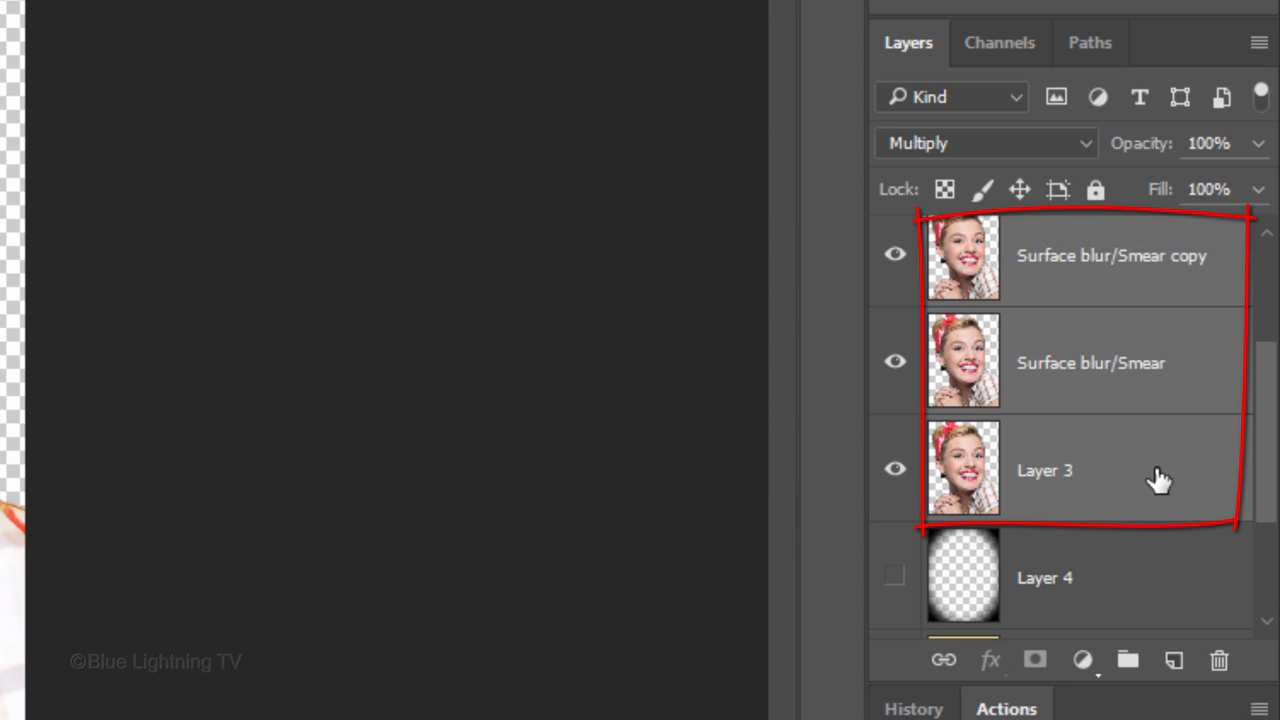
key(ctrl+g)
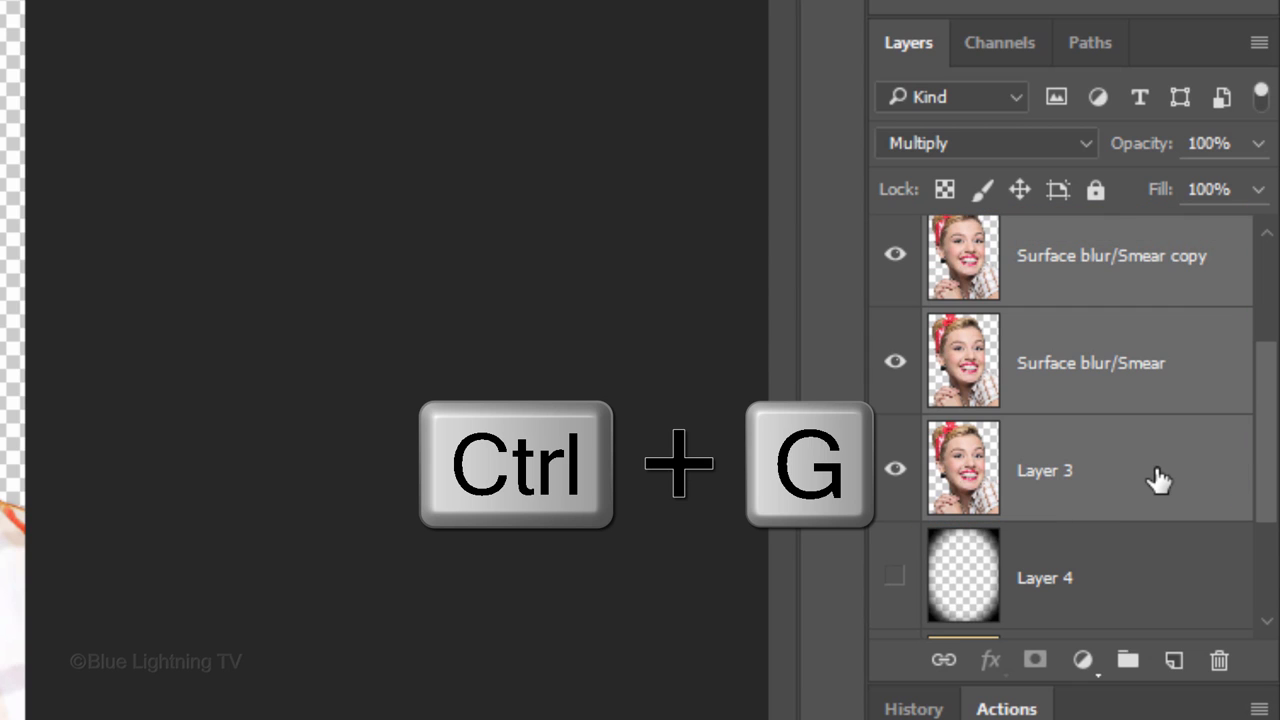
key(ctrl+g)
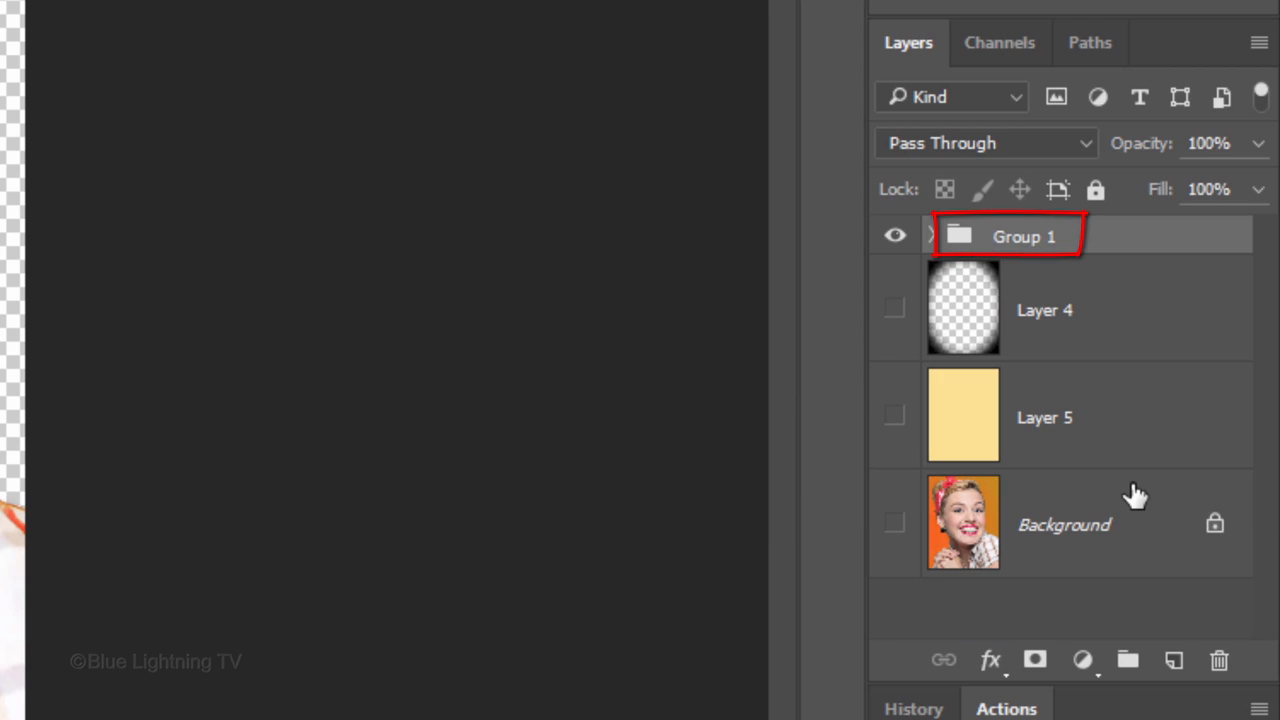
key(ctrl+shift+alt+e)
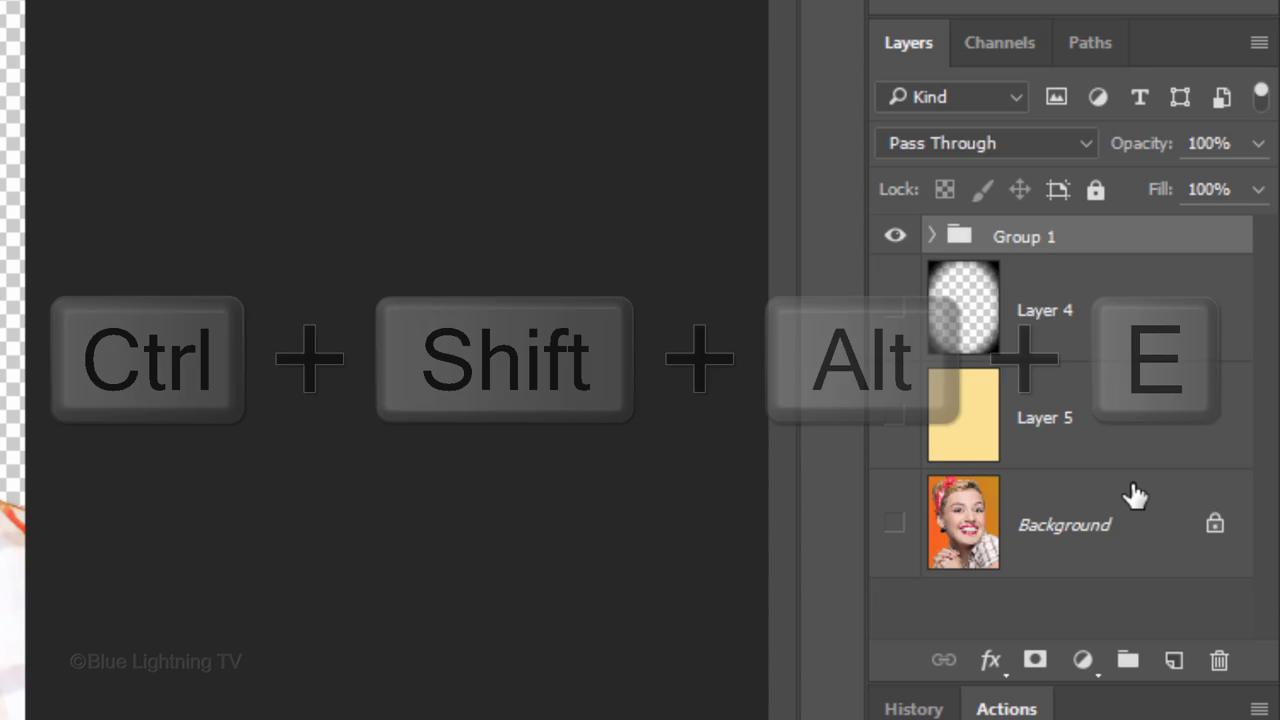
- Stamp visible layers into Layer 8 and raise the Shadows Amount in Shadows/Highlights
key(ctrl+shift+alt+e)
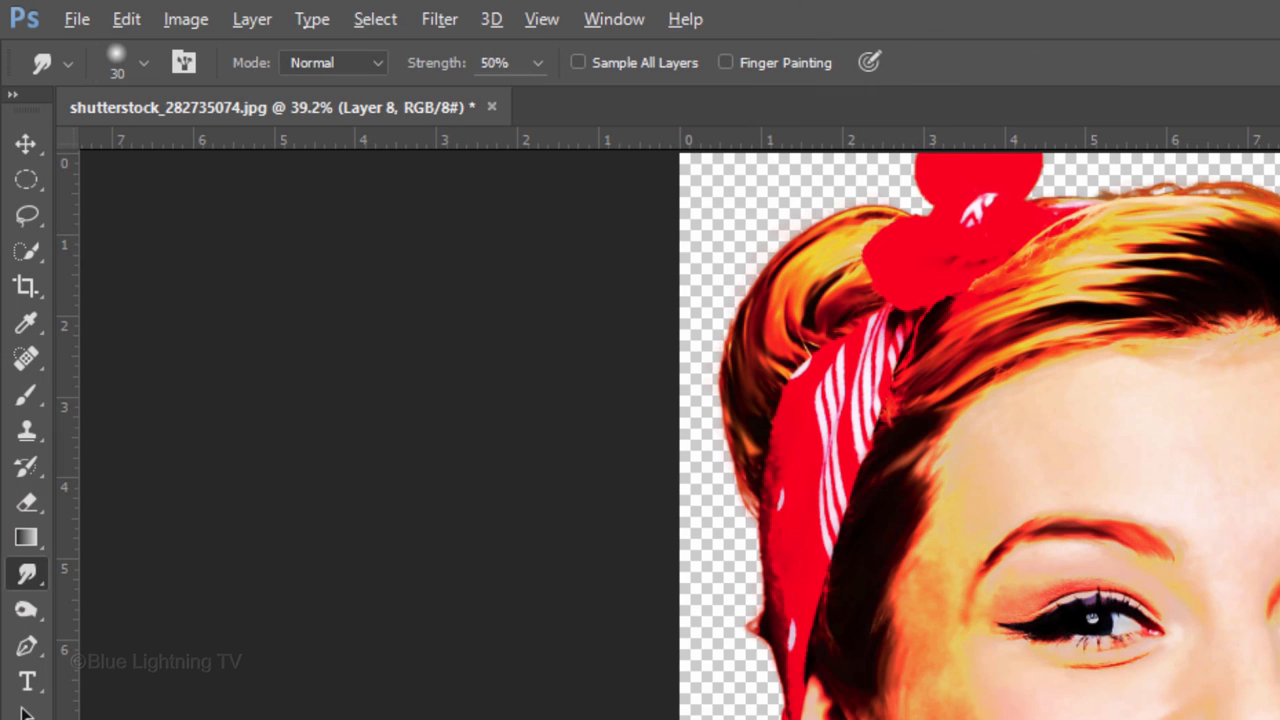
click(186, 19)
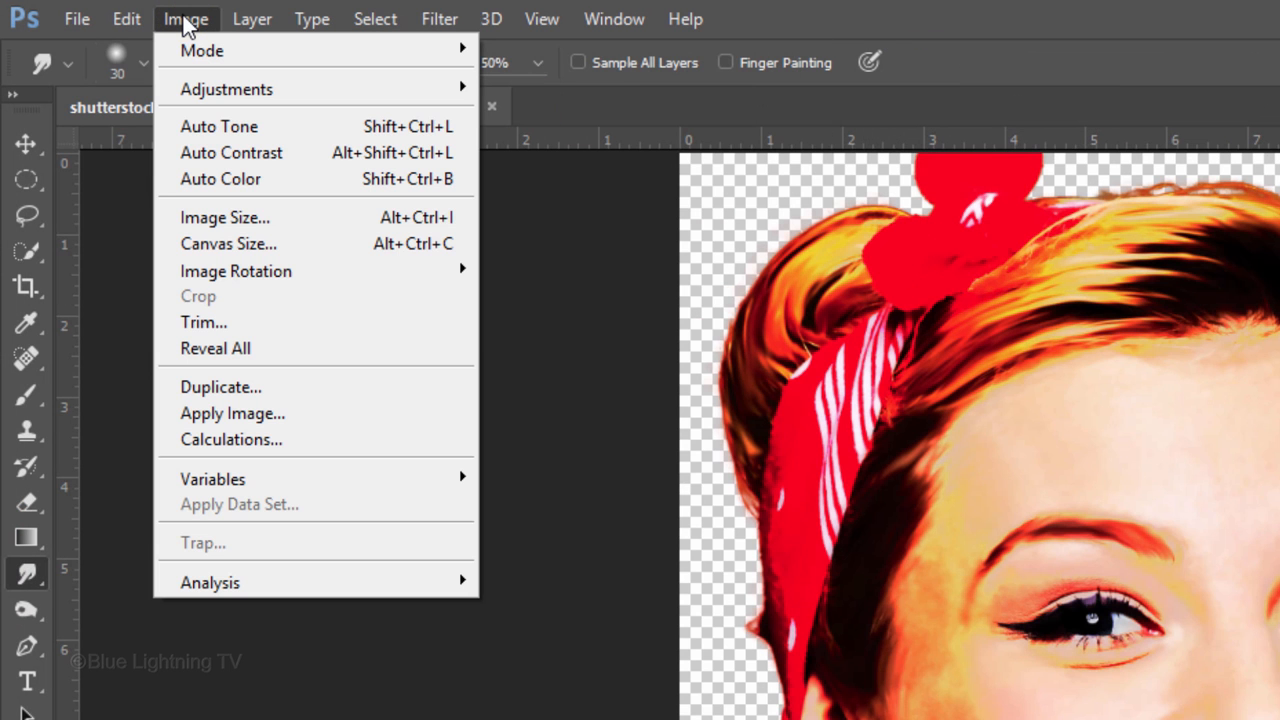
mouse_move(226, 89)
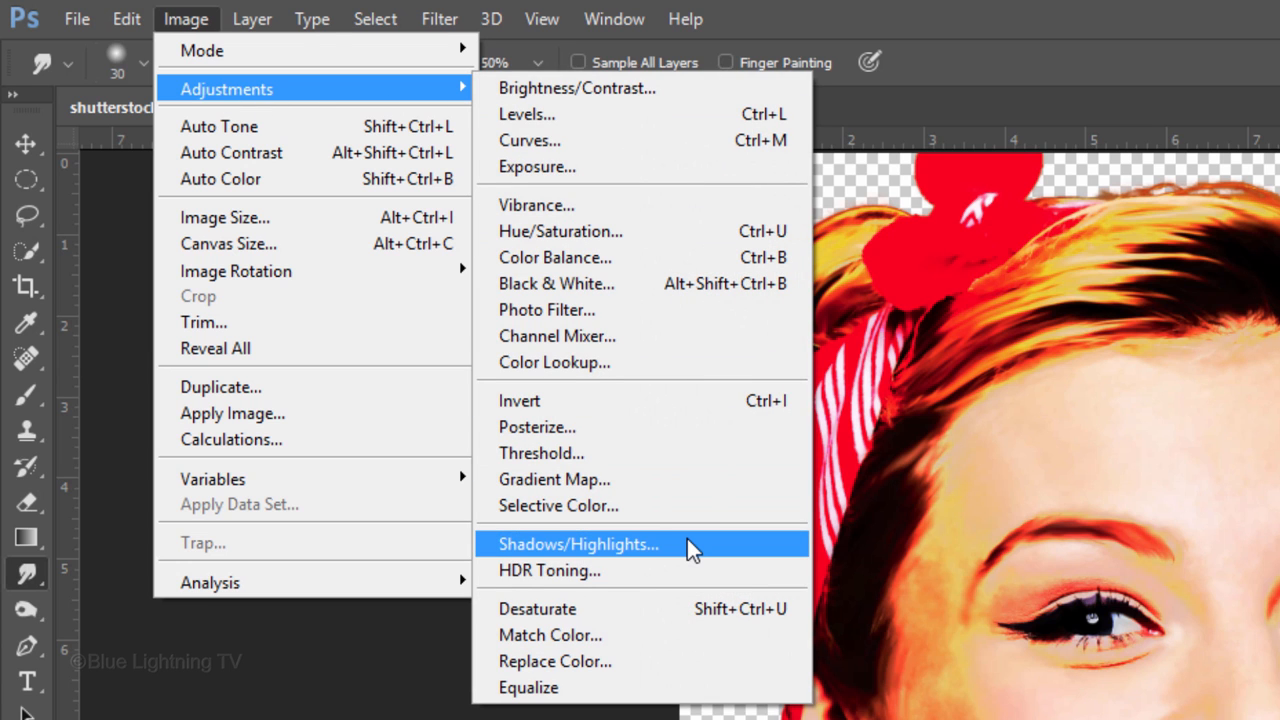
click(578, 544)
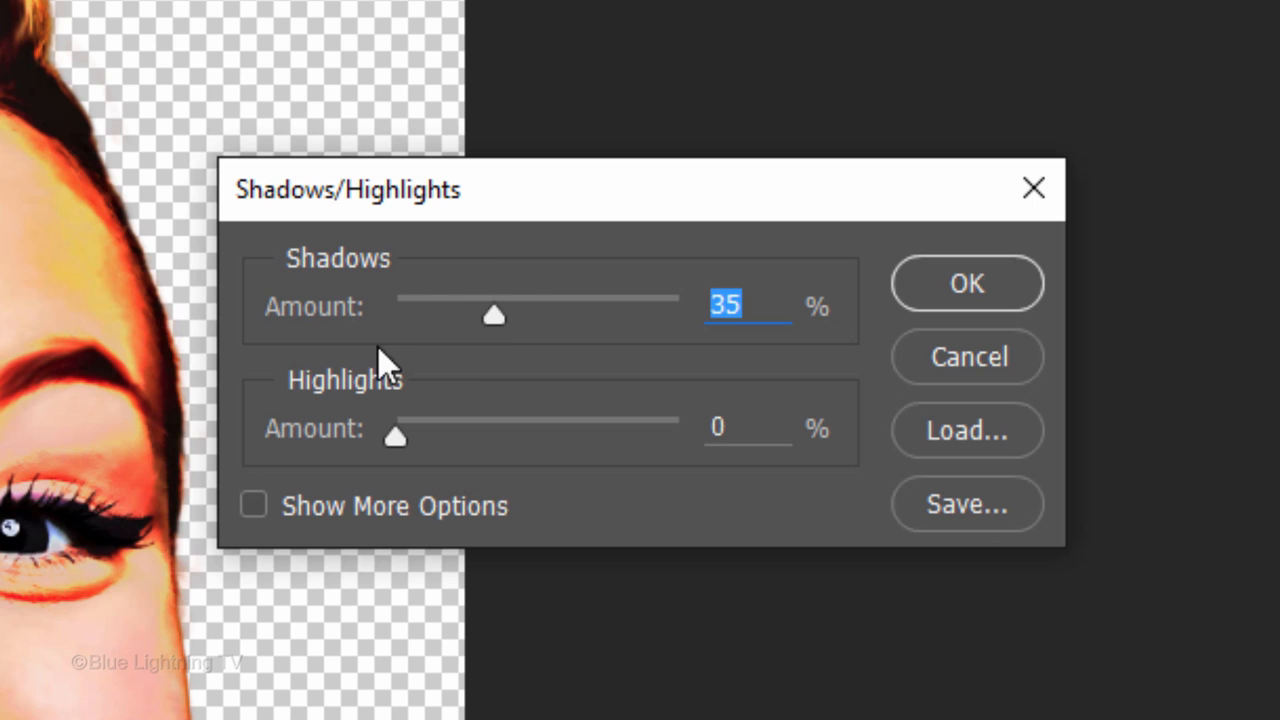
drag(493, 315, 678, 315)
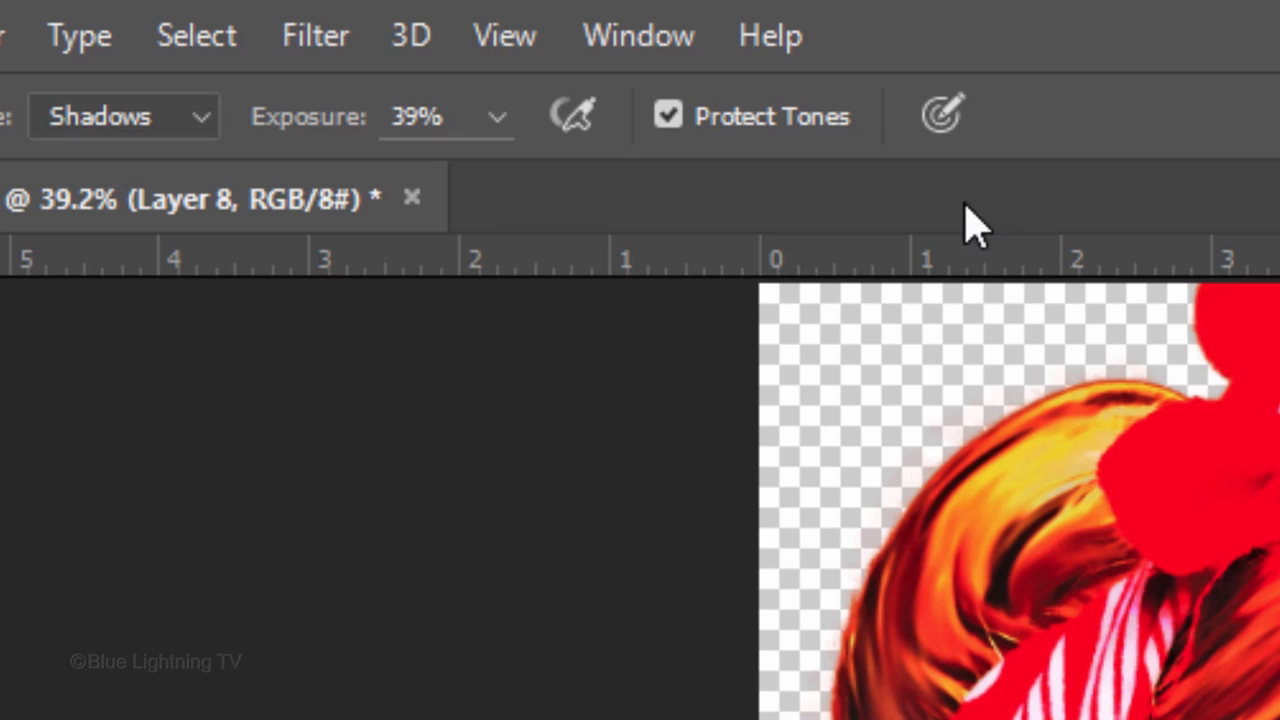
- Bring up Filter > Filter Gallery on Layer 8 for the Paint Daubs texture
click(315, 35)
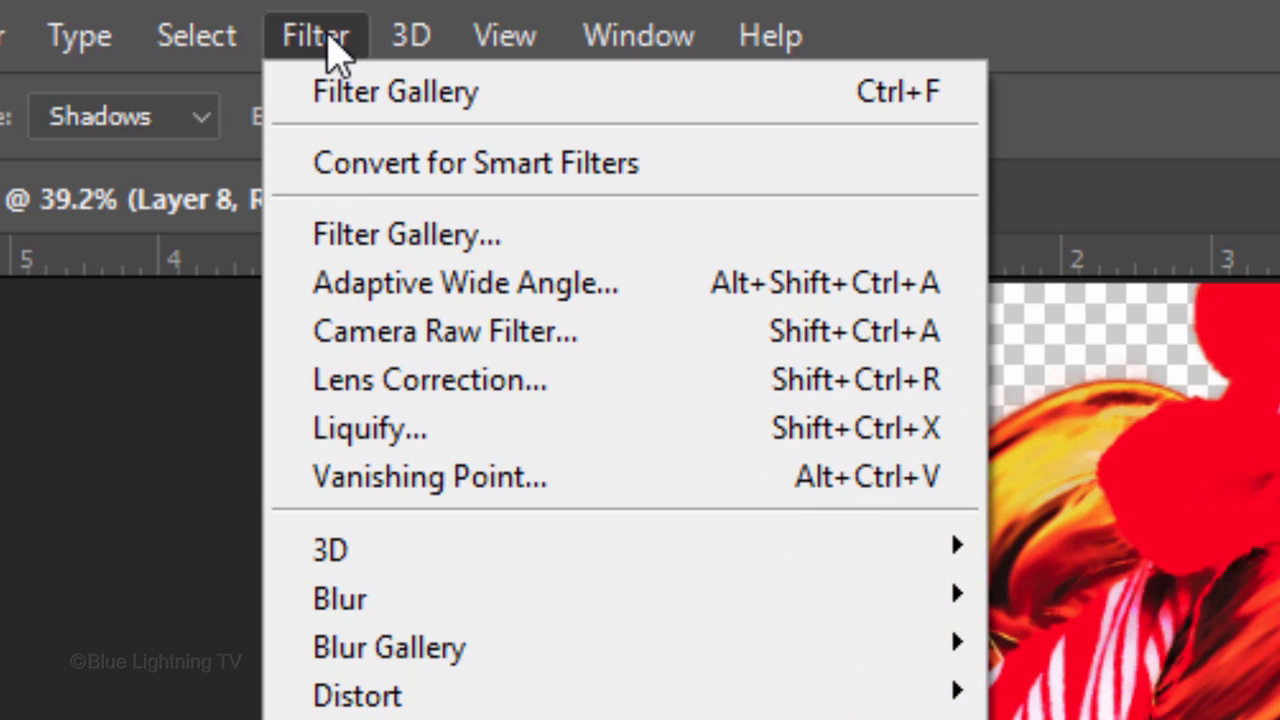
mouse_move(370, 235)
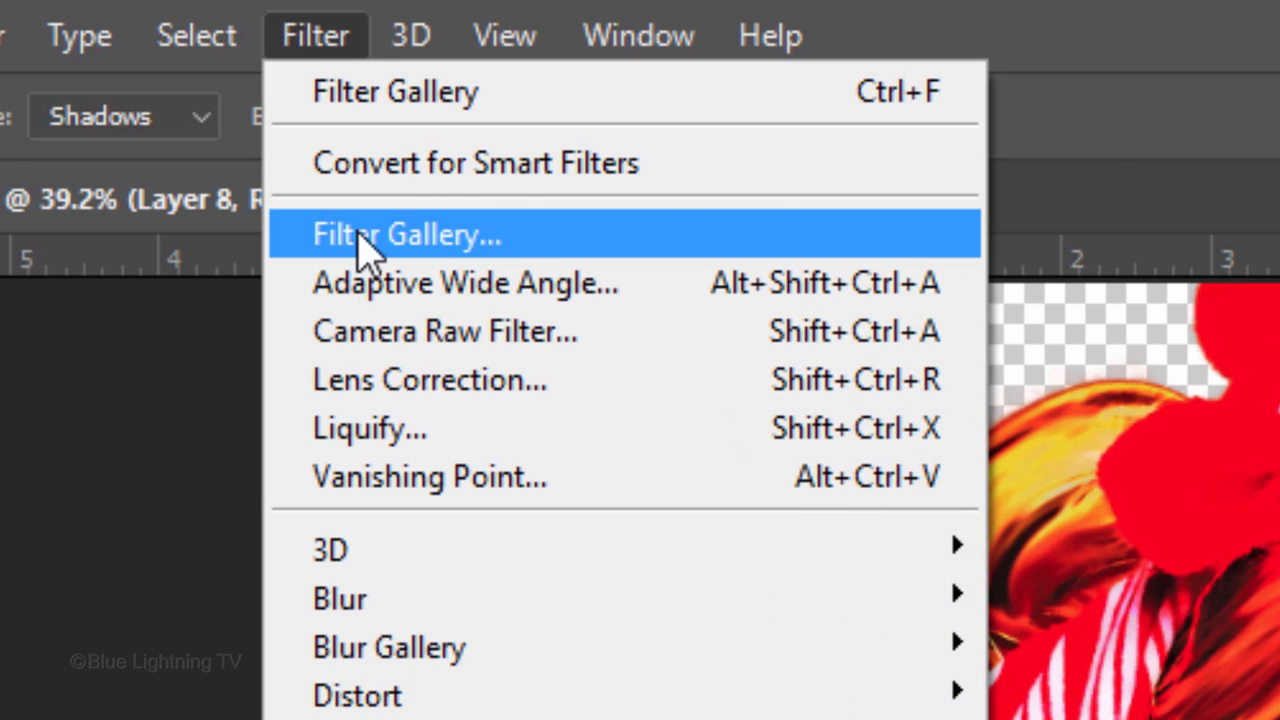
click(406, 234)
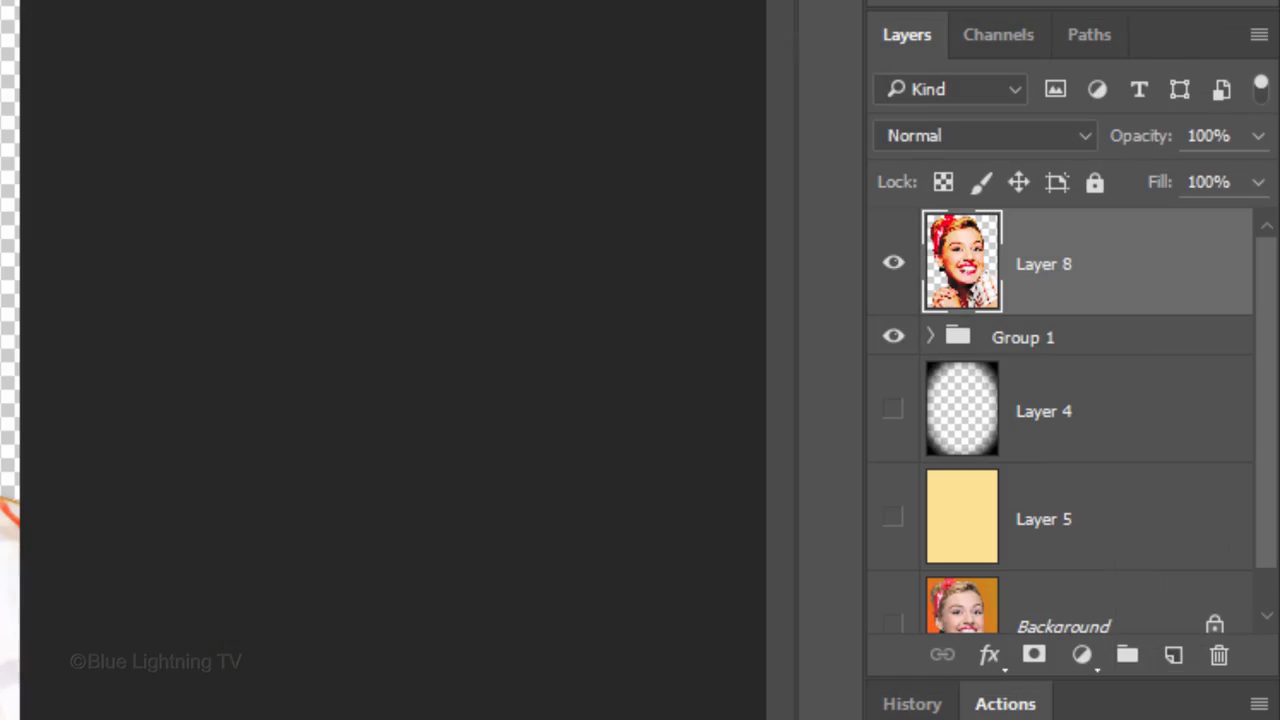
- Turn the vignette and yellow layers' visibility back on
click(893, 518)
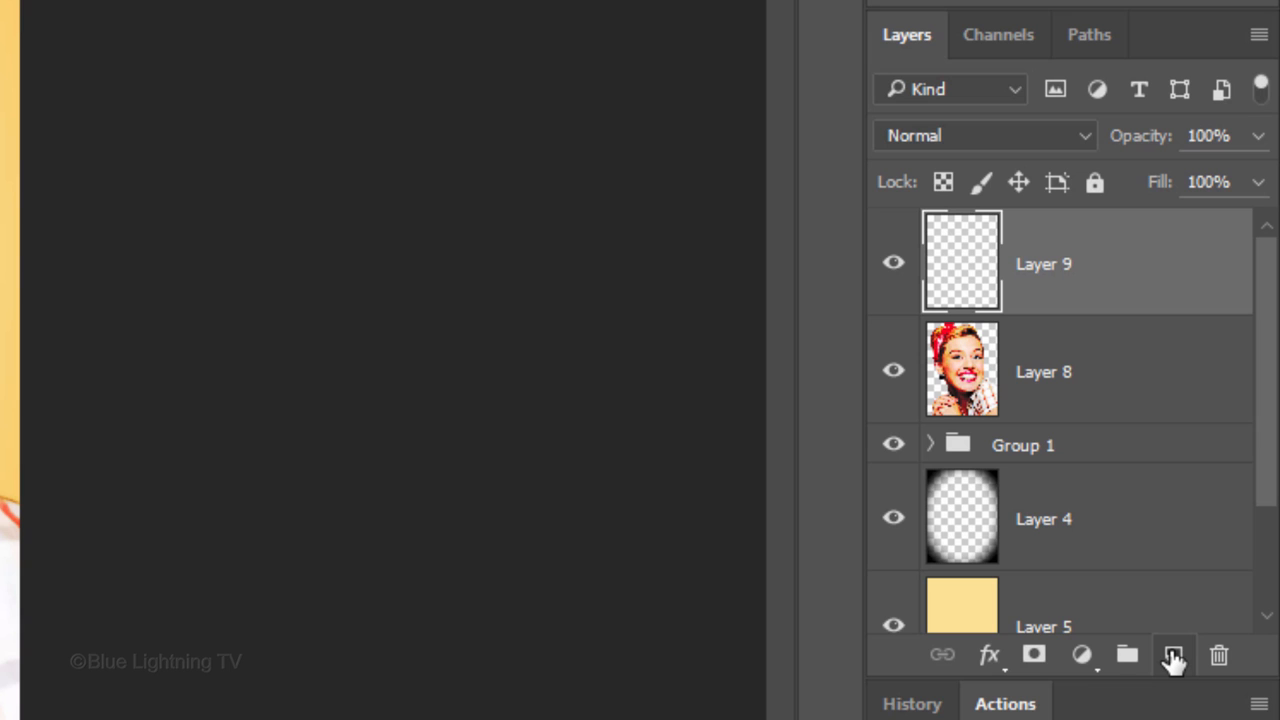
- Fill Layer 9 with 50% Gray via Shift+F5 and set its blend mode to Soft Light
key(shift+f5)
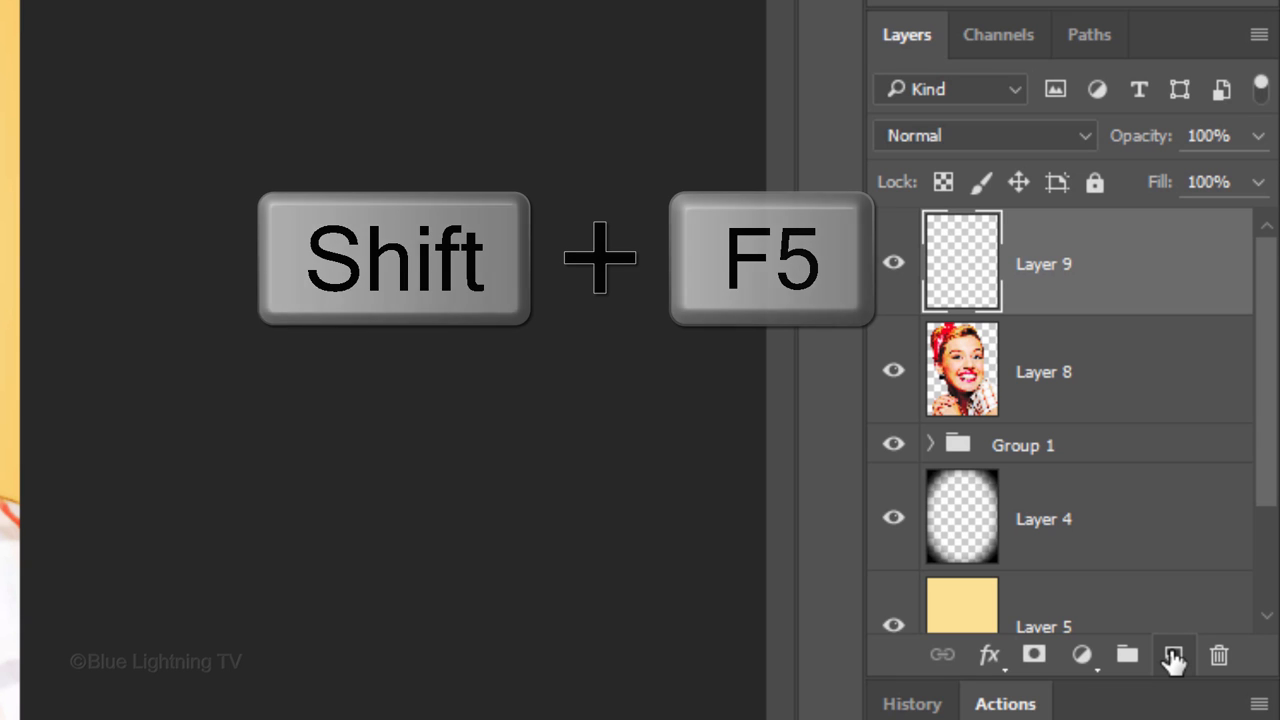
key(shift+f5)
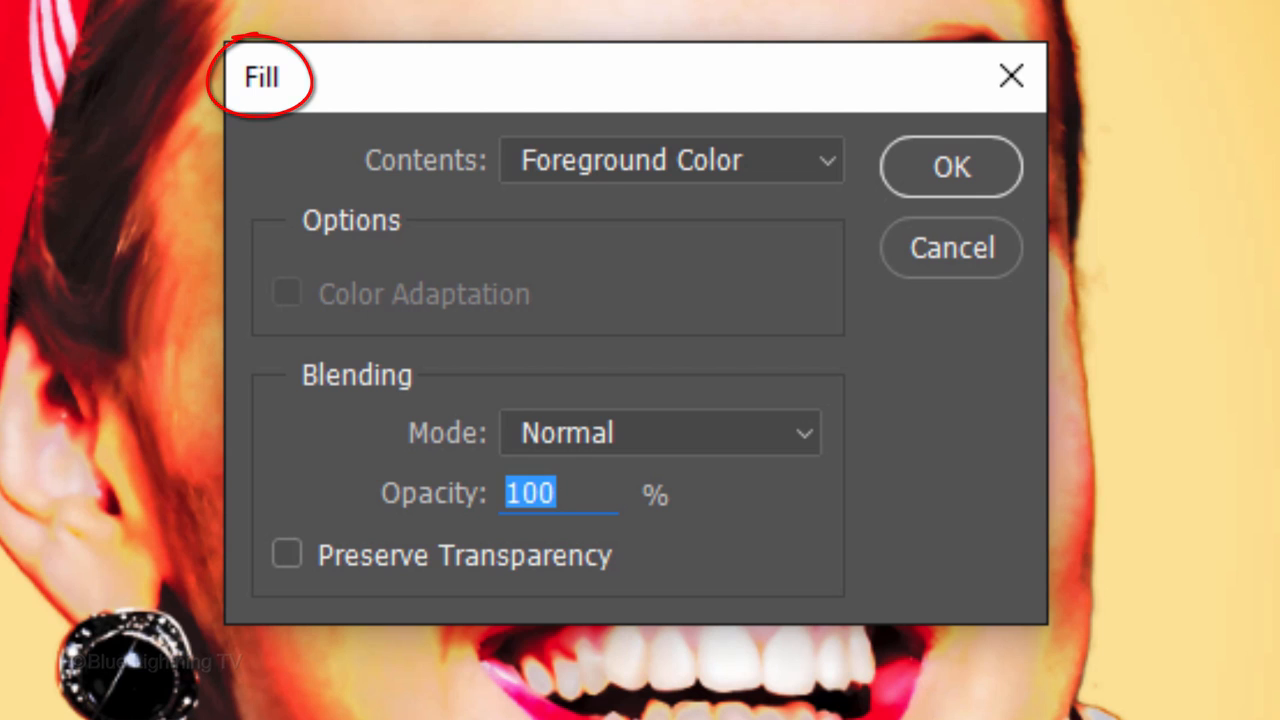
click(826, 160)
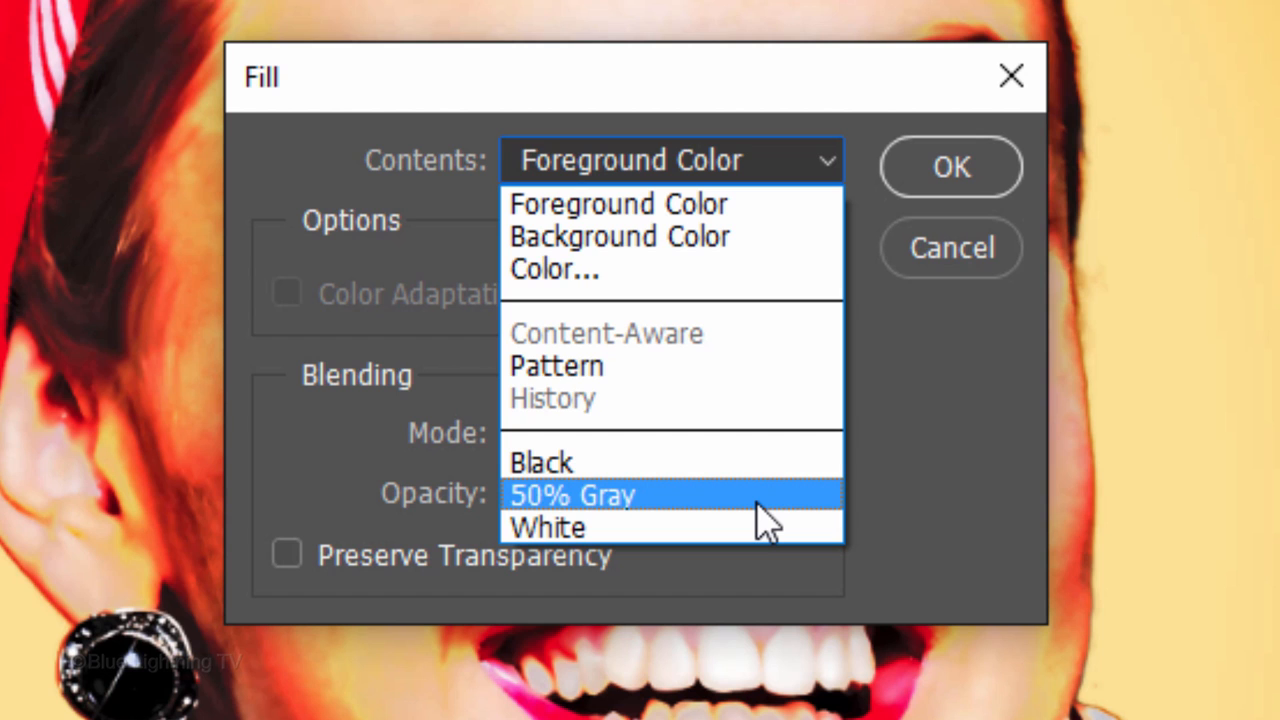
click(571, 495)
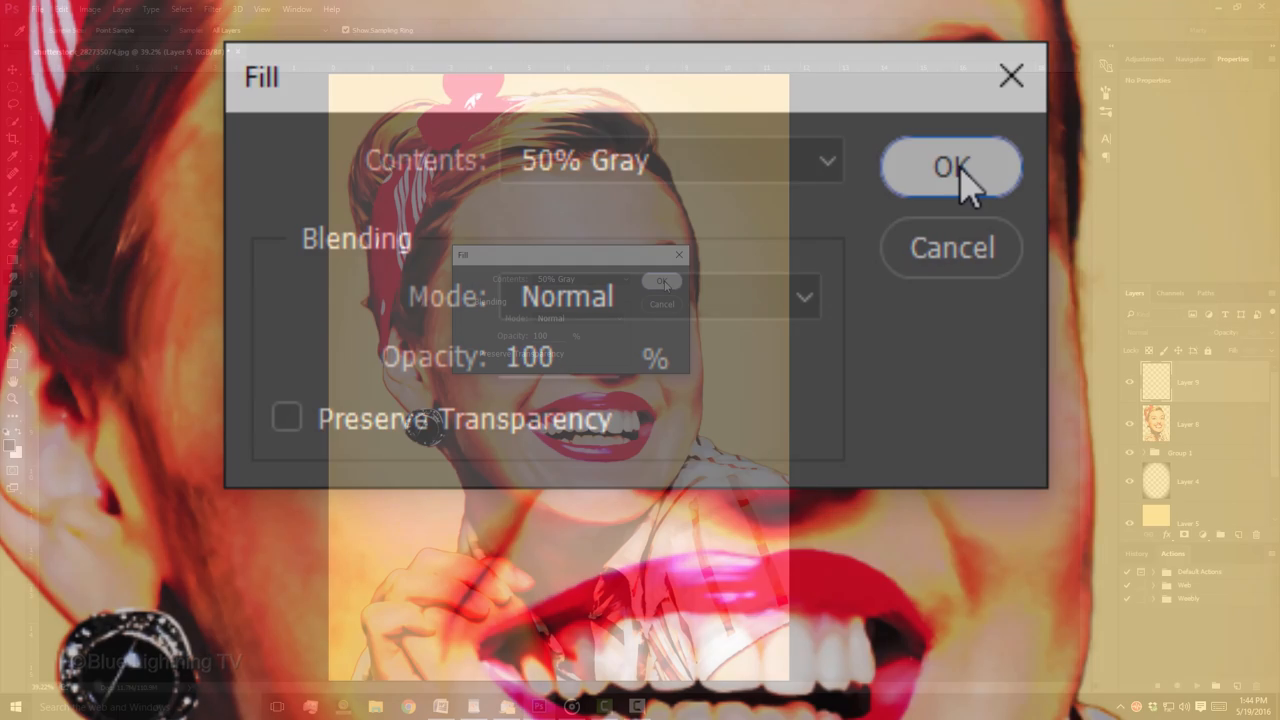
click(951, 166)
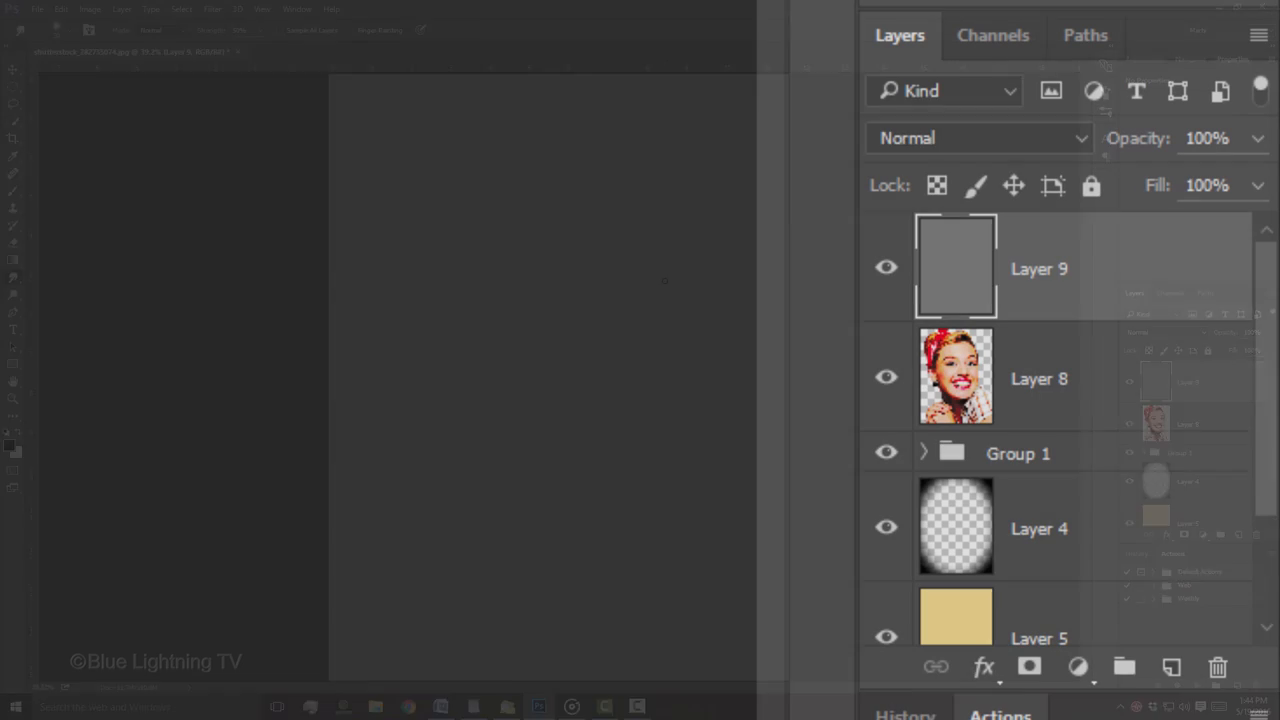
click(978, 138)
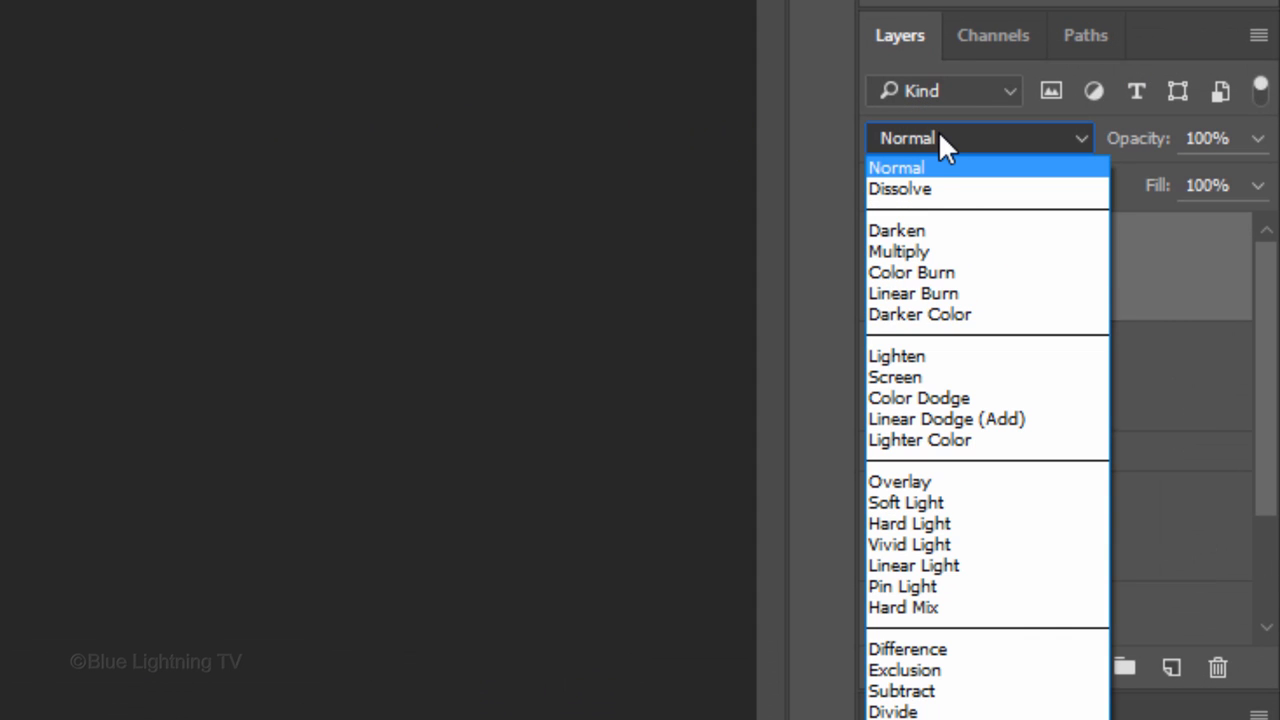
mouse_move(905, 502)
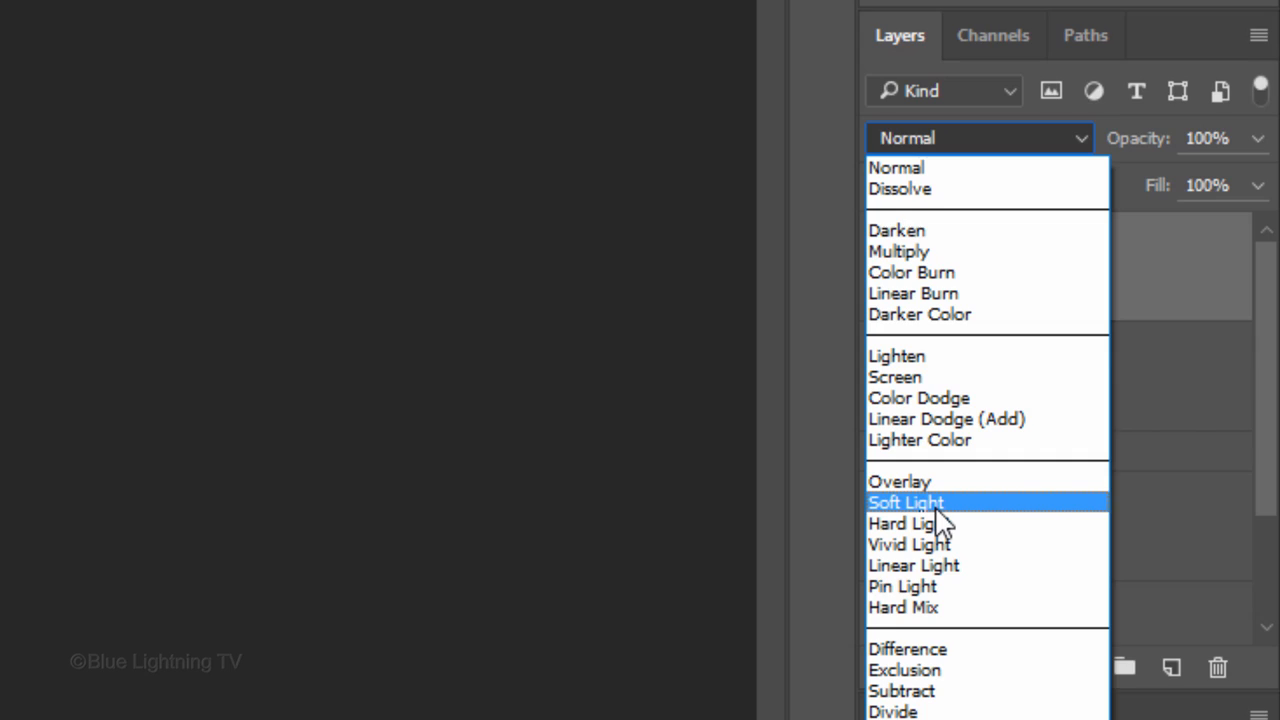
click(906, 502)
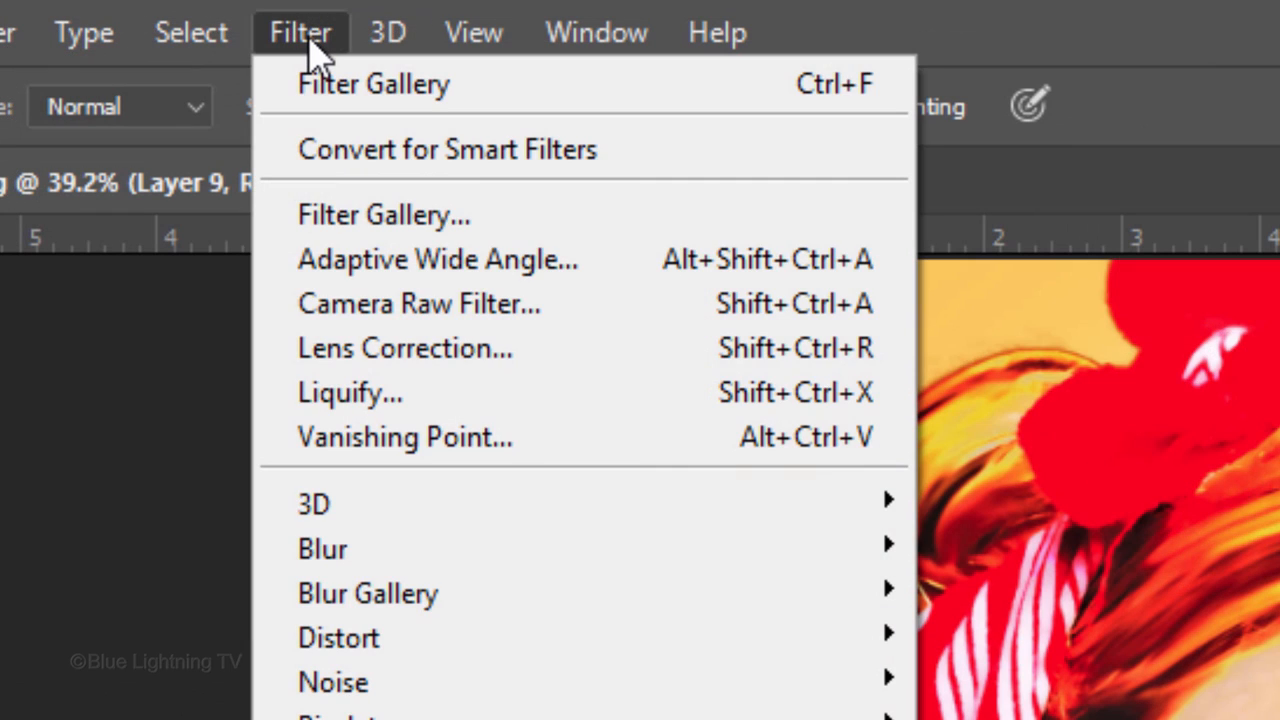
mouse_move(384, 214)
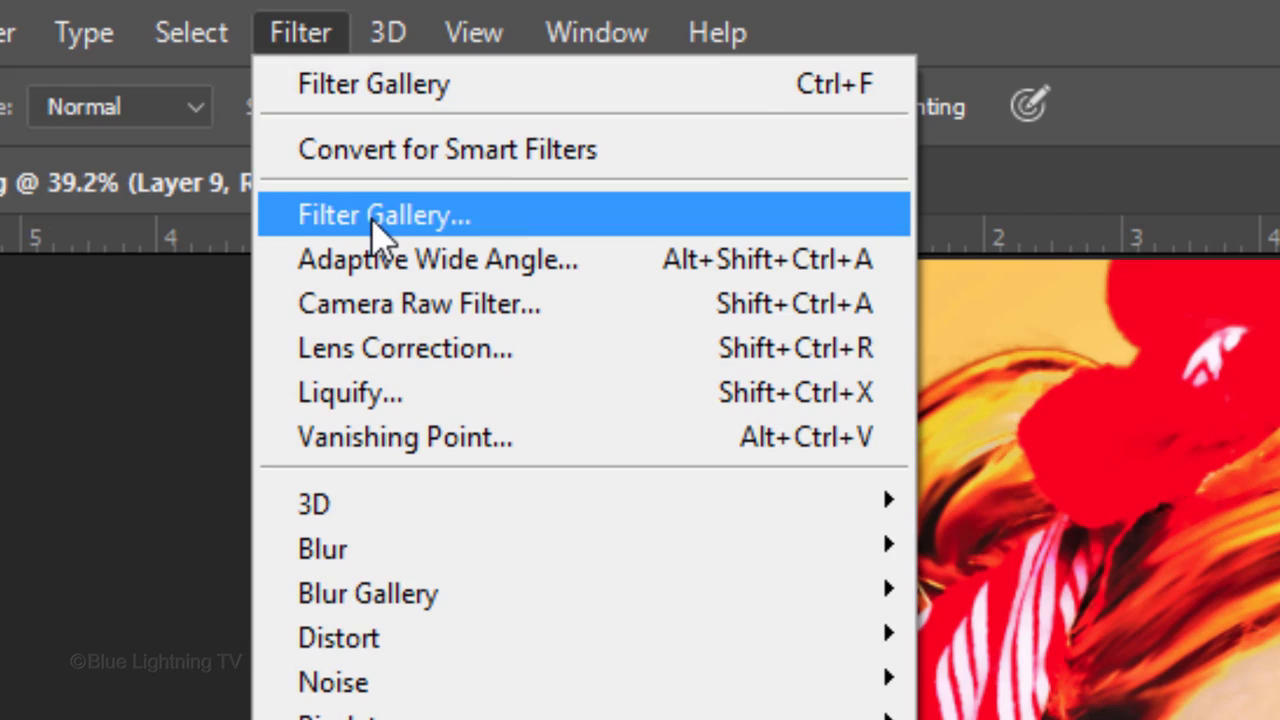
- Apply the Filter Gallery Grain texture with Enlarged grain type, intensity 100 and contrast 100
click(384, 214)
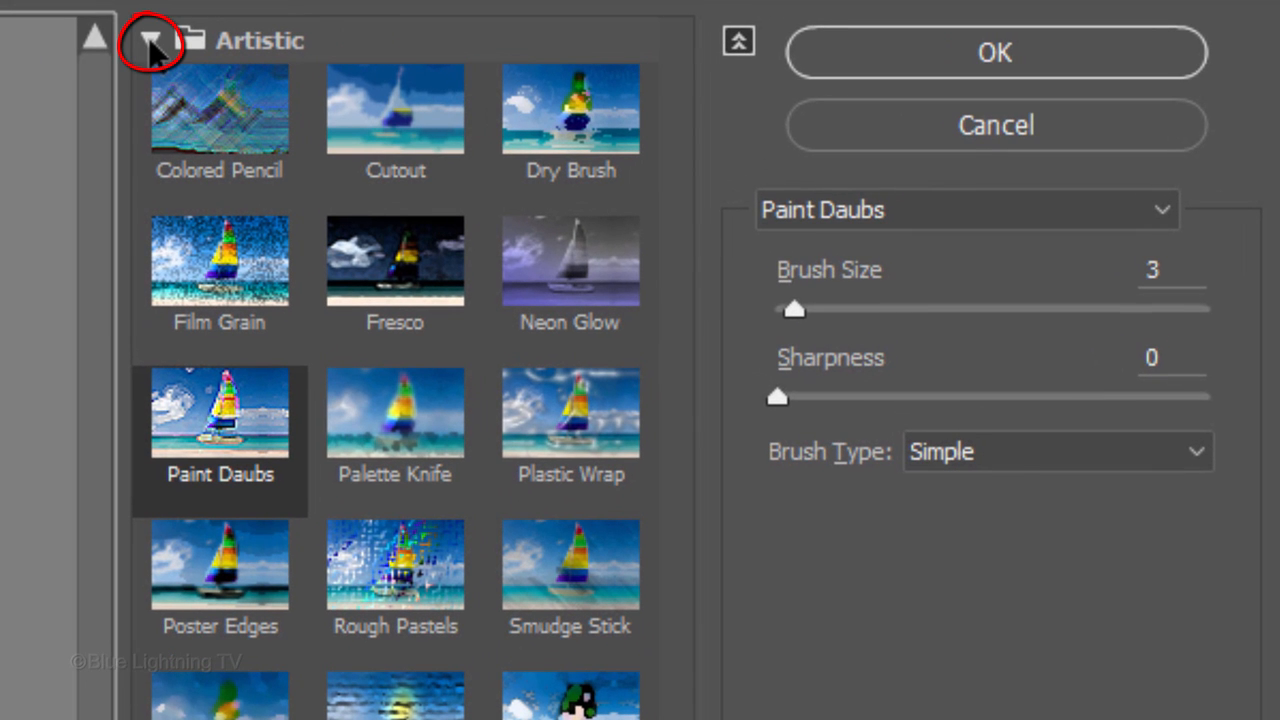
click(150, 40)
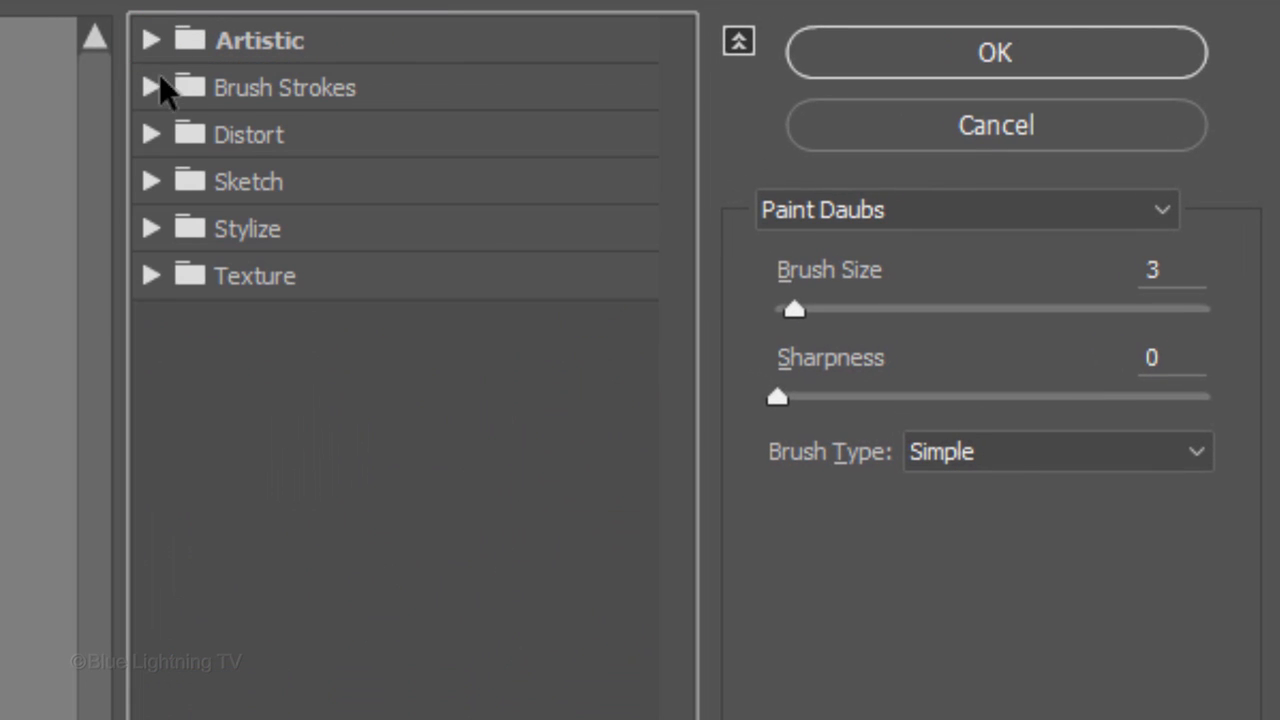
click(150, 275)
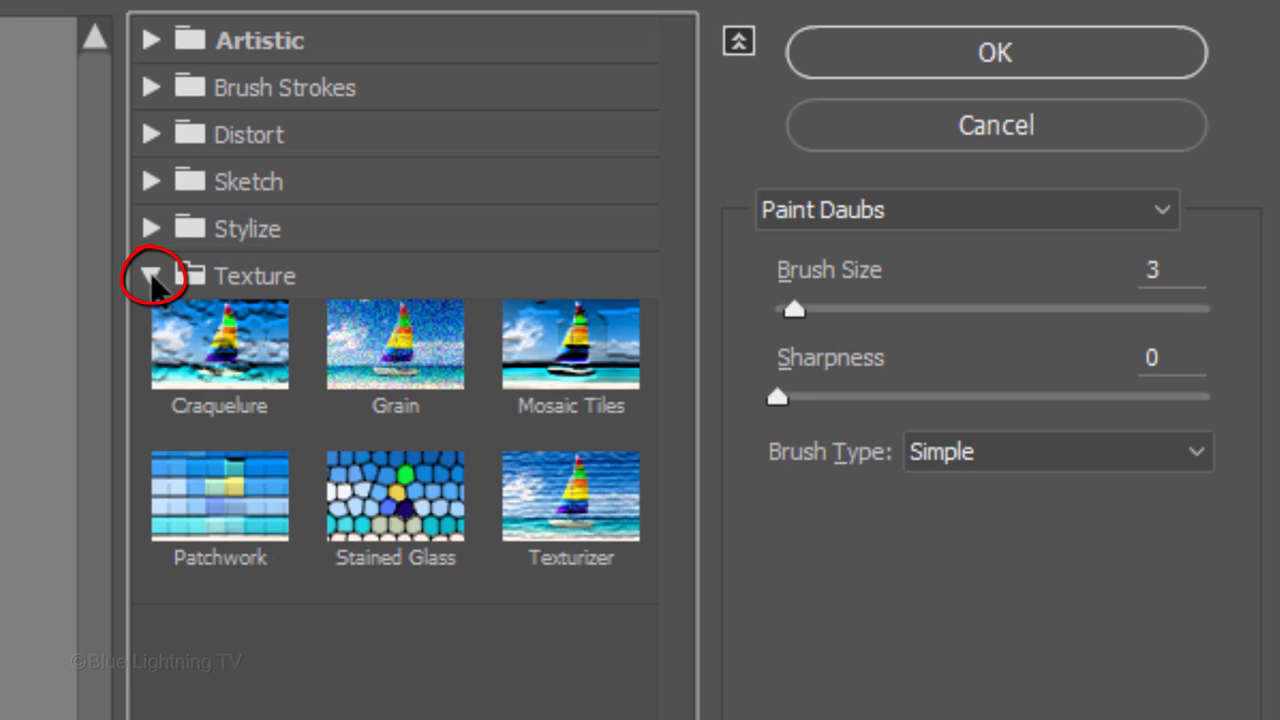
click(395, 343)
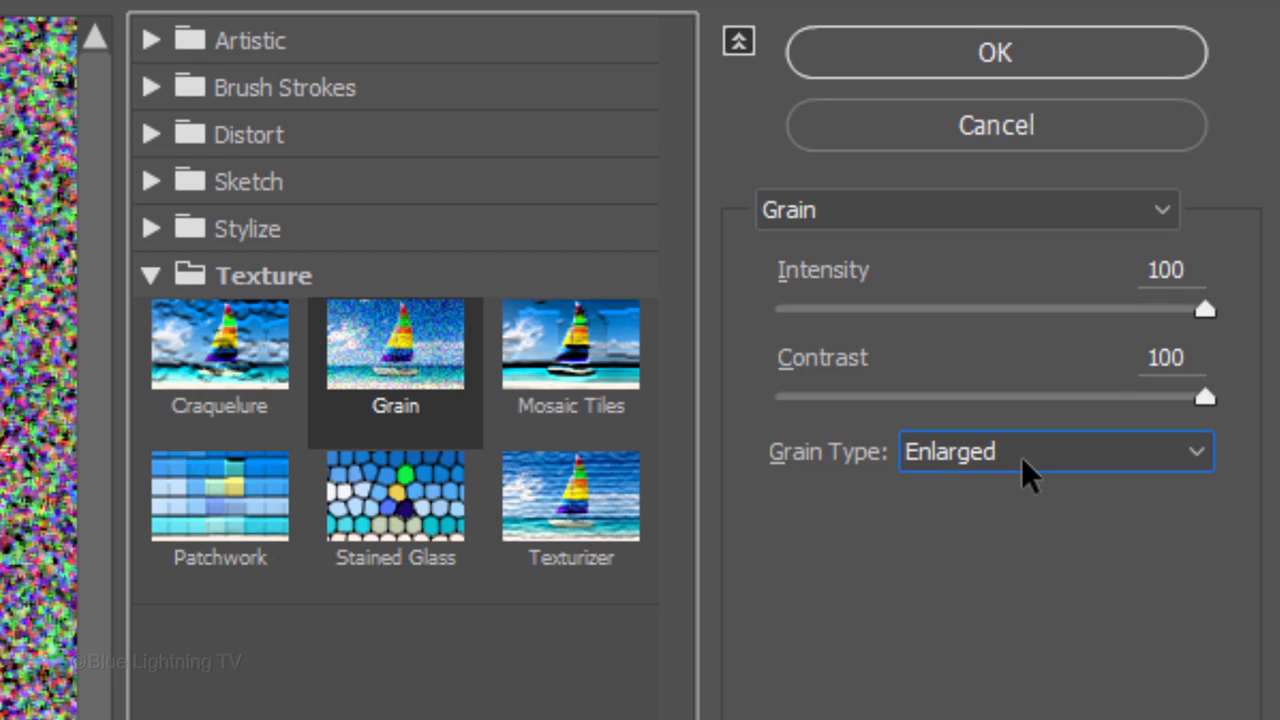
click(1054, 451)
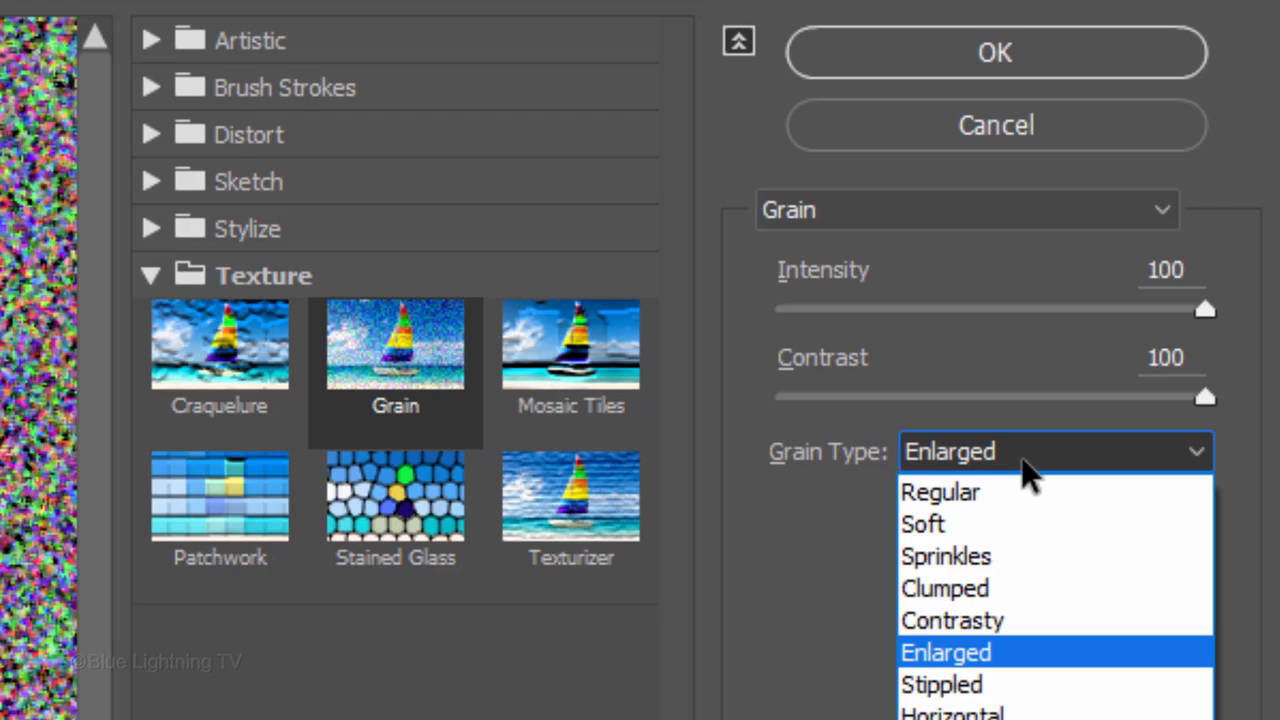
click(995, 52)
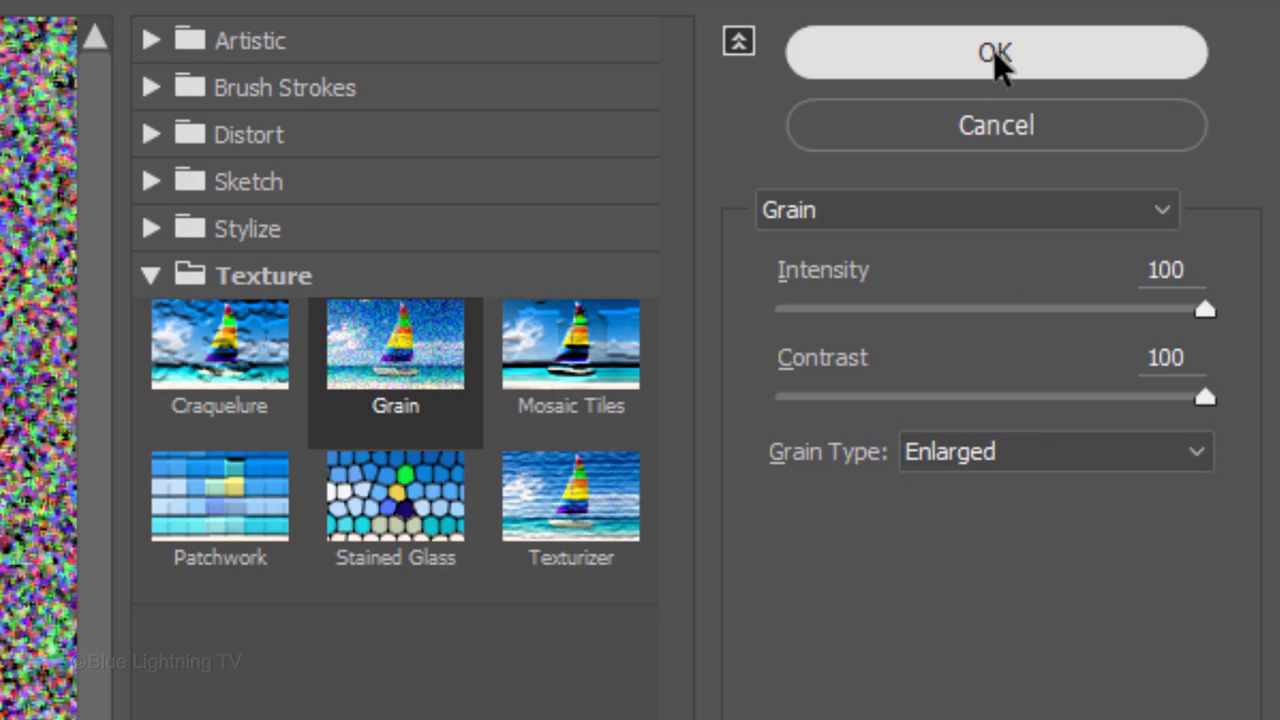
click(995, 52)
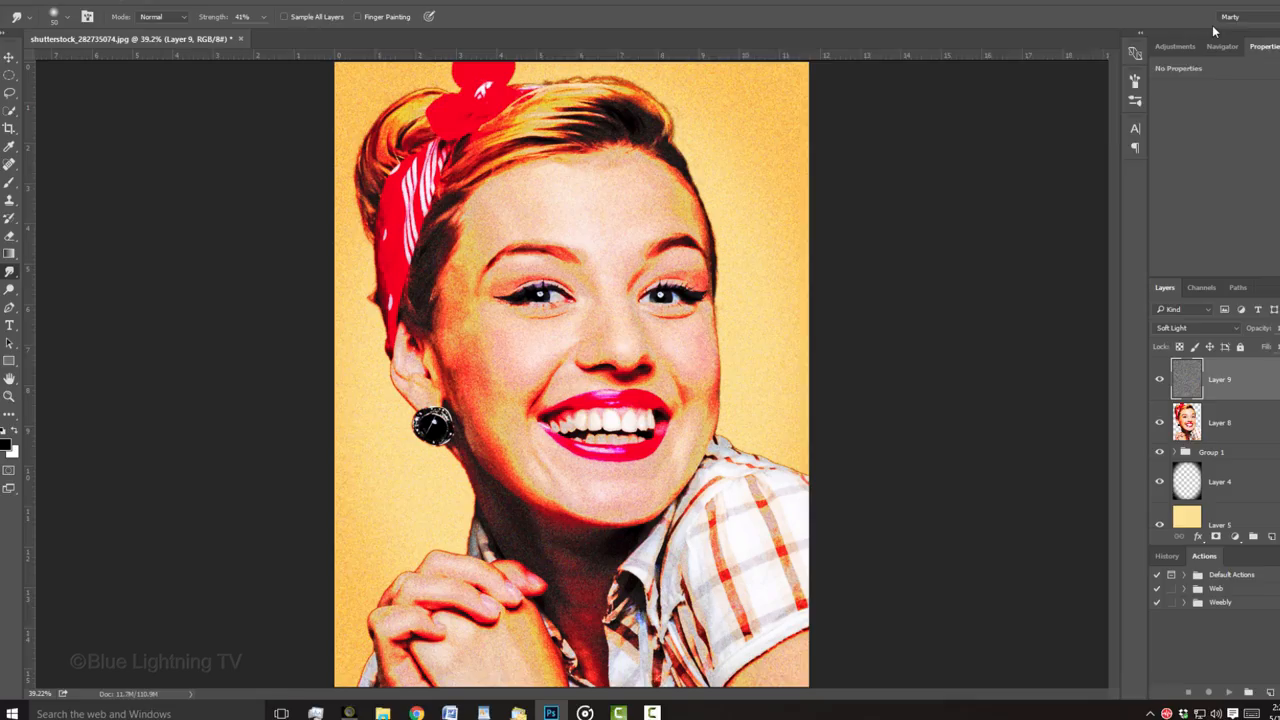